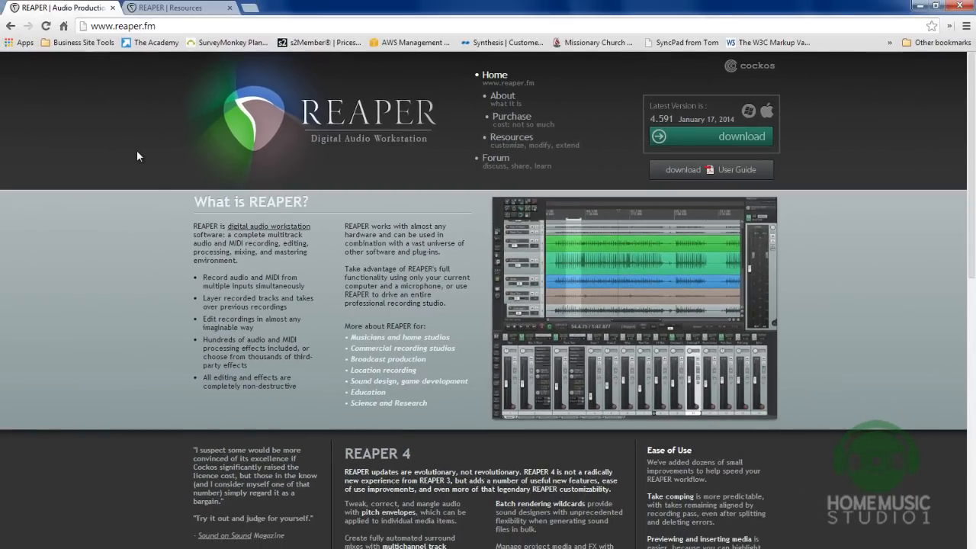
mouse_move(430, 159)
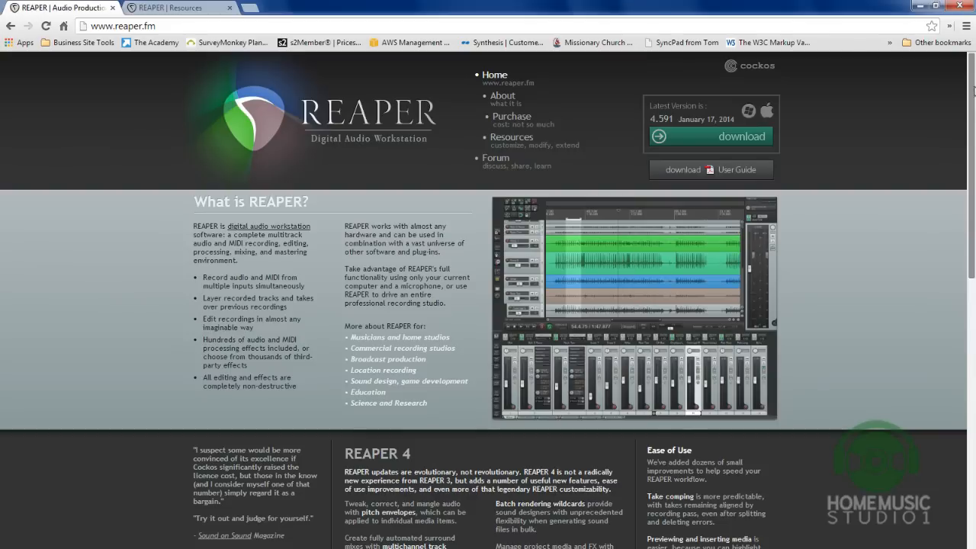
mouse_move(863, 232)
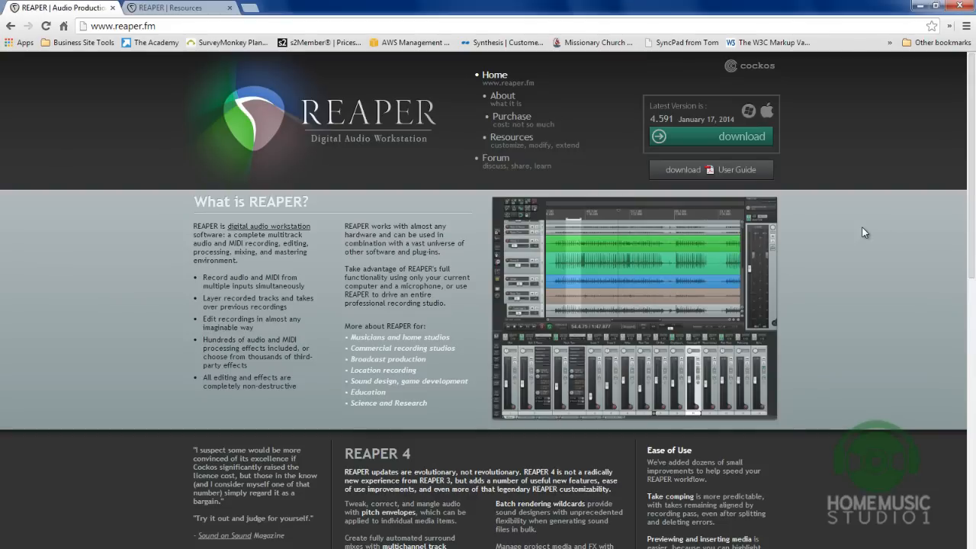
mouse_move(854, 195)
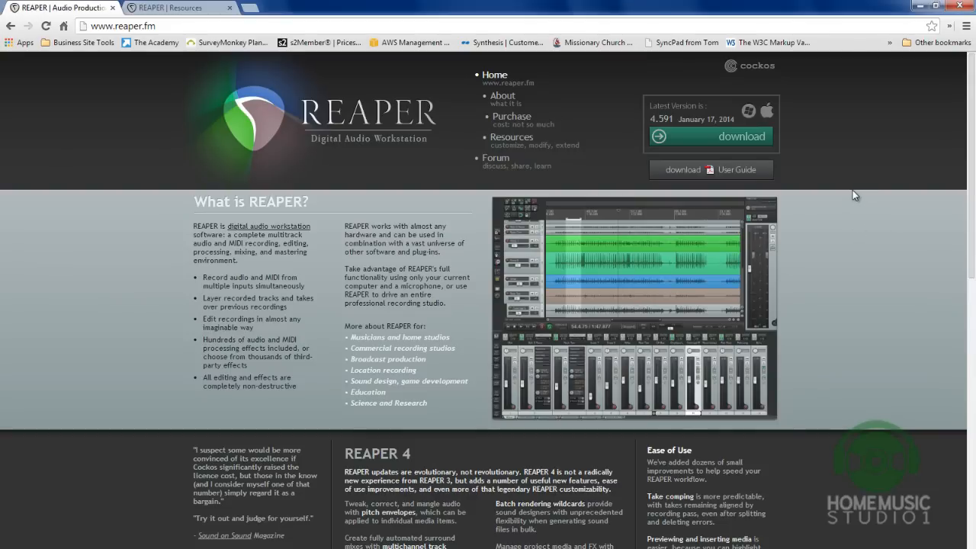
mouse_move(844, 232)
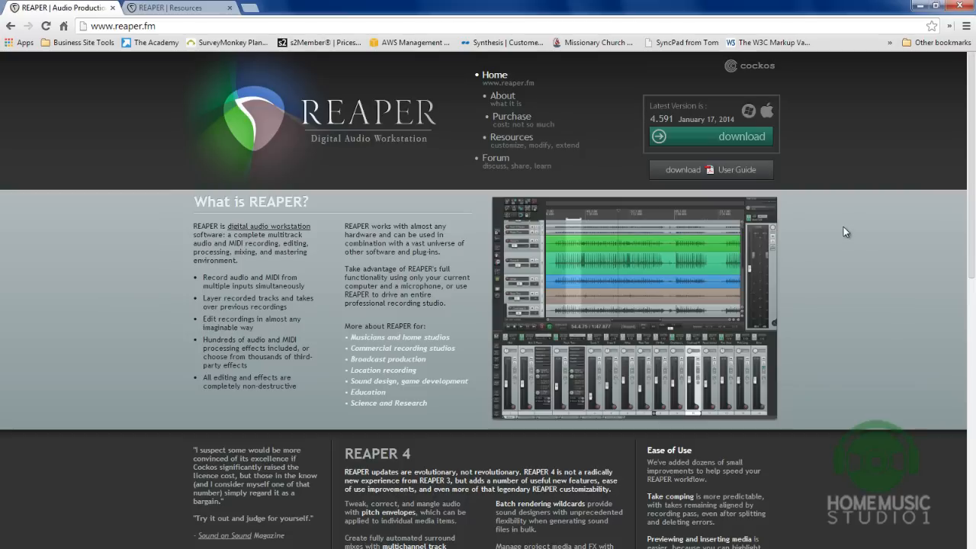
mouse_move(857, 249)
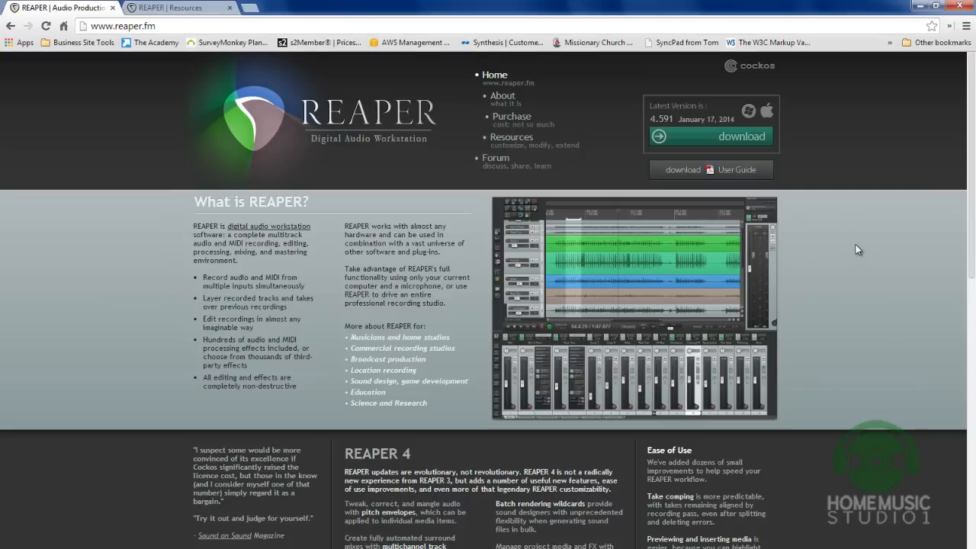
mouse_move(853, 244)
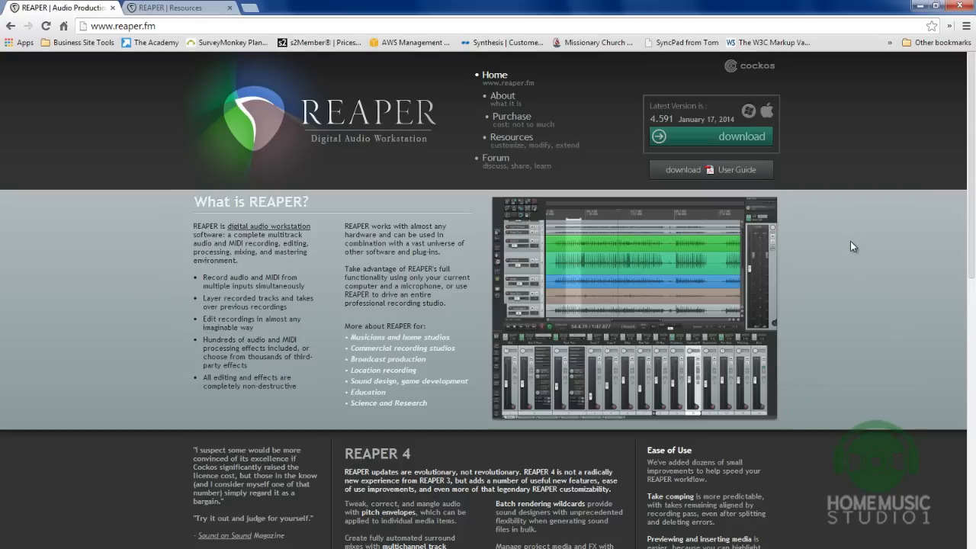
mouse_move(872, 265)
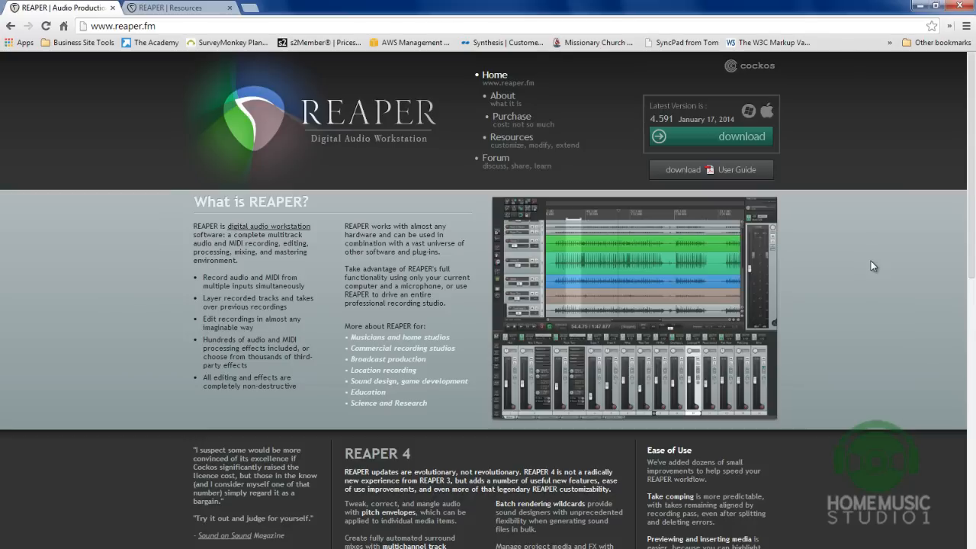
mouse_move(924, 244)
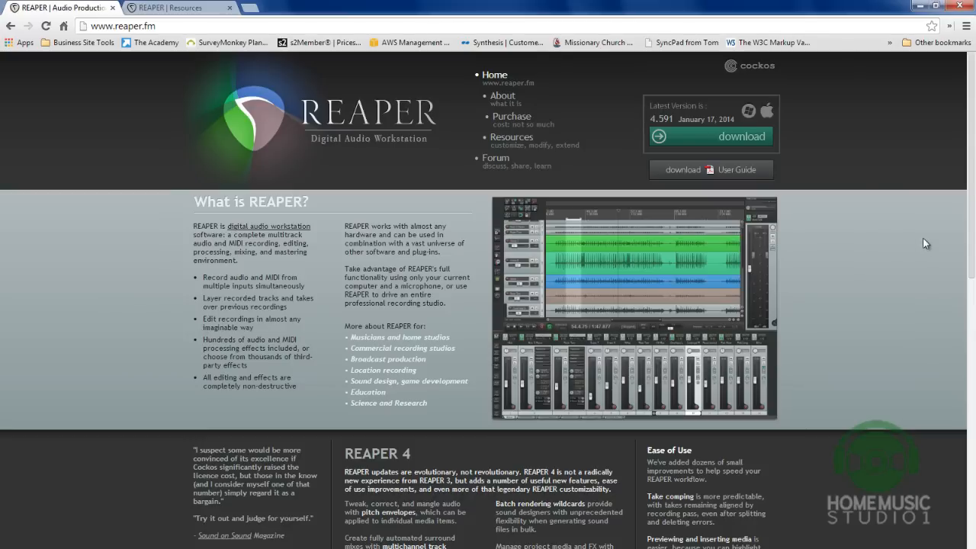
mouse_move(865, 241)
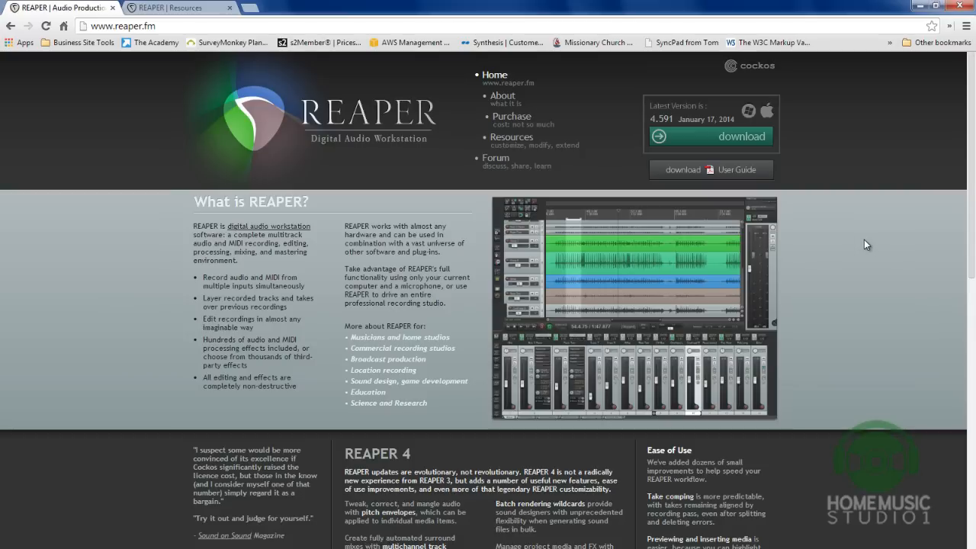
mouse_move(732, 155)
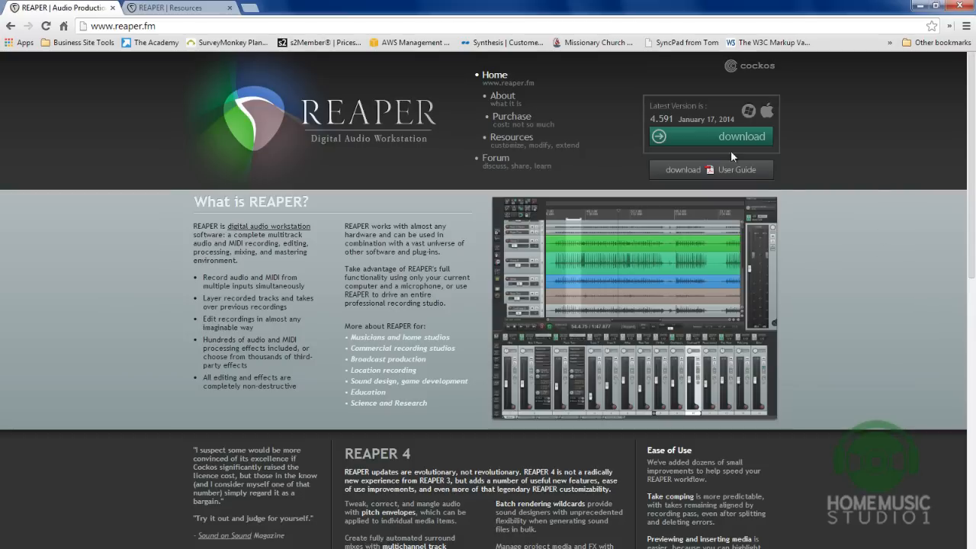
mouse_move(869, 171)
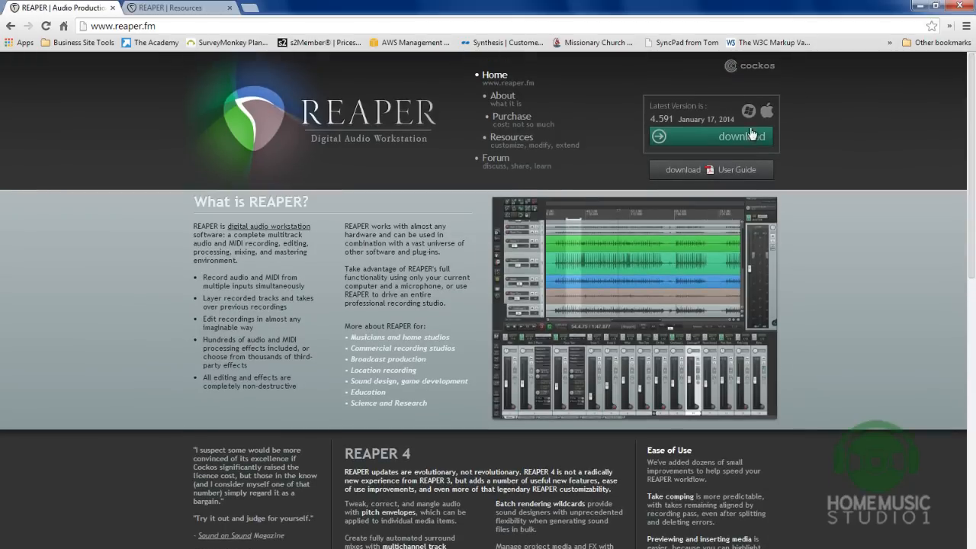
Browse the REAPER download page on reaper.fm, scrolling through its contents.
left_click(730, 136)
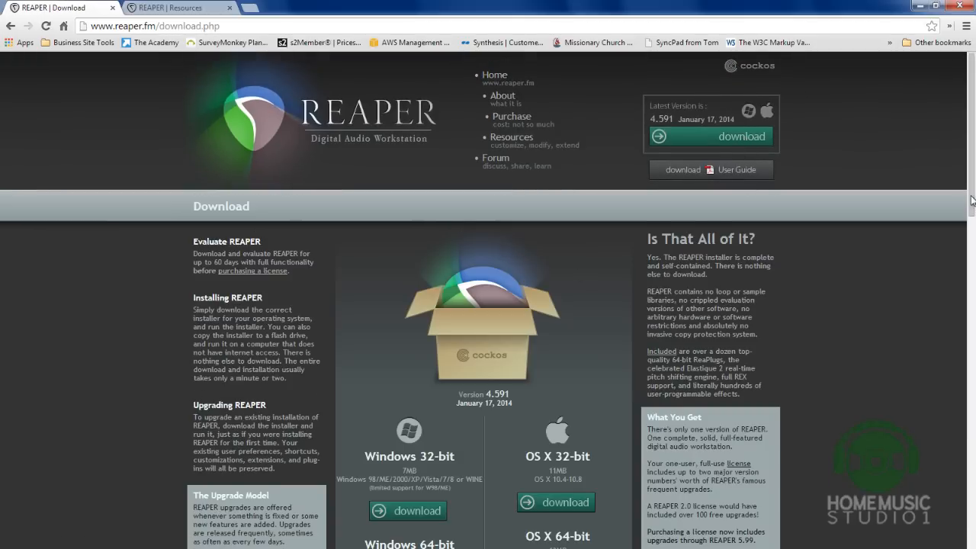
scroll("down", 3)
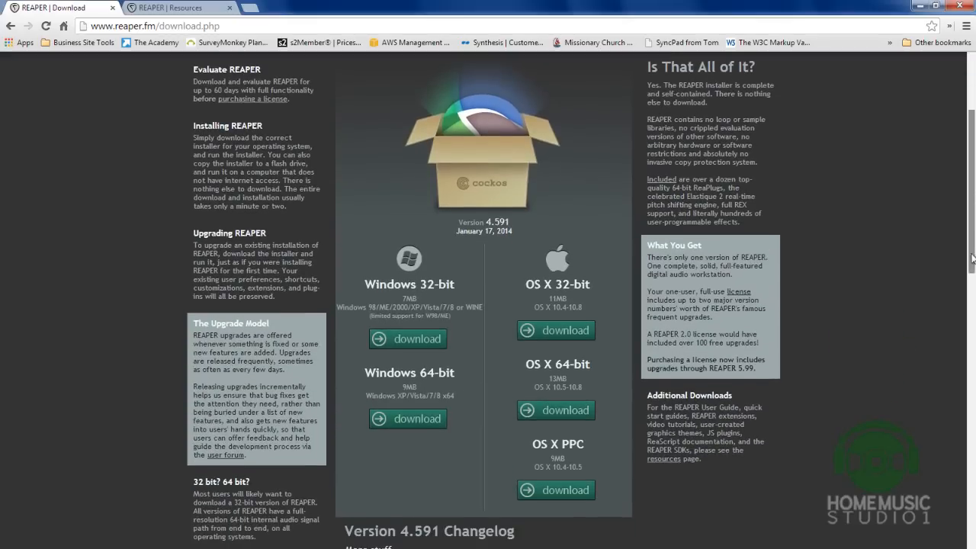
scroll("down", 3)
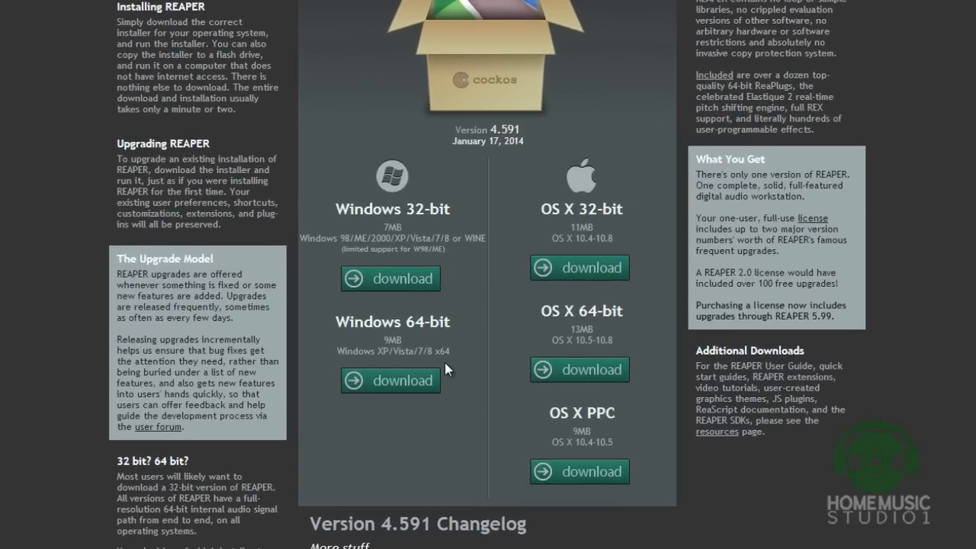
mouse_move(449, 369)
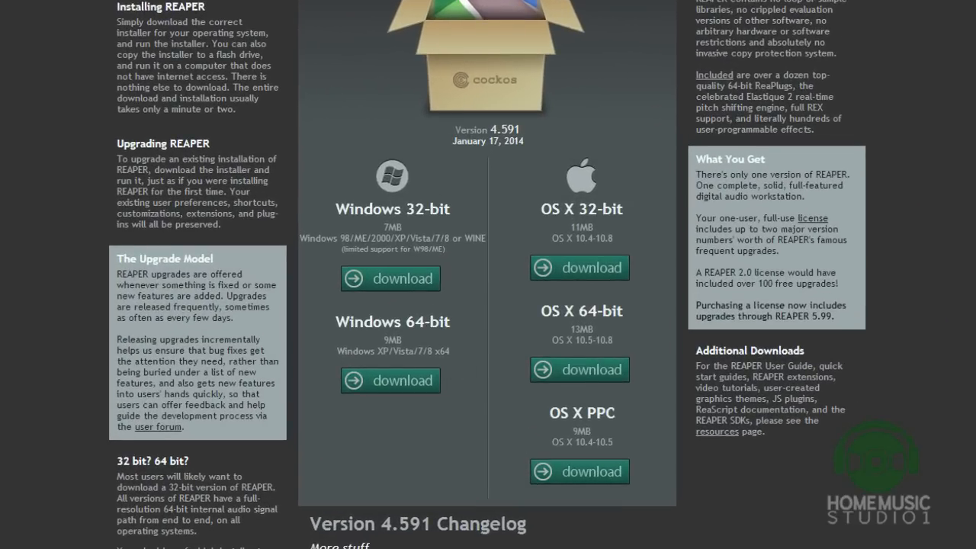
scroll("down", 3)
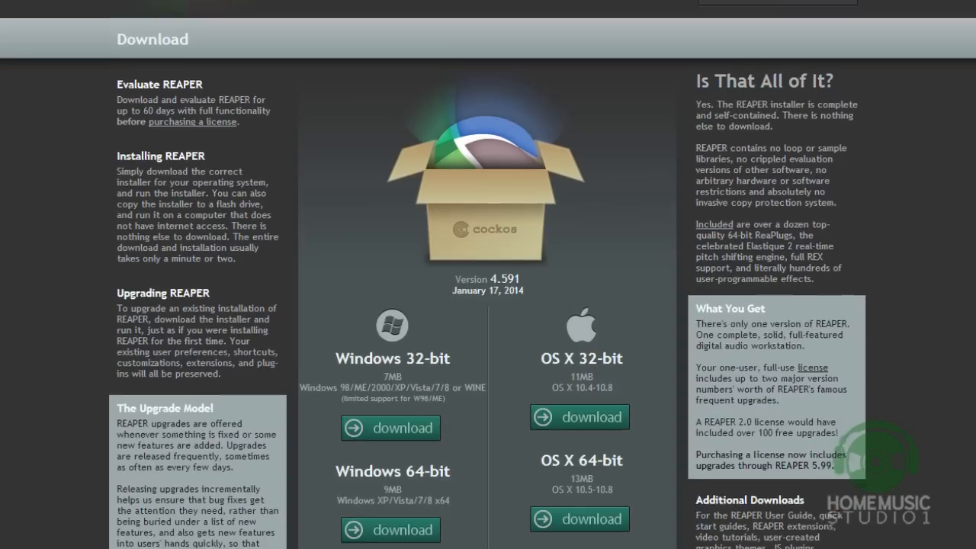
scroll("up", 3)
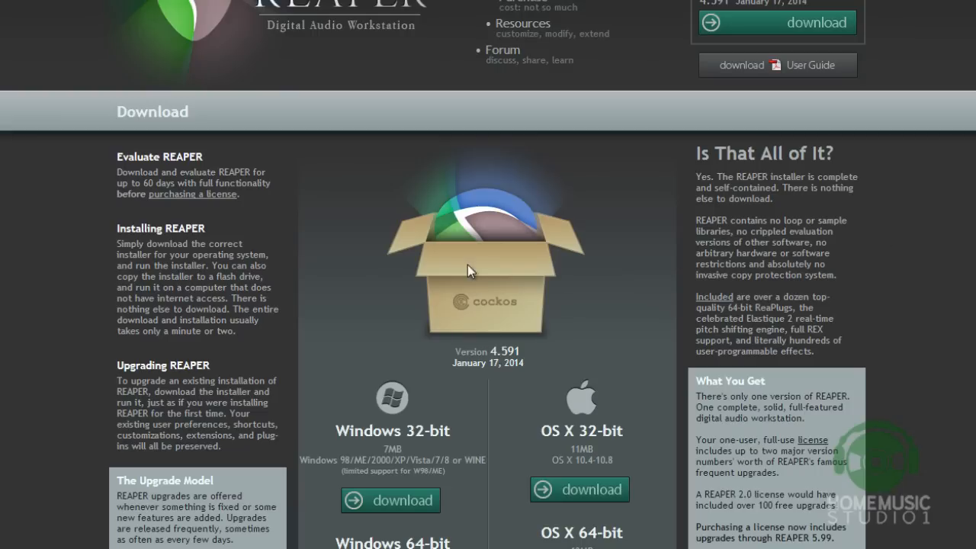
mouse_move(298, 216)
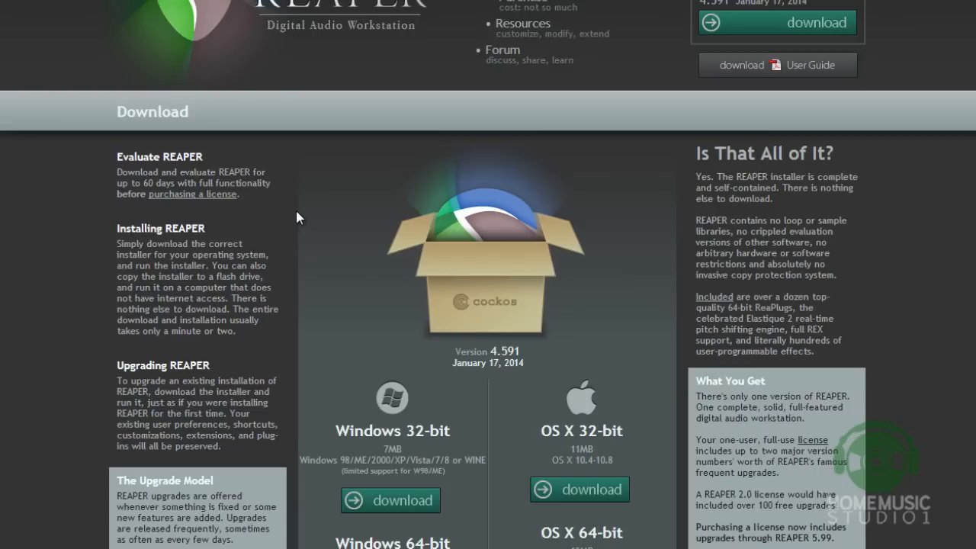
mouse_move(125, 210)
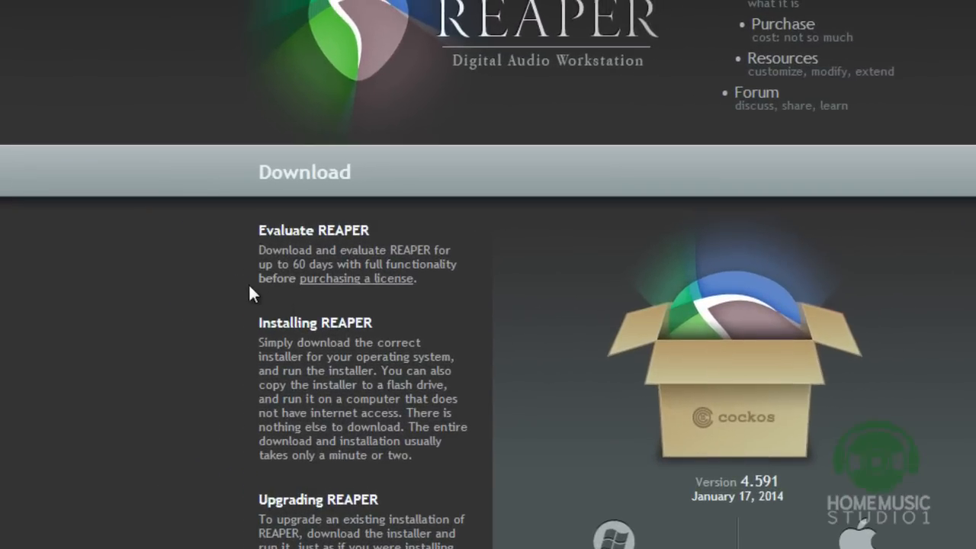
mouse_move(189, 401)
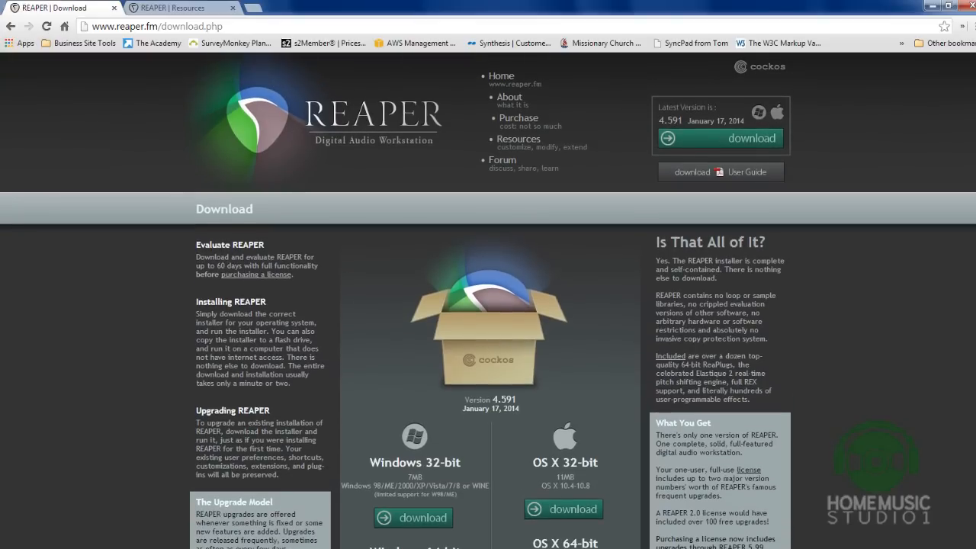
mouse_move(937, 228)
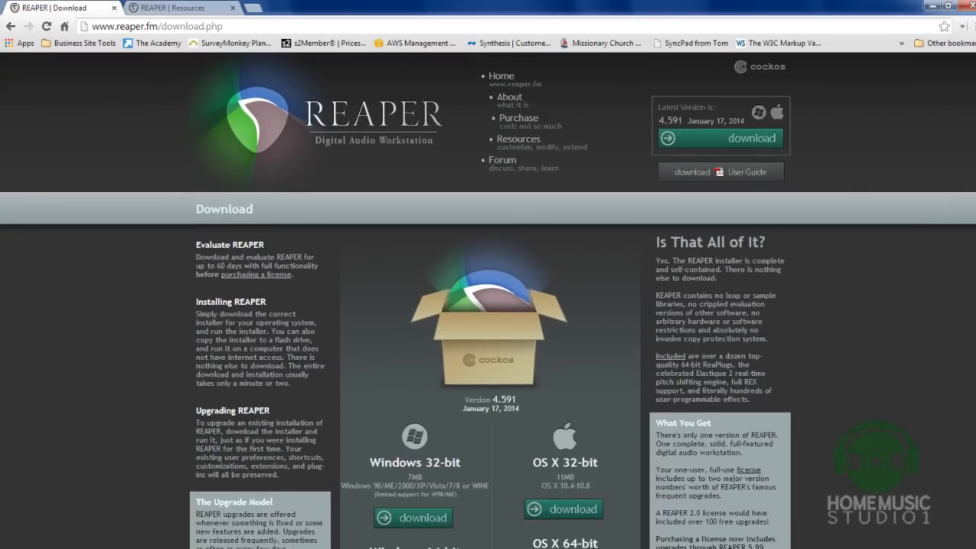
scroll("down", 3)
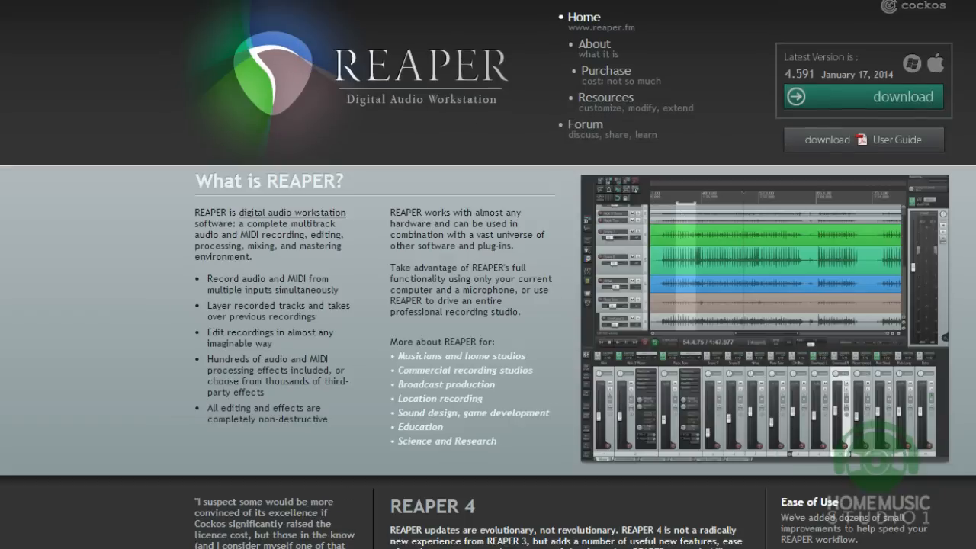
scroll("down", 3)
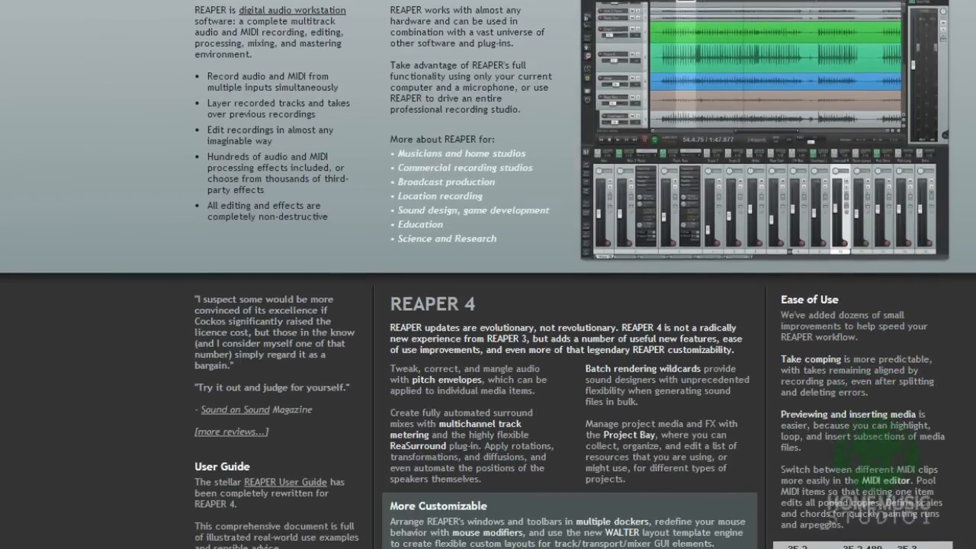
scroll("down", 3)
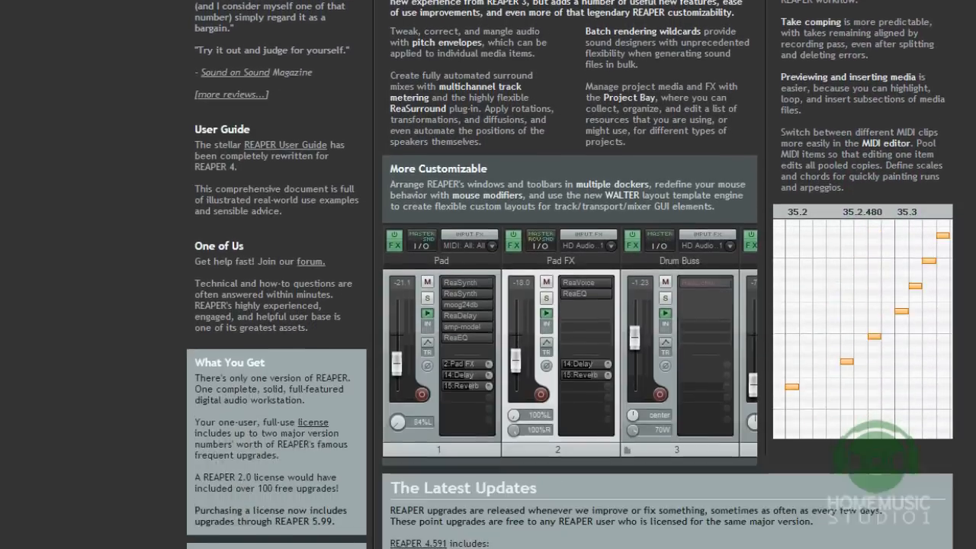
scroll("down", 3)
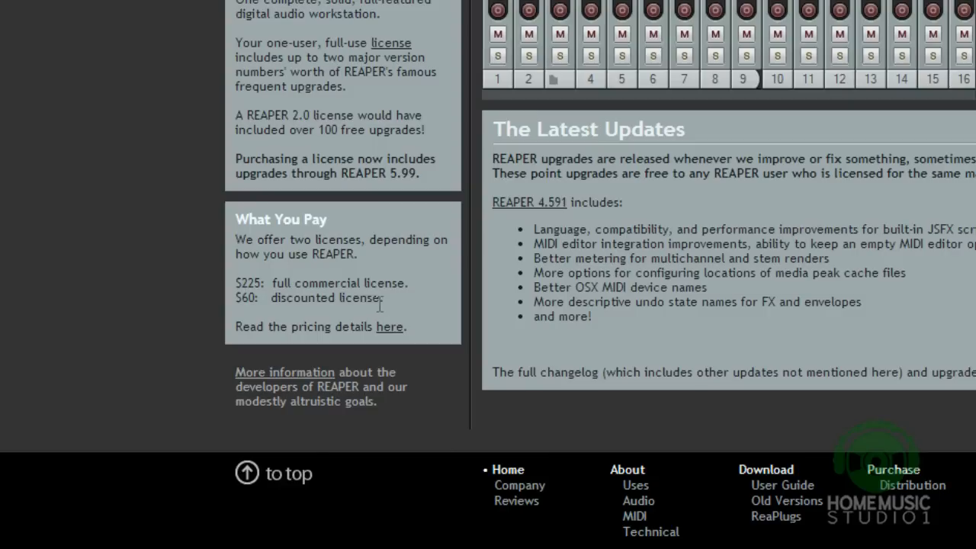
mouse_move(382, 302)
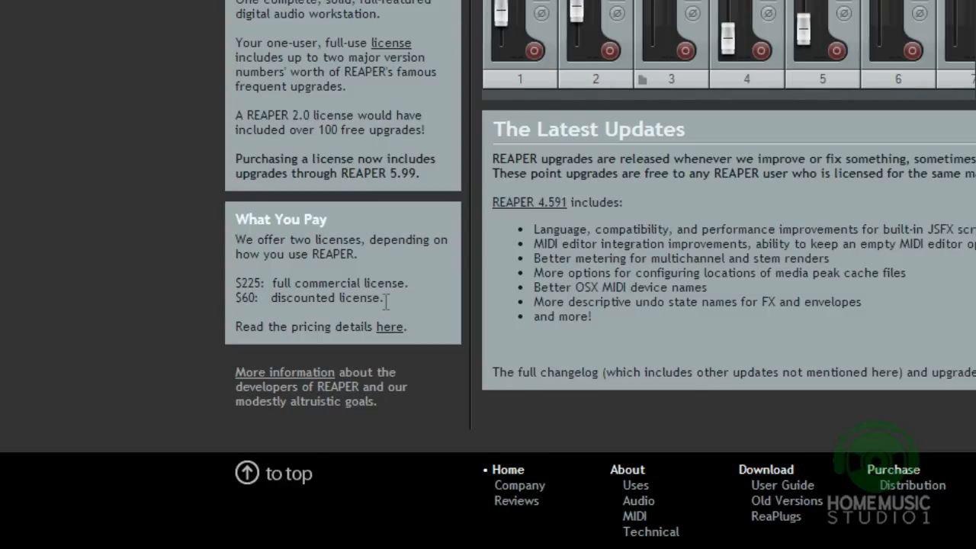
mouse_move(396, 302)
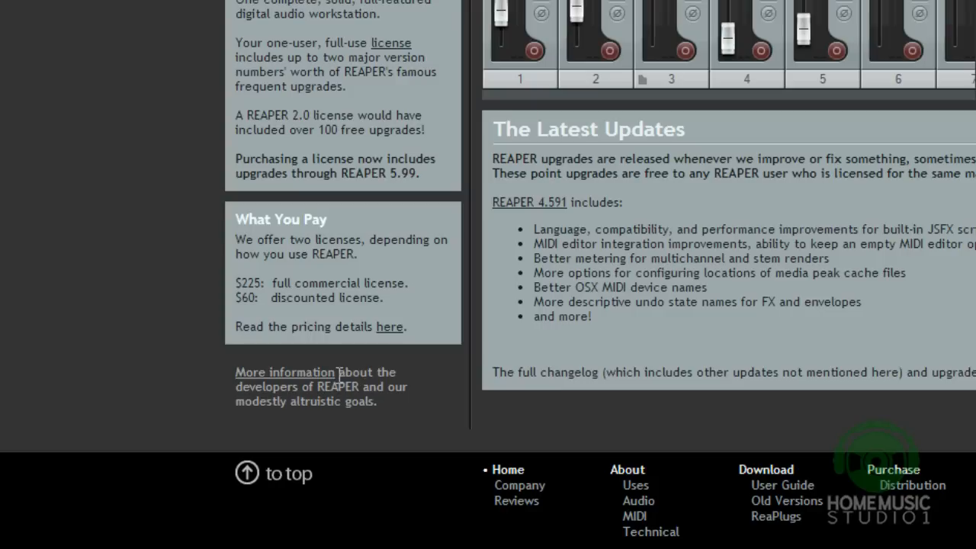
mouse_move(406, 302)
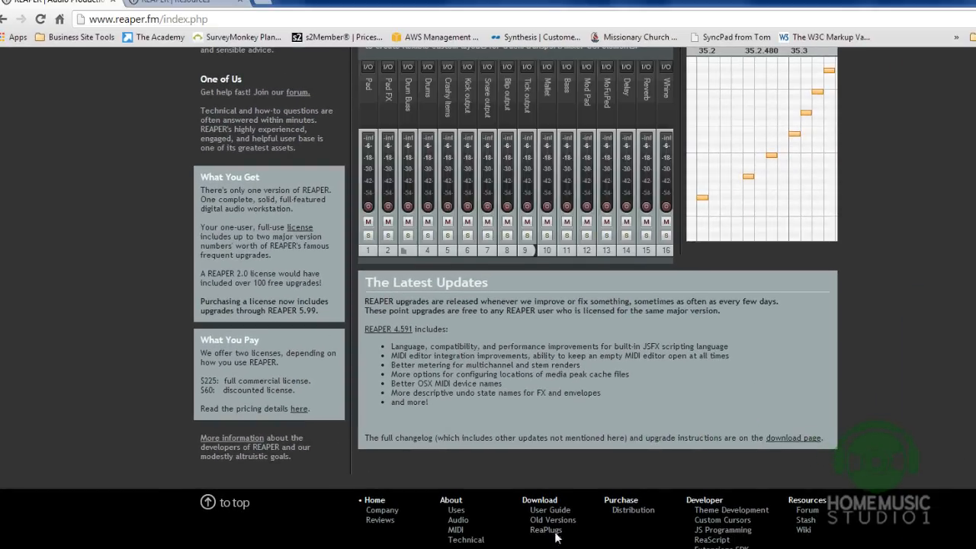
Show the ReaPlugs VST FX Suite page and look over its feature description.
left_click(546, 531)
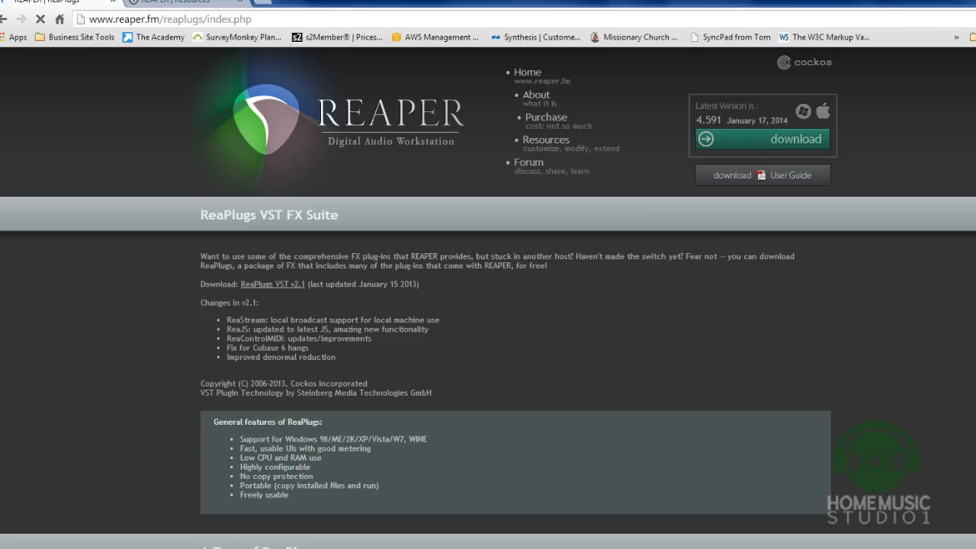
scroll("down", 3)
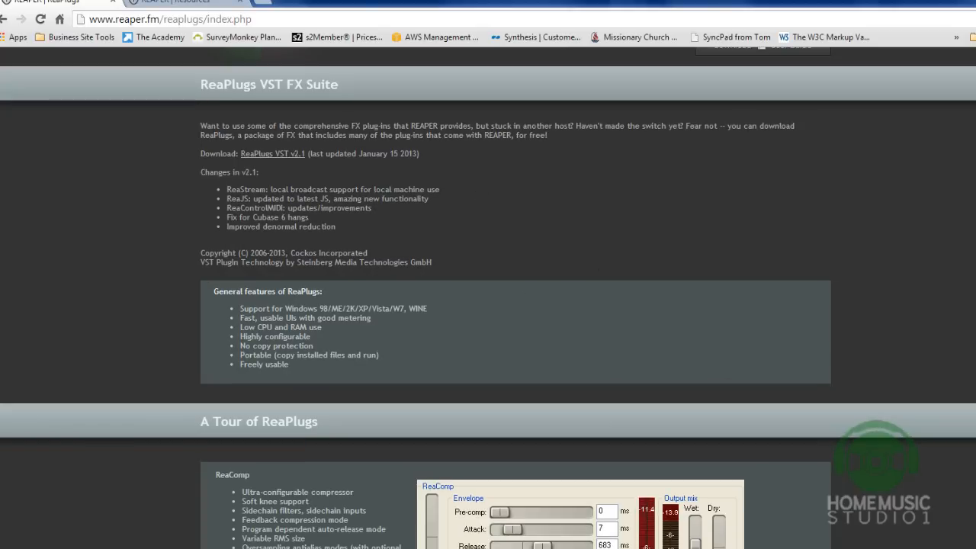
scroll("down", 3)
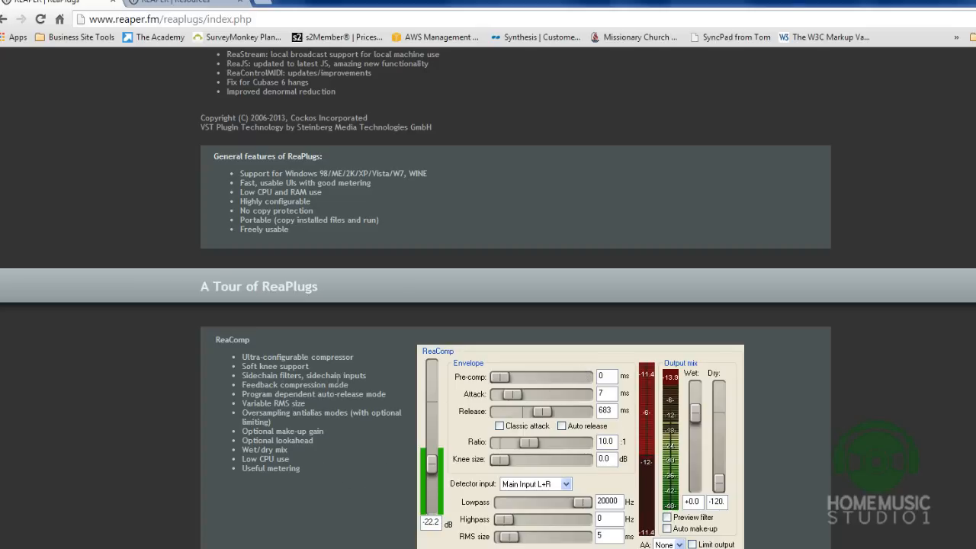
scroll("up", 3)
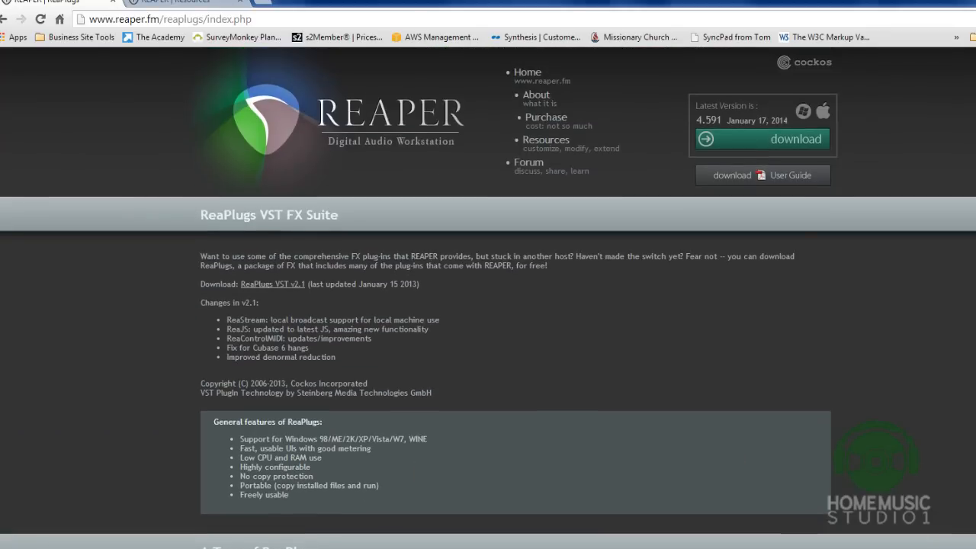
mouse_move(726, 358)
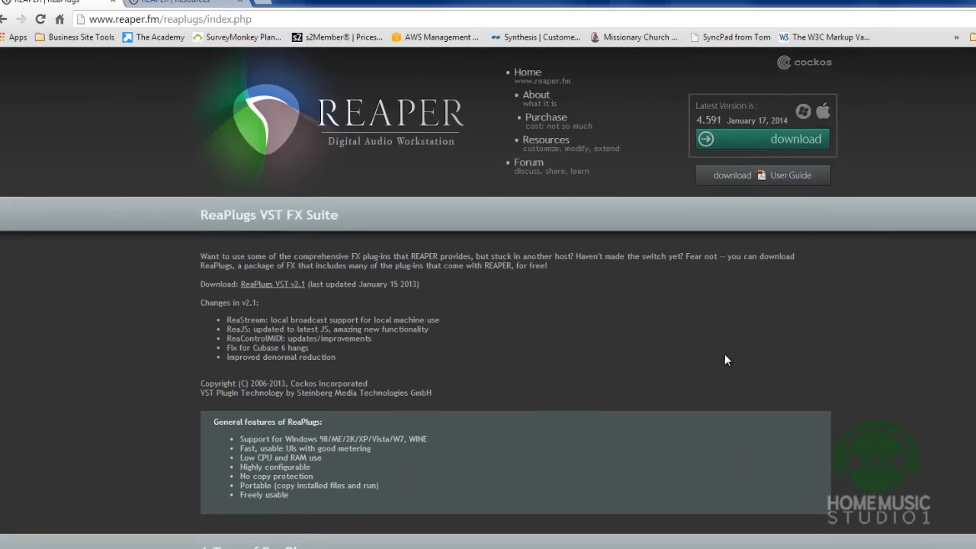
mouse_move(909, 47)
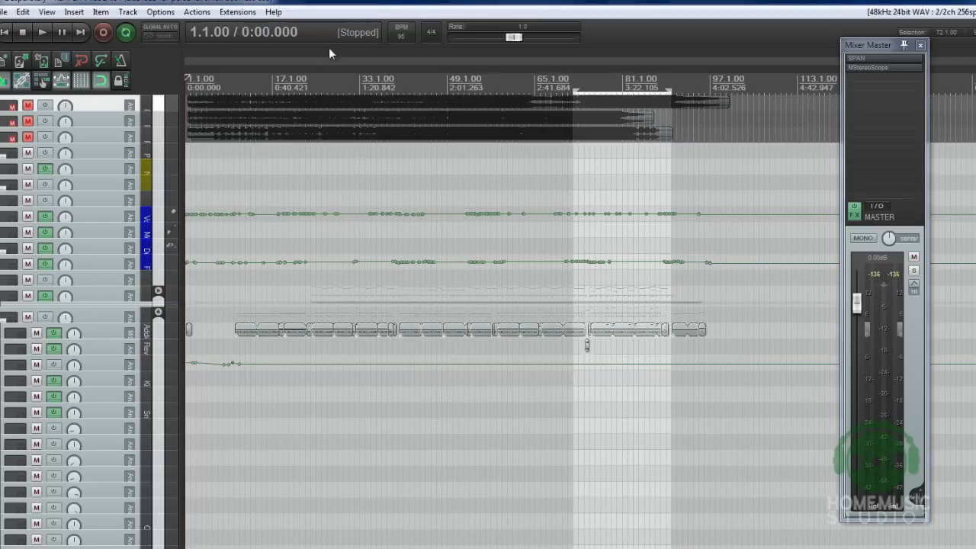
mouse_move(149, 125)
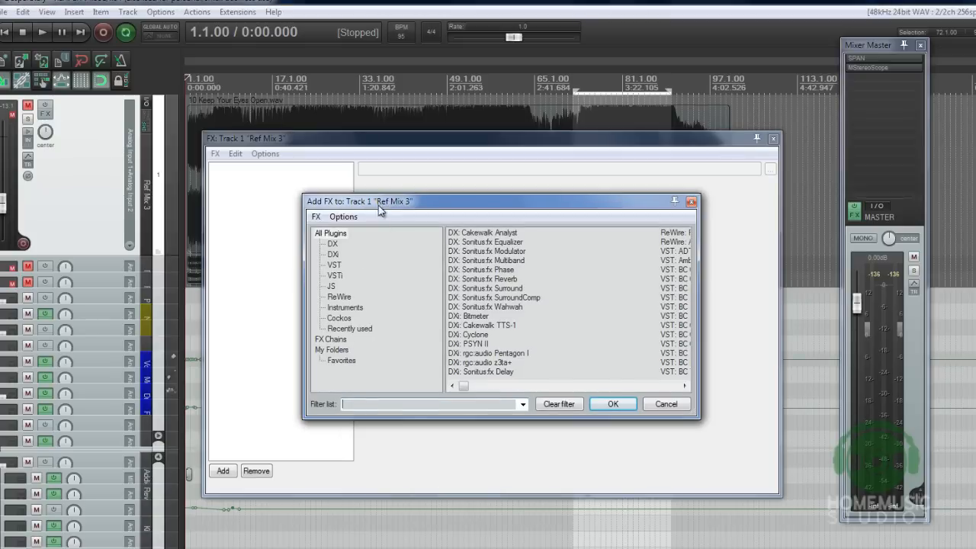
Browse the DX, VST, VSTi, JS and Cockos categories in the Add FX browser.
left_click(329, 244)
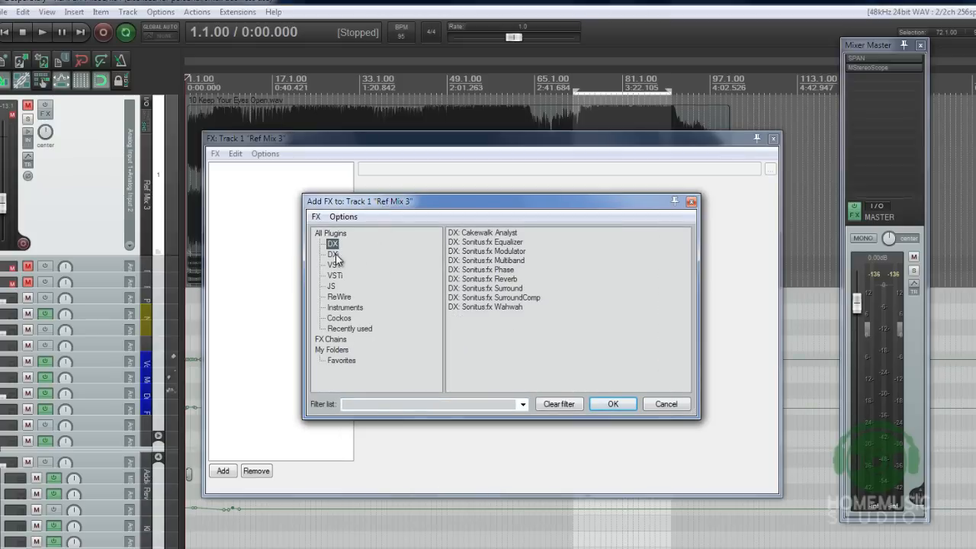
left_click(334, 265)
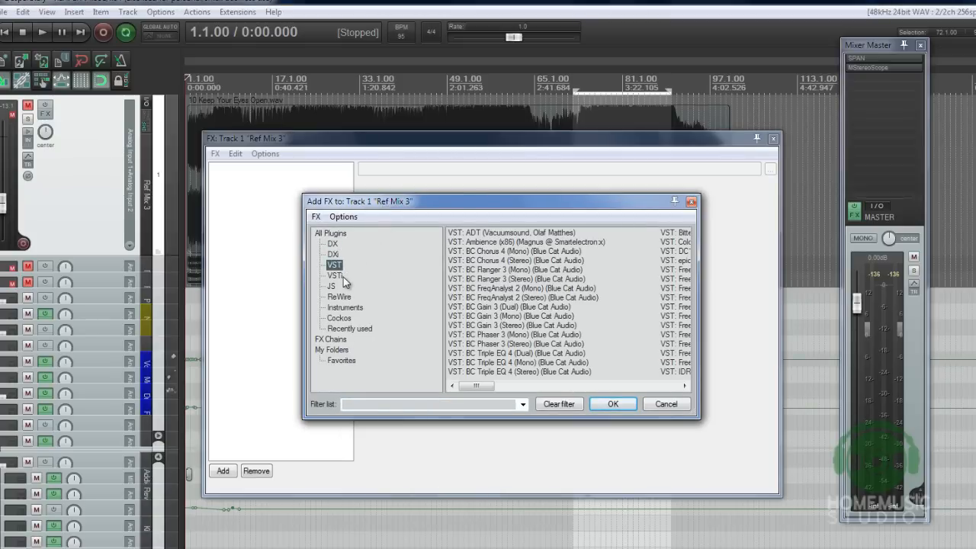
left_click(334, 276)
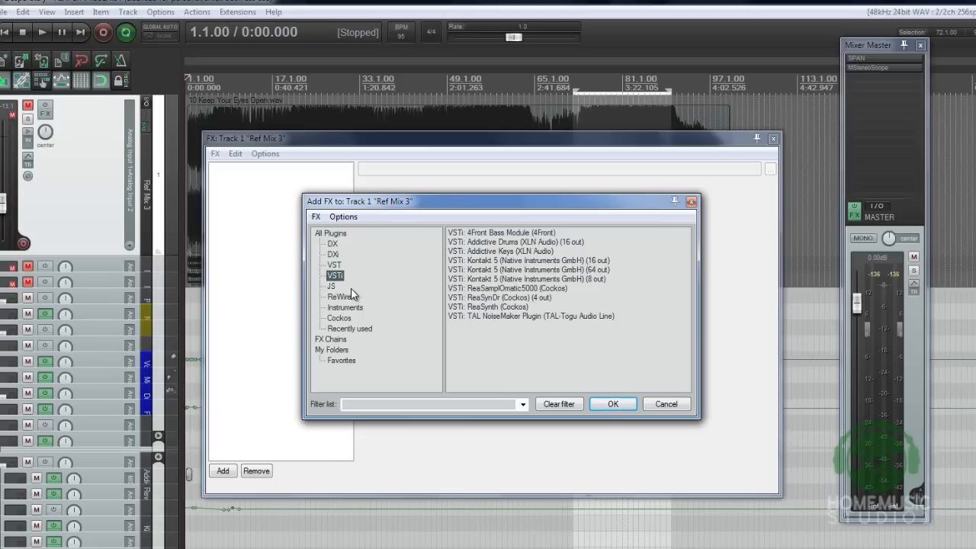
mouse_move(397, 326)
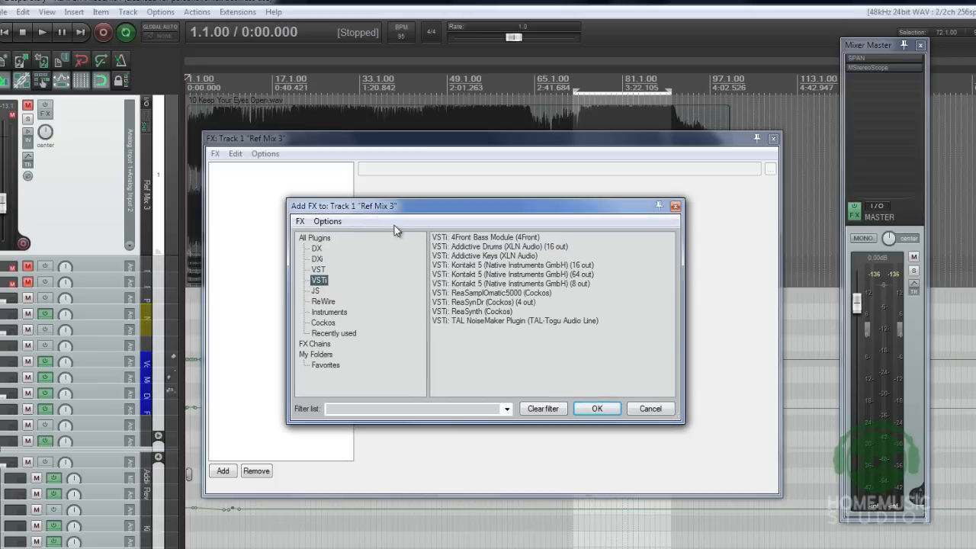
left_click(317, 290)
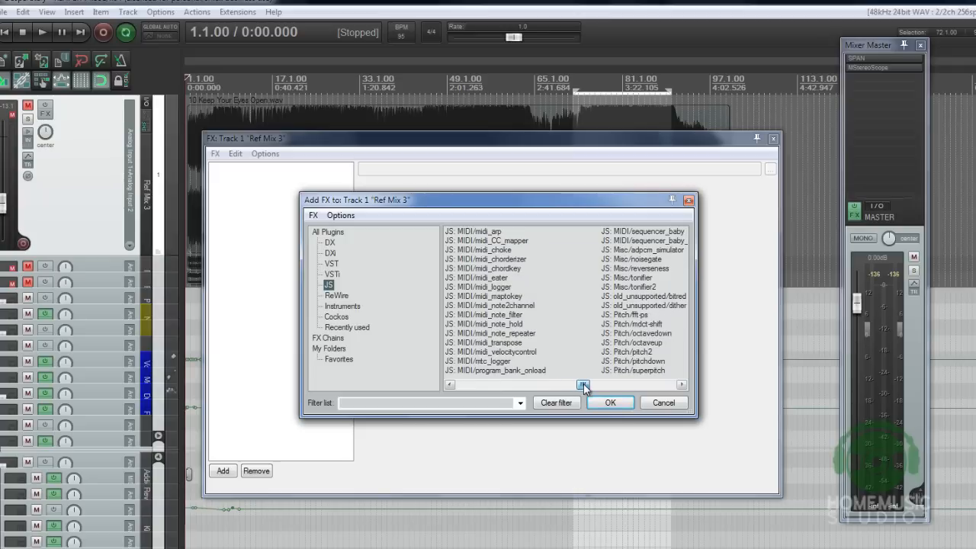
left_click_drag(583, 384, 623, 384)
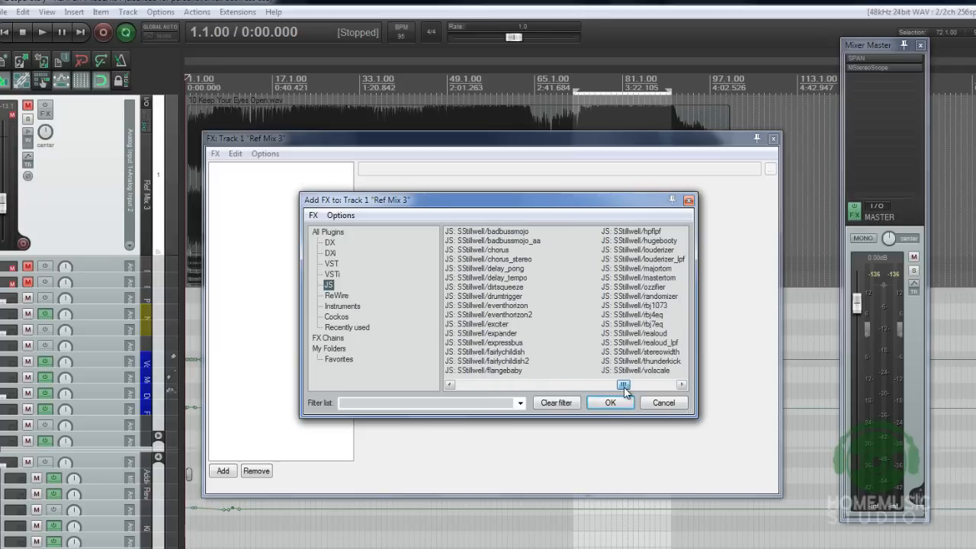
left_click_drag(624, 385, 652, 385)
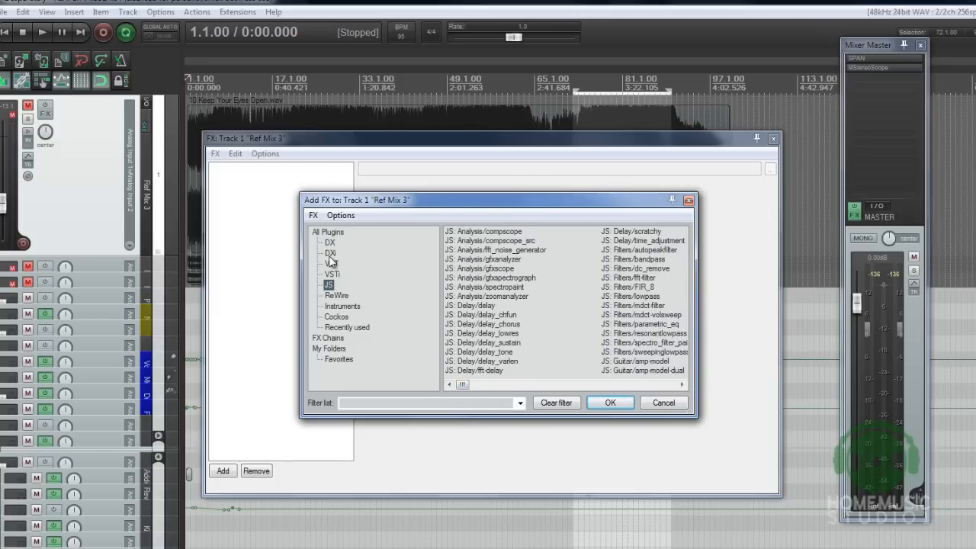
left_click(335, 316)
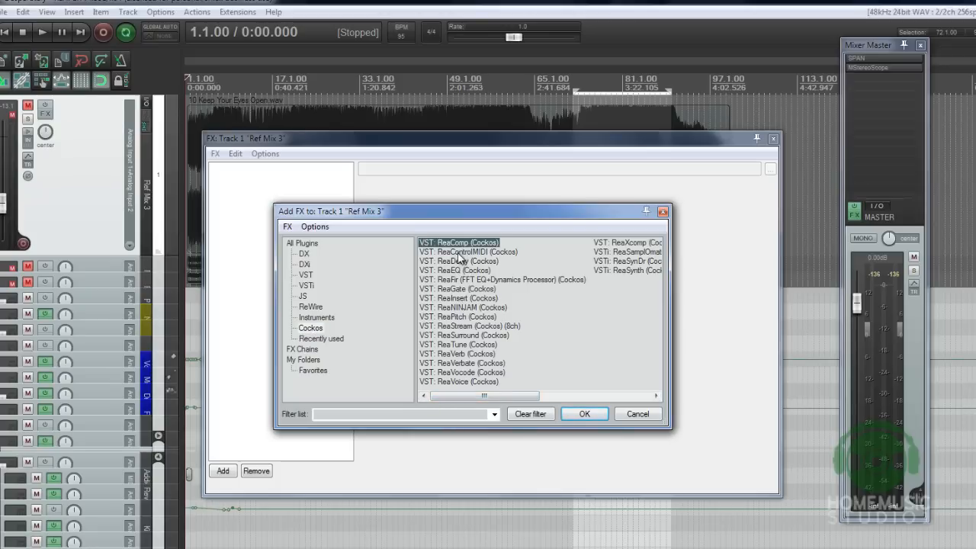
Load ReaFir onto track Ref Mix 3 and check its mode list, leaving the mode unchanged.
left_click(459, 261)
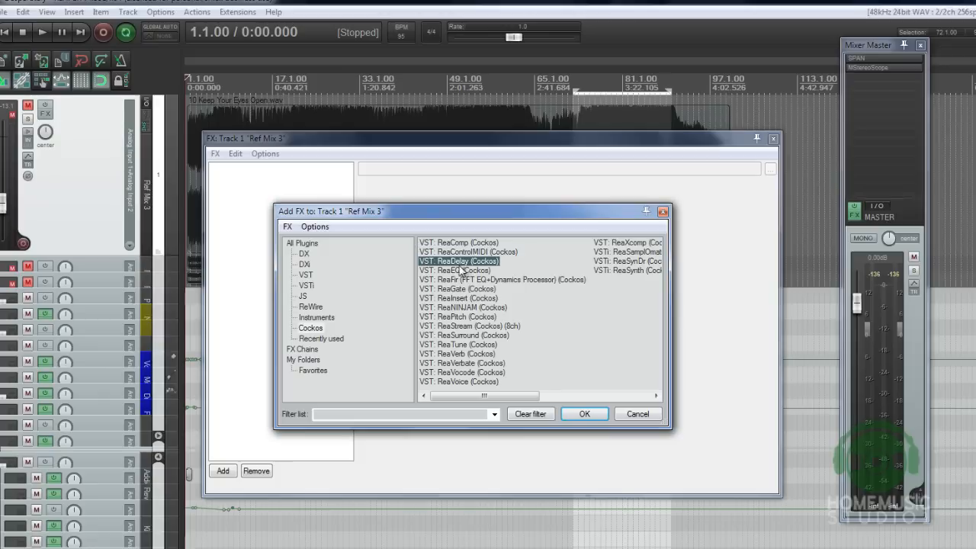
left_click(500, 279)
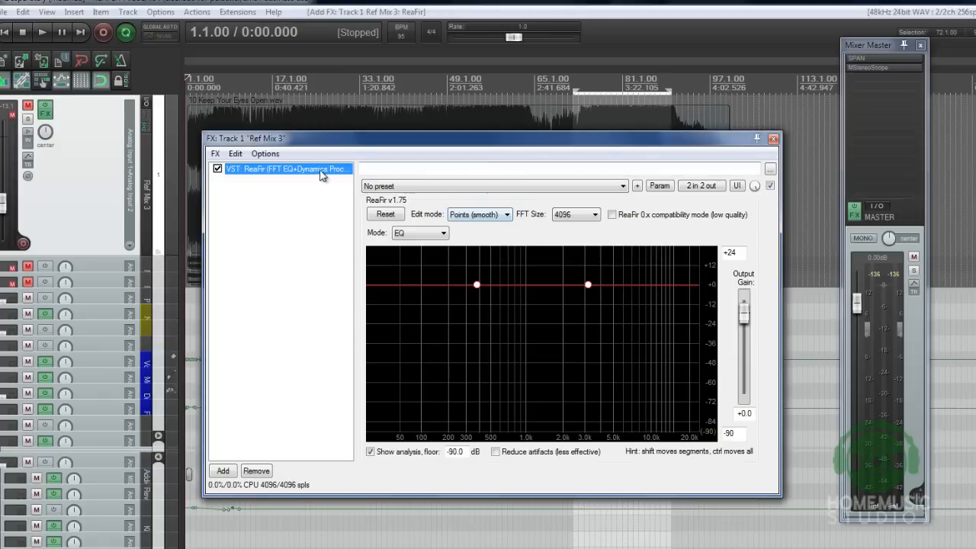
left_click(443, 232)
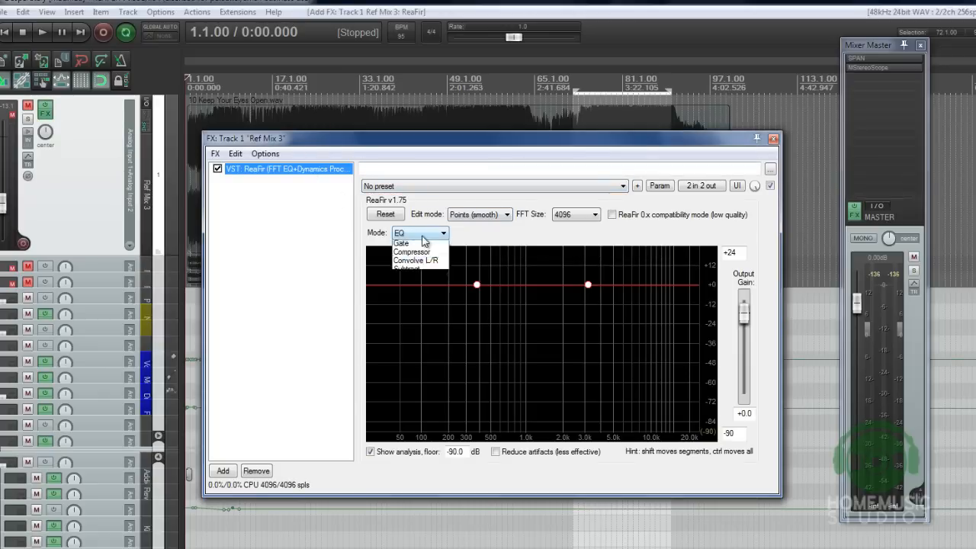
mouse_move(417, 272)
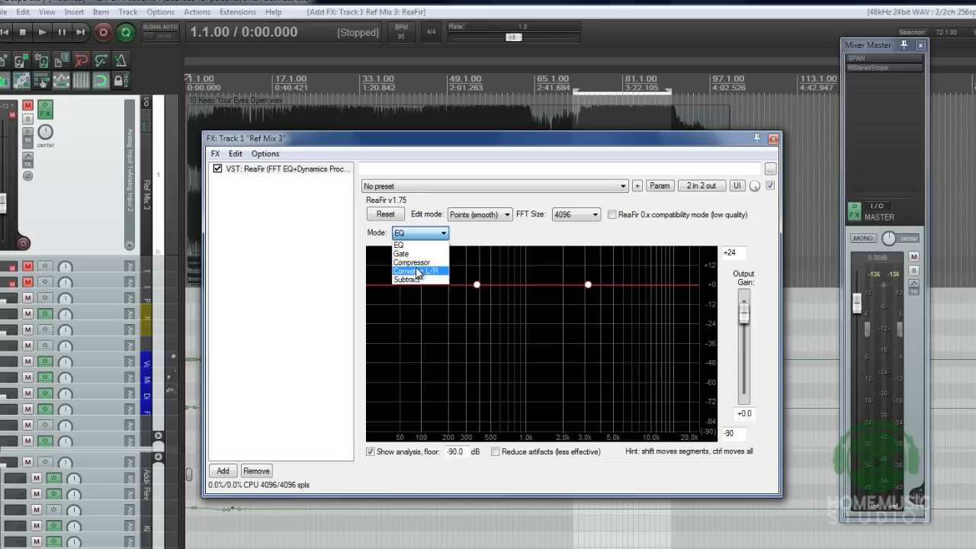
left_click(409, 280)
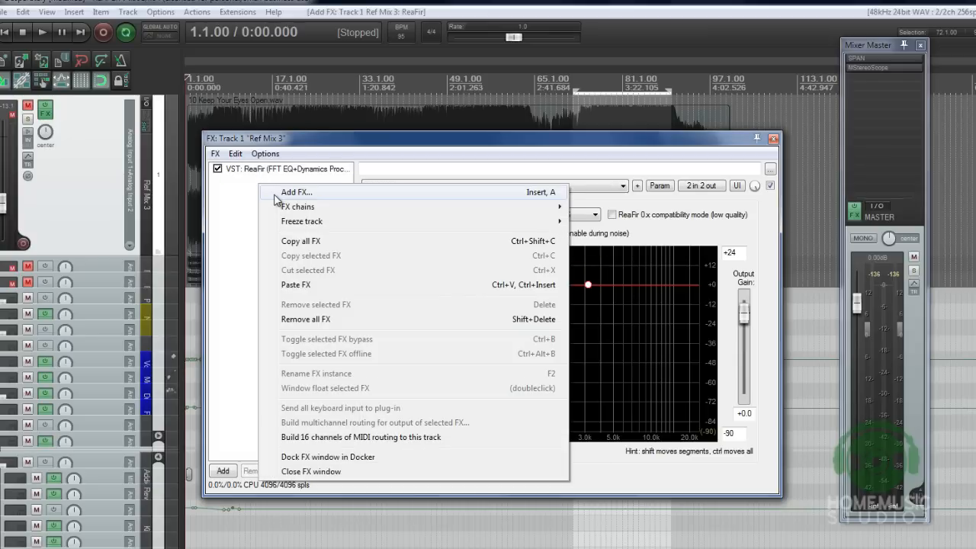
Load ReaTune after ReaFir on Ref Mix 3 and view its Correction settings.
left_click(296, 192)
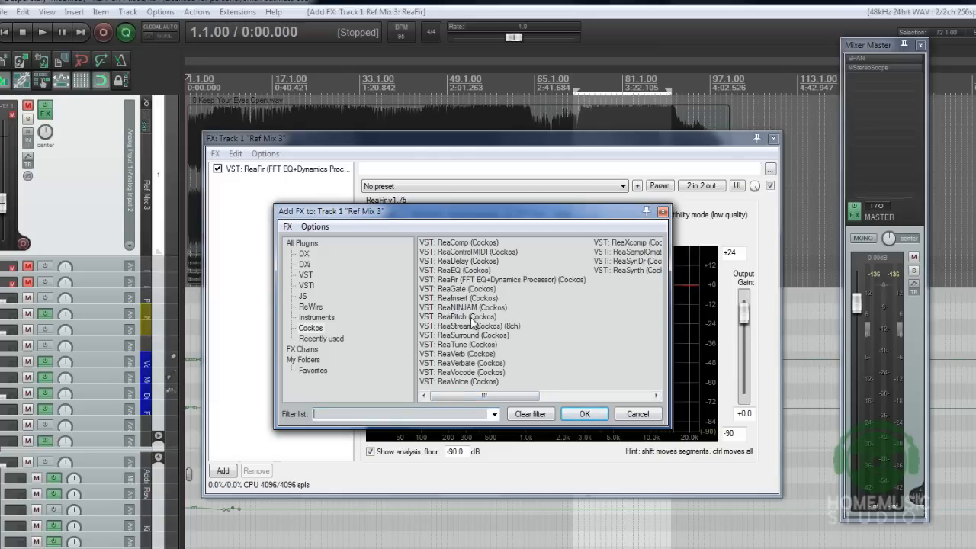
mouse_move(461, 335)
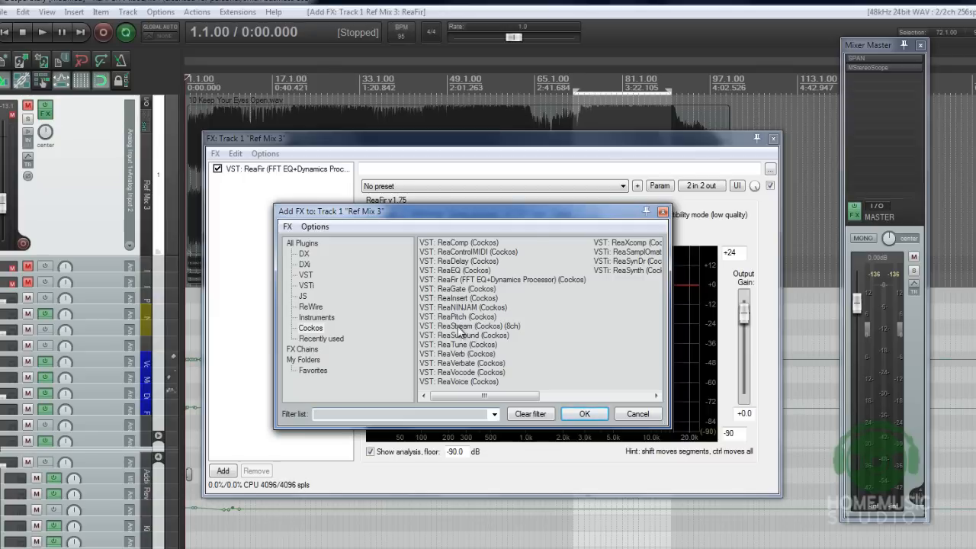
mouse_move(457, 357)
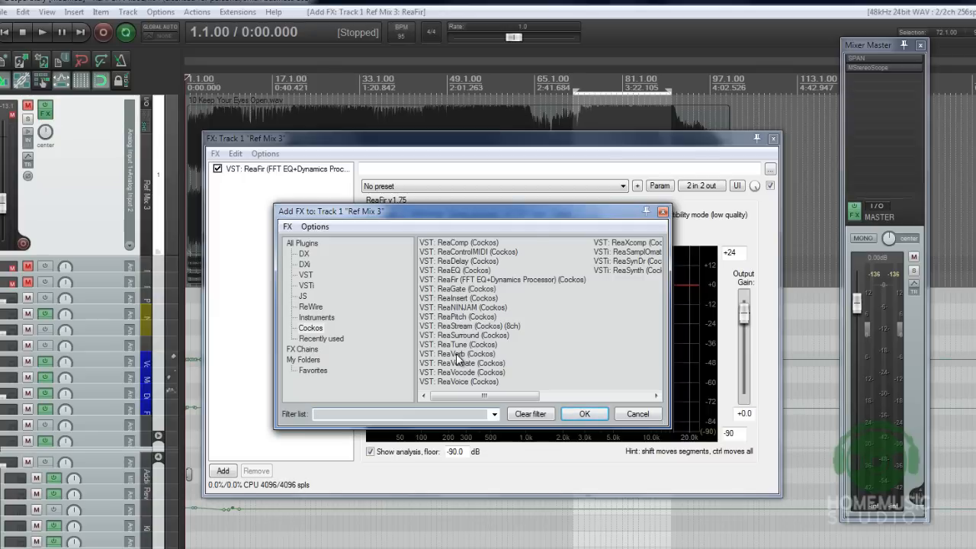
mouse_move(461, 372)
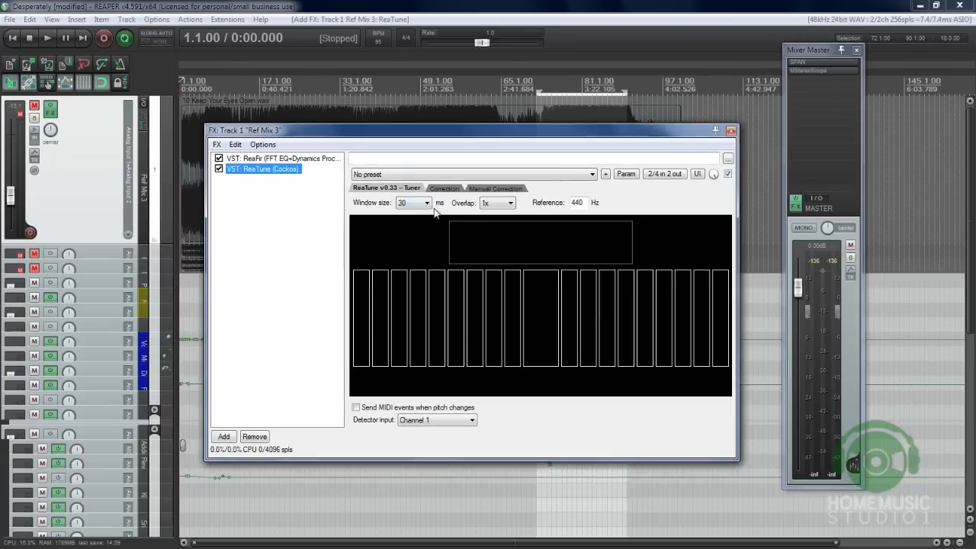
left_click(446, 187)
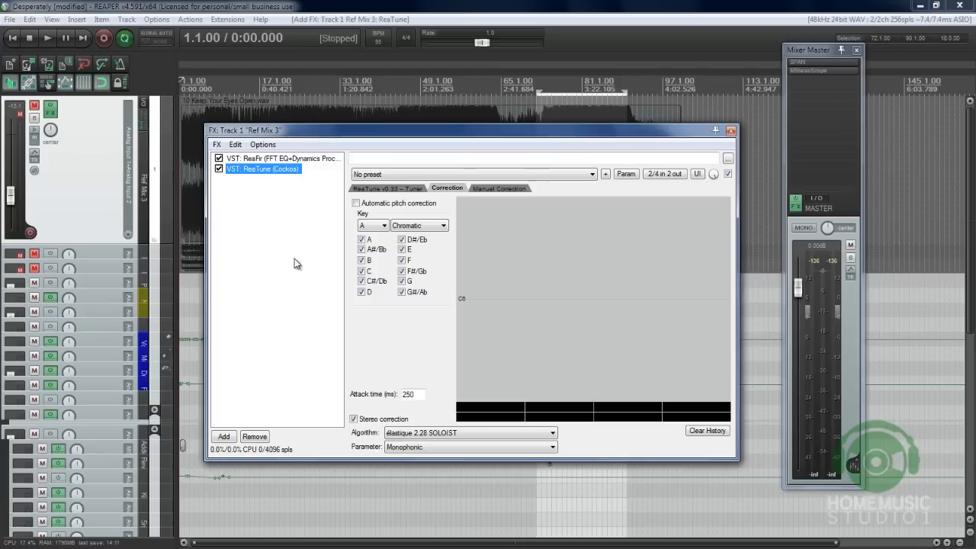
right_click(296, 262)
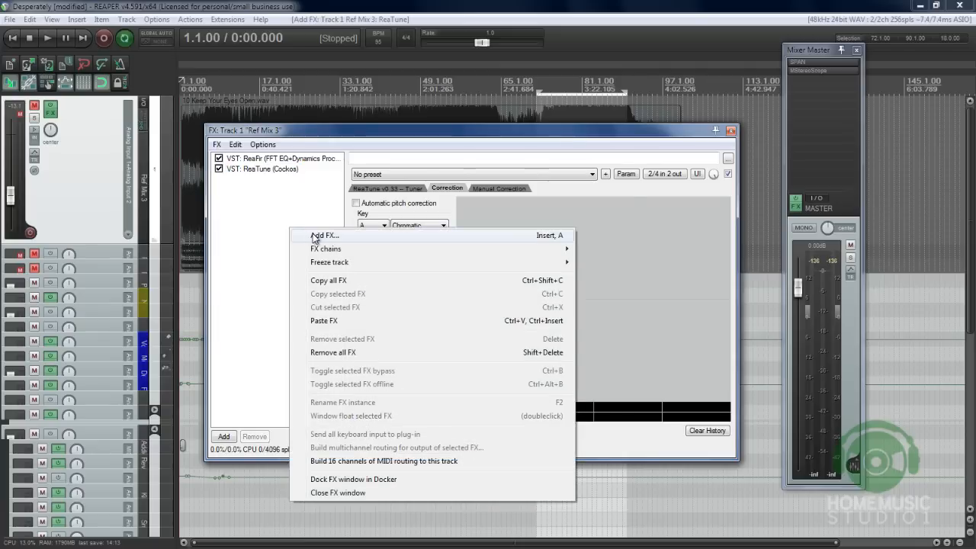
Load ReaVerb as the third effect after ReaTune on Ref Mix 3.
left_click(323, 235)
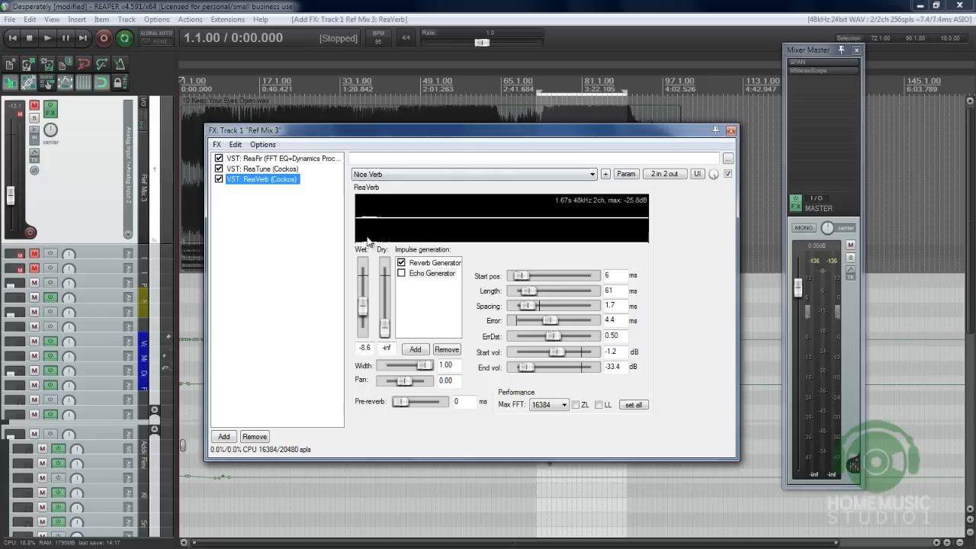
mouse_move(445, 304)
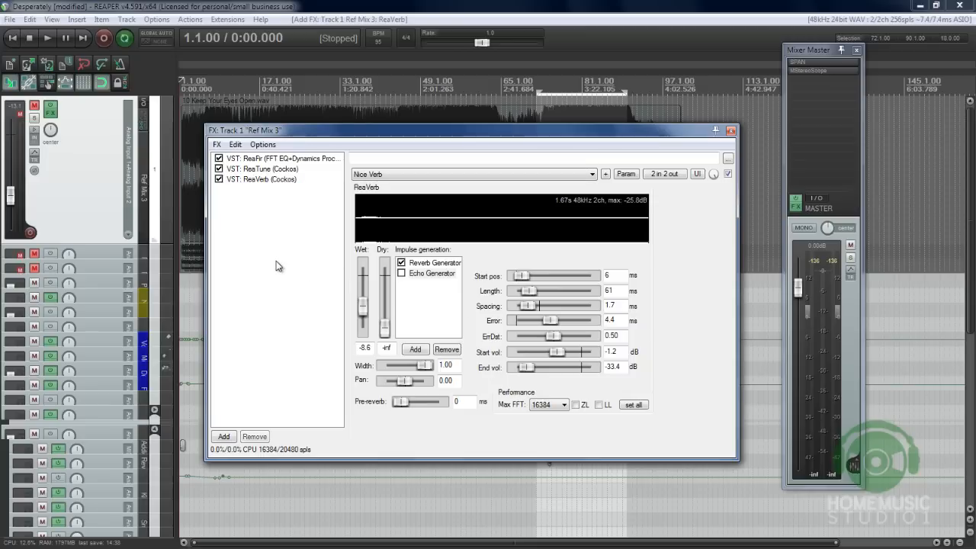
left_click(223, 436)
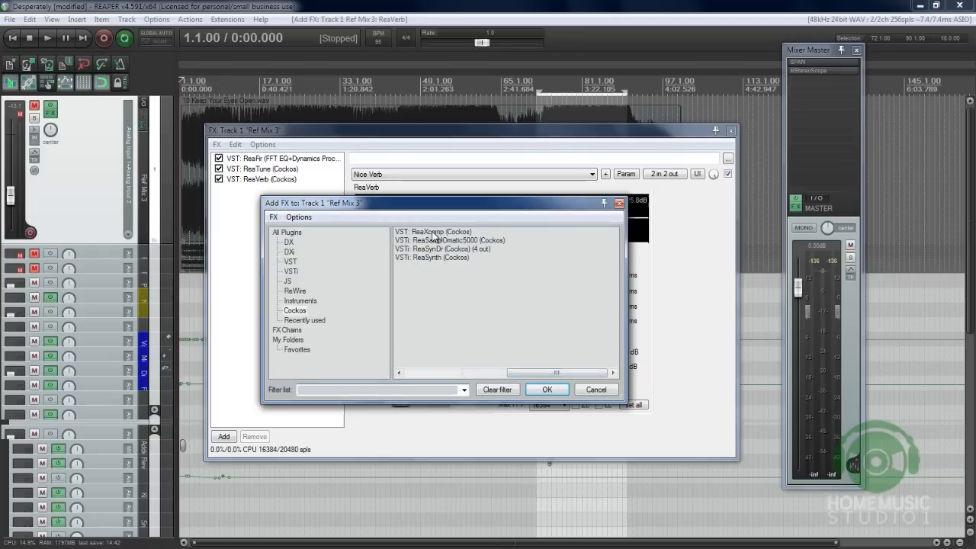
Load ReaXcomp with several extra compressor bands, then remove it from the chain.
double_click(436, 232)
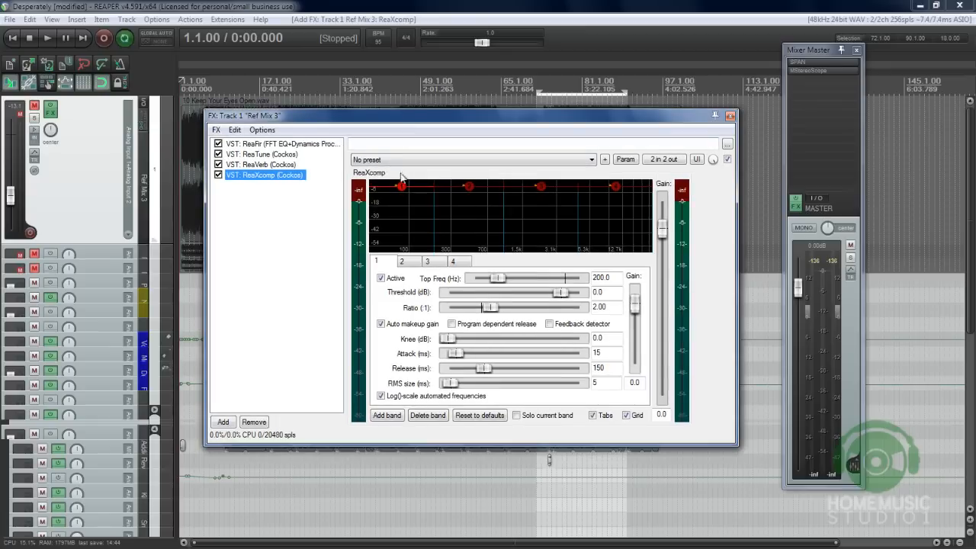
mouse_move(393, 497)
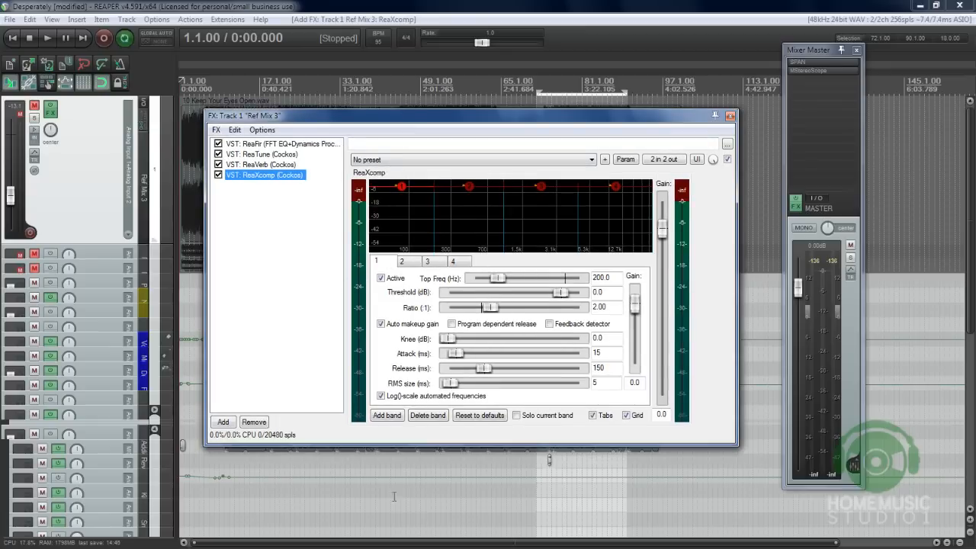
left_click(387, 415)
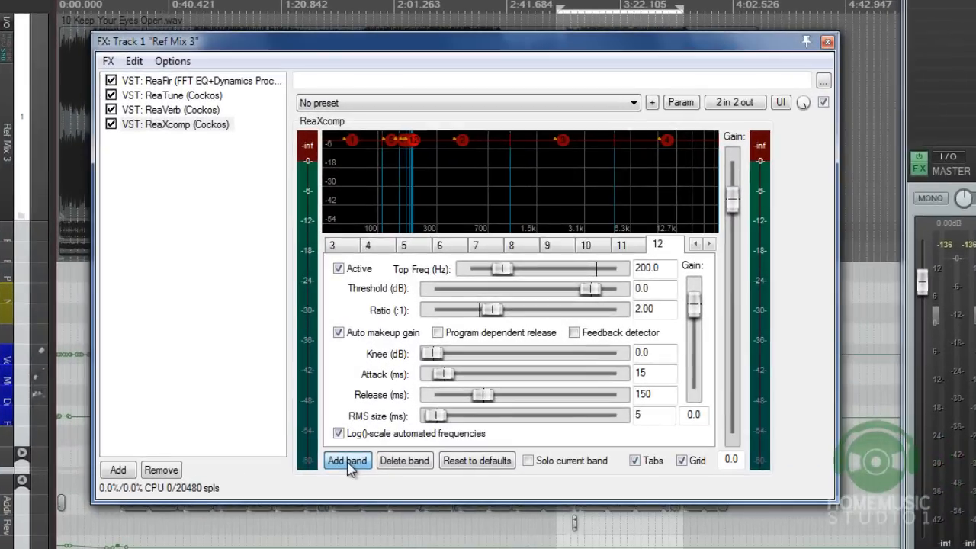
left_click(348, 461)
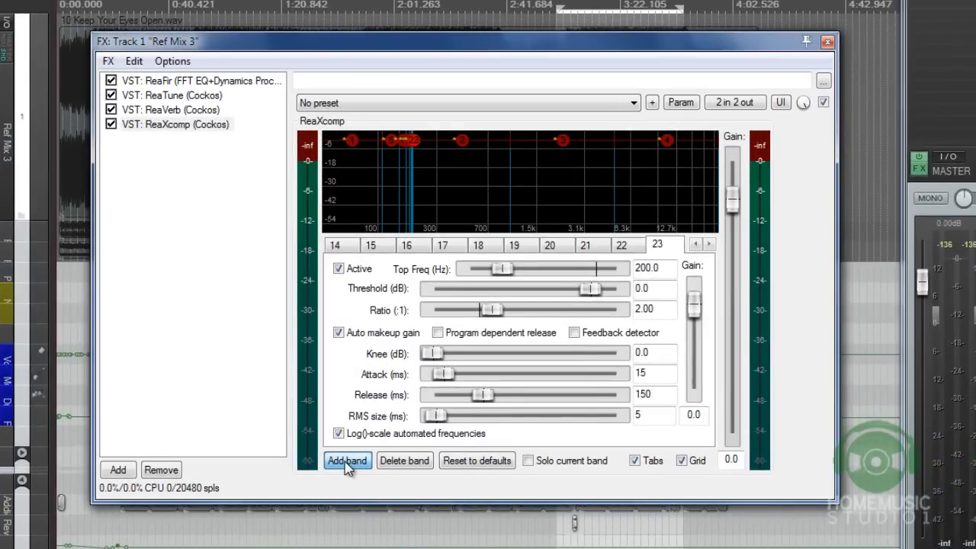
left_click(348, 461)
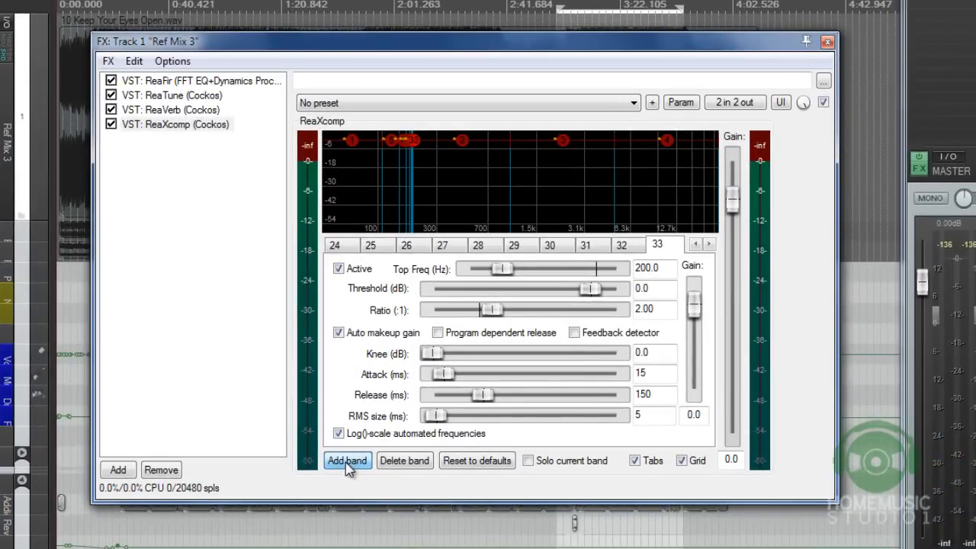
left_click(346, 460)
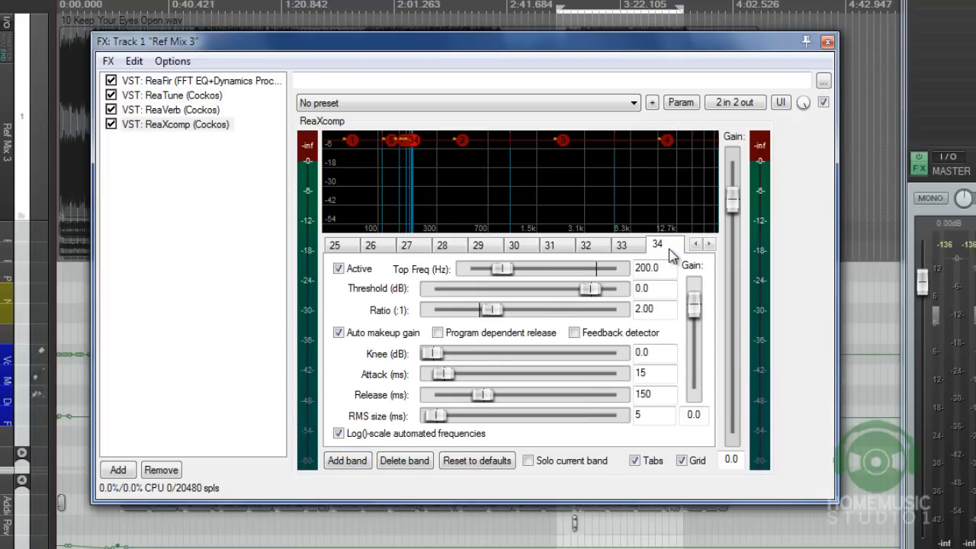
mouse_move(202, 354)
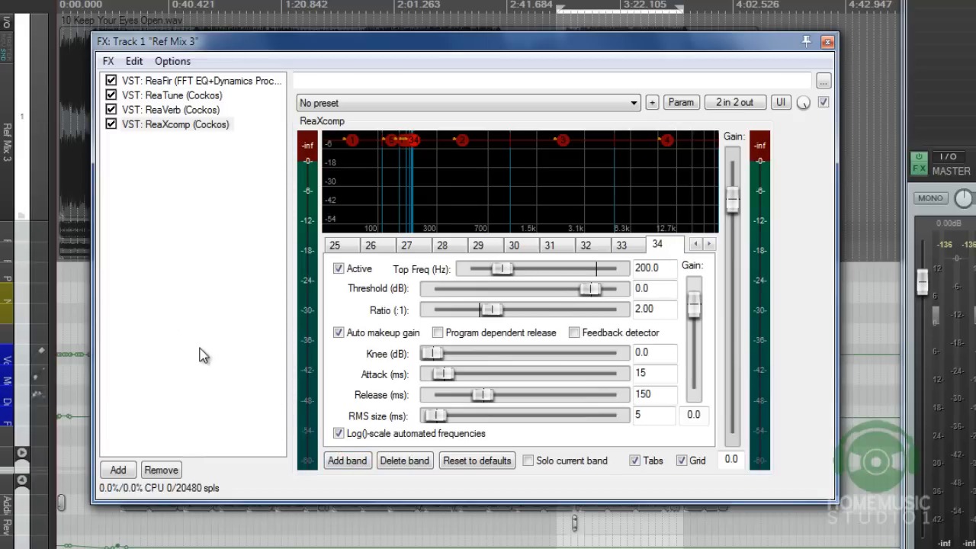
mouse_move(263, 156)
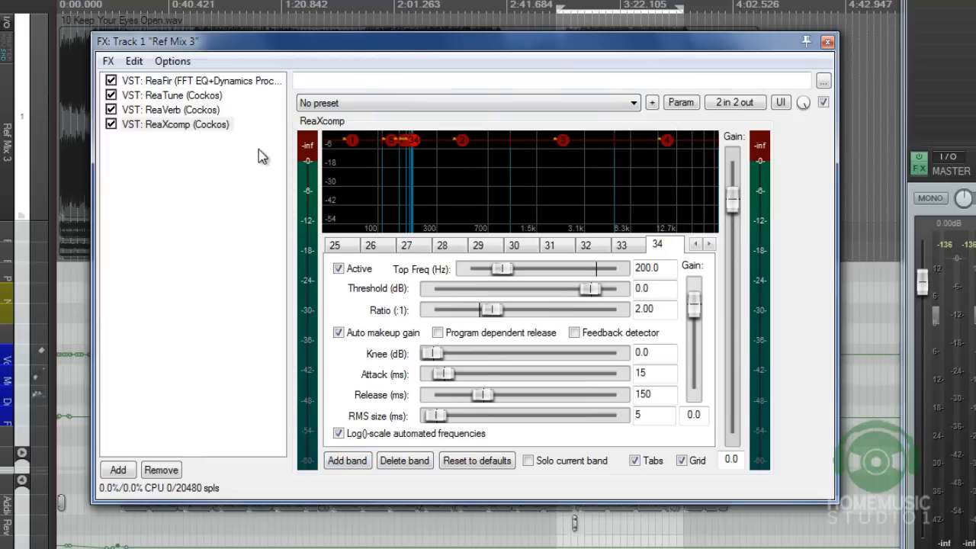
right_click(175, 124)
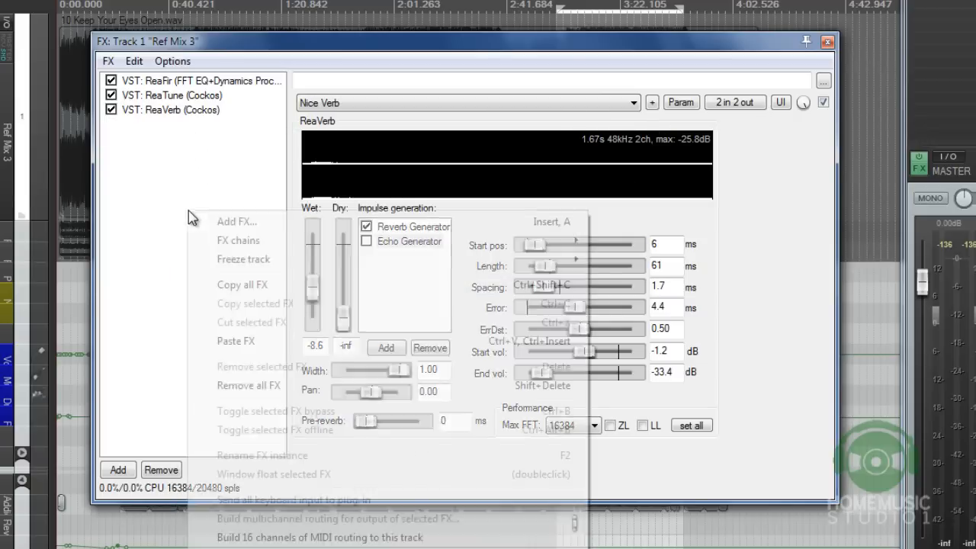
Load ReaEQ (Cockos) as the fourth effect after ReaVerb on Ref Mix 3.
left_click(238, 221)
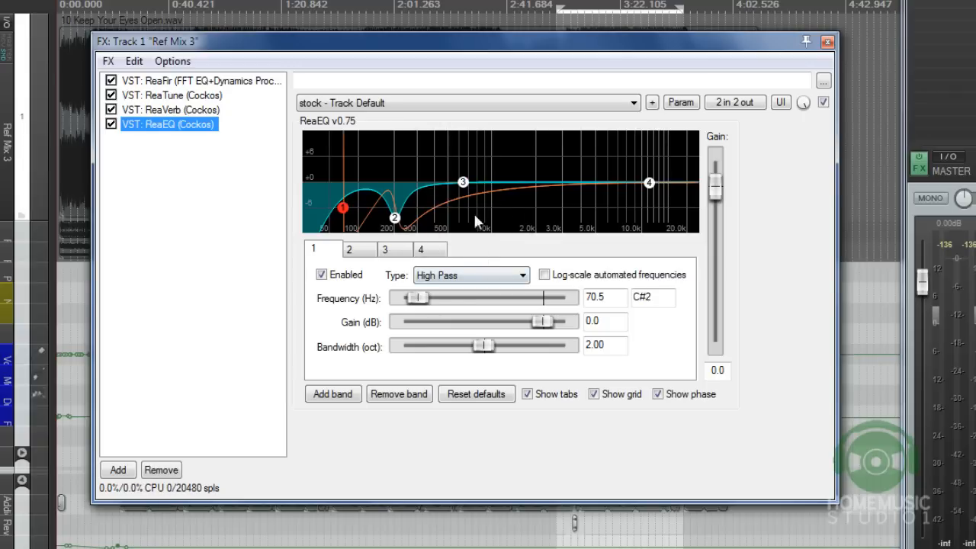
mouse_move(642, 251)
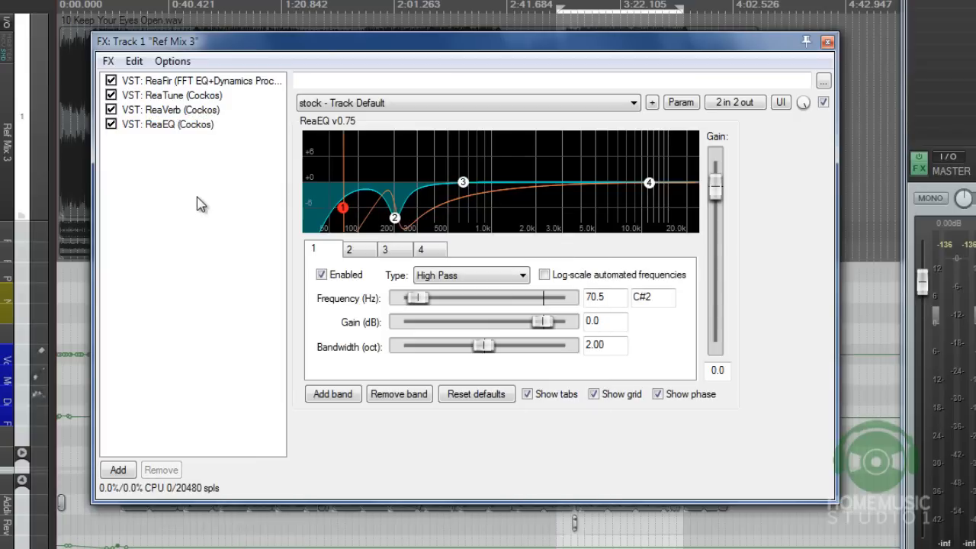
right_click(198, 204)
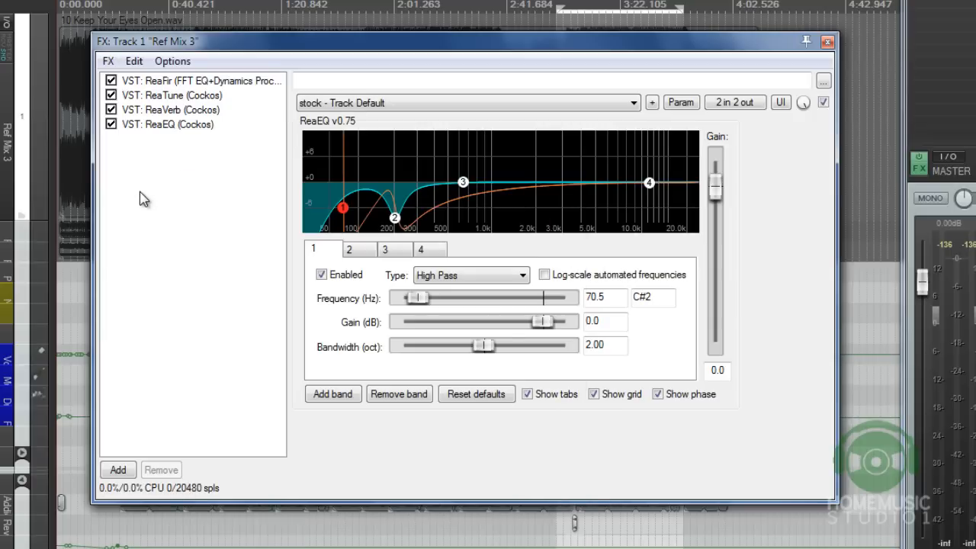
mouse_move(217, 201)
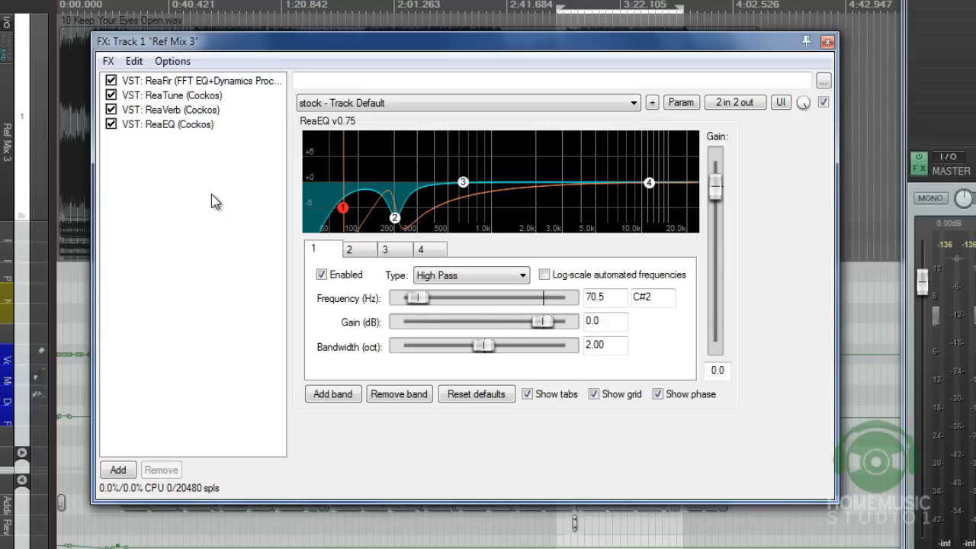
mouse_move(192, 251)
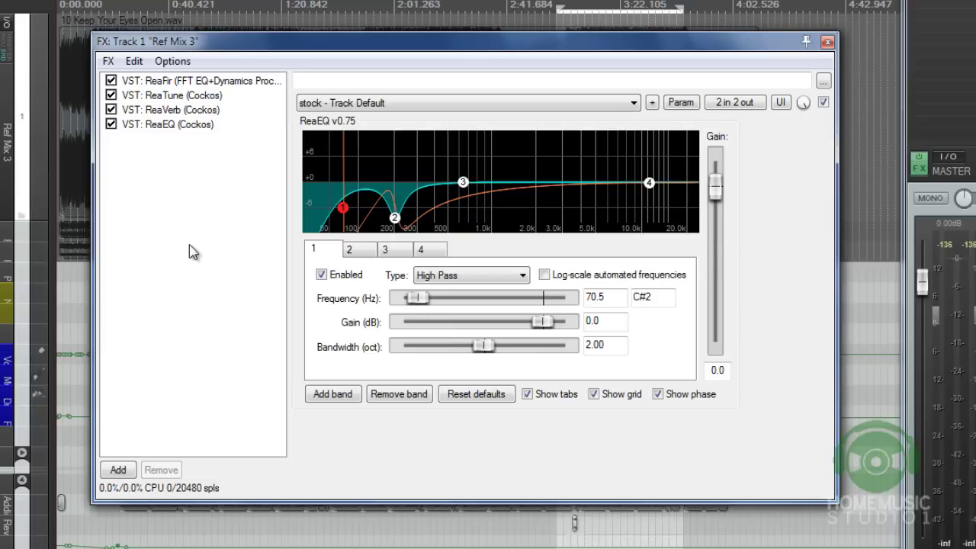
mouse_move(183, 201)
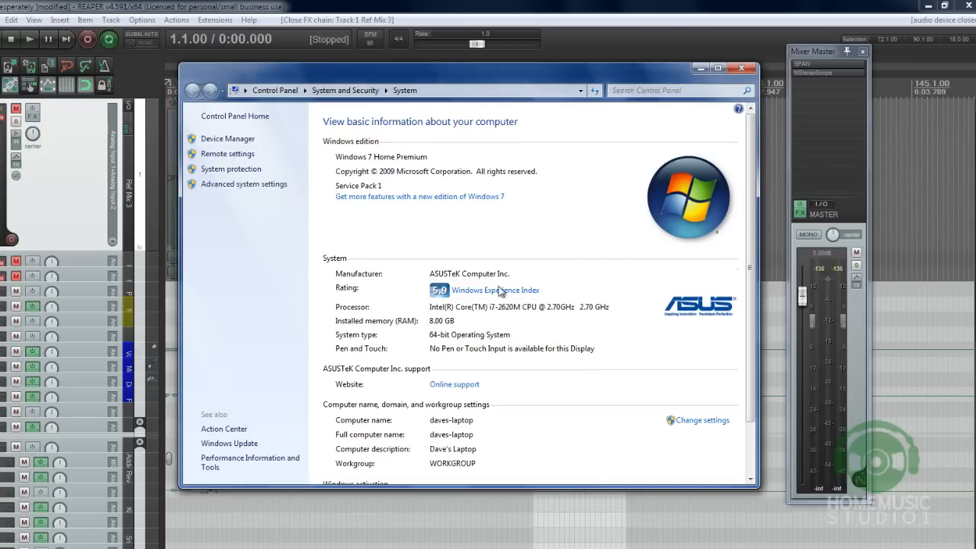
Review the System specs (Core i7-2620M, 8 GB RAM, 64-bit Windows 7) and close the window.
scroll("down", 3)
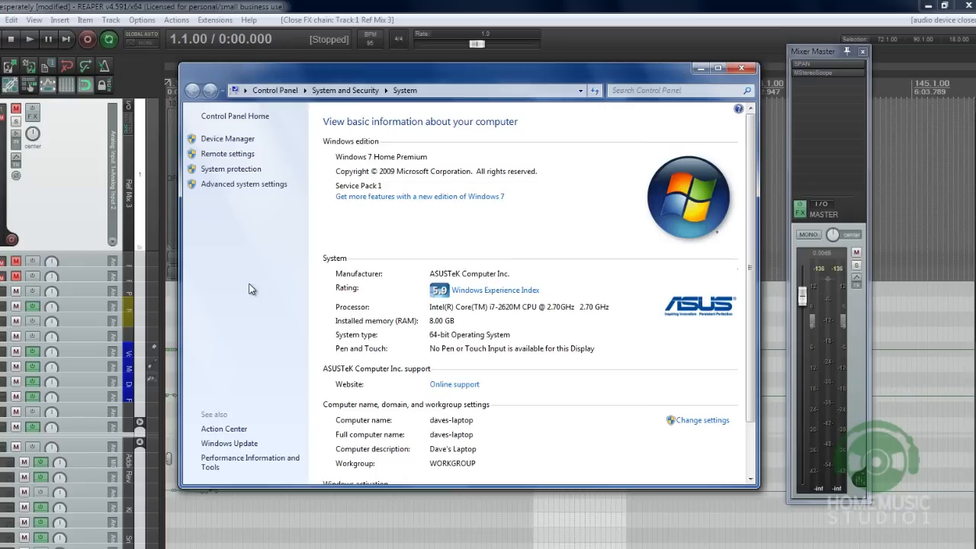
mouse_move(500, 378)
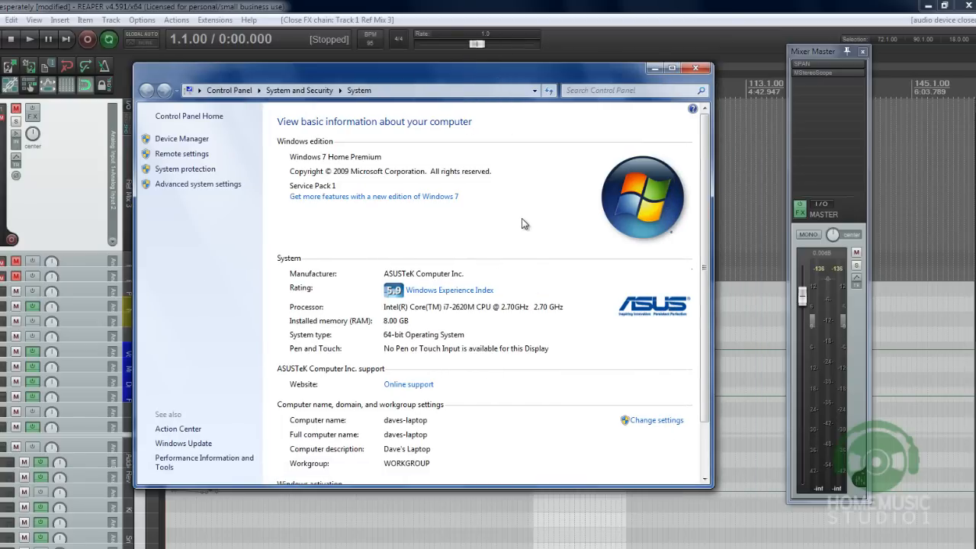
mouse_move(528, 235)
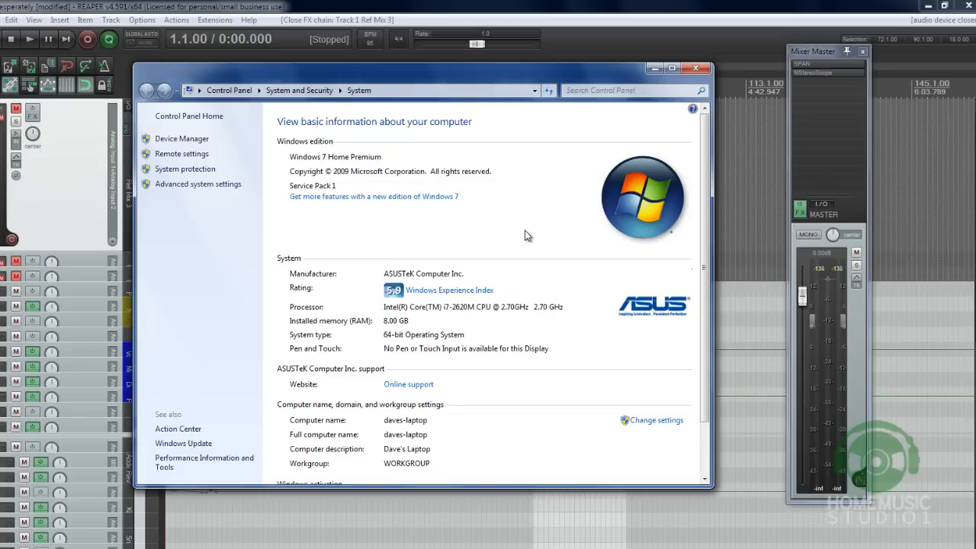
mouse_move(413, 337)
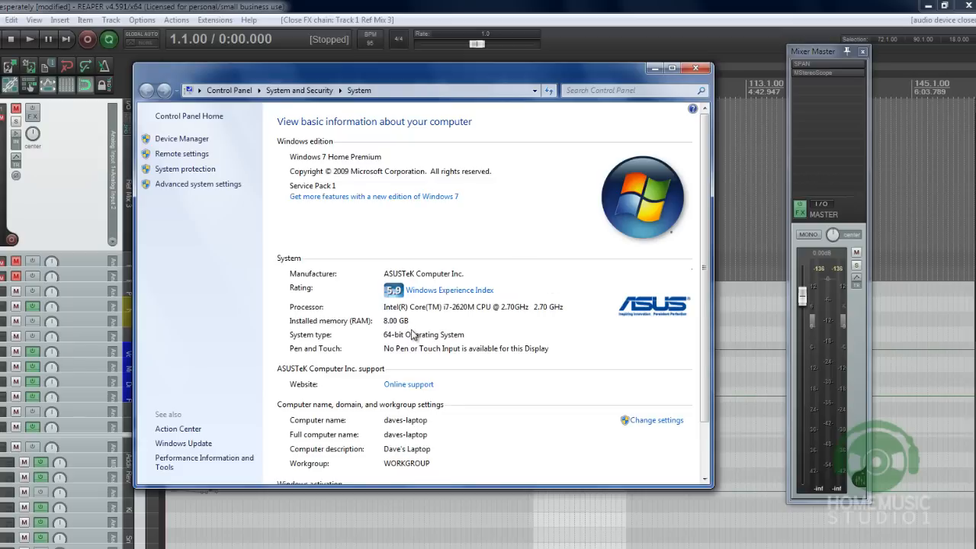
mouse_move(479, 349)
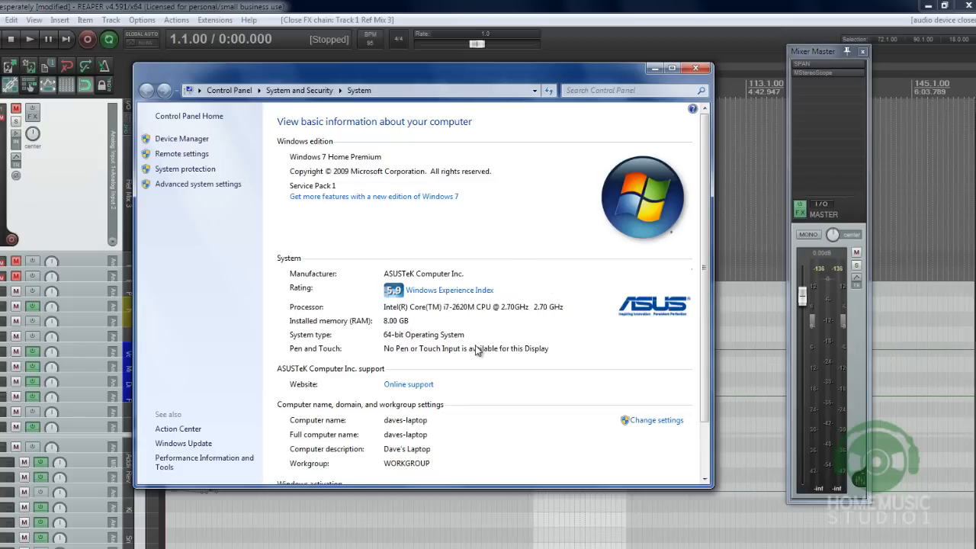
mouse_move(496, 318)
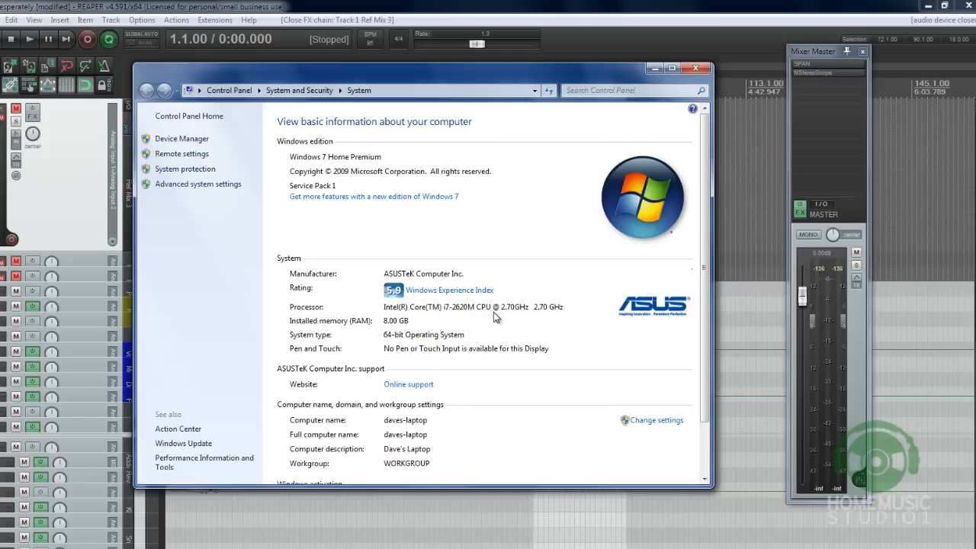
mouse_move(509, 323)
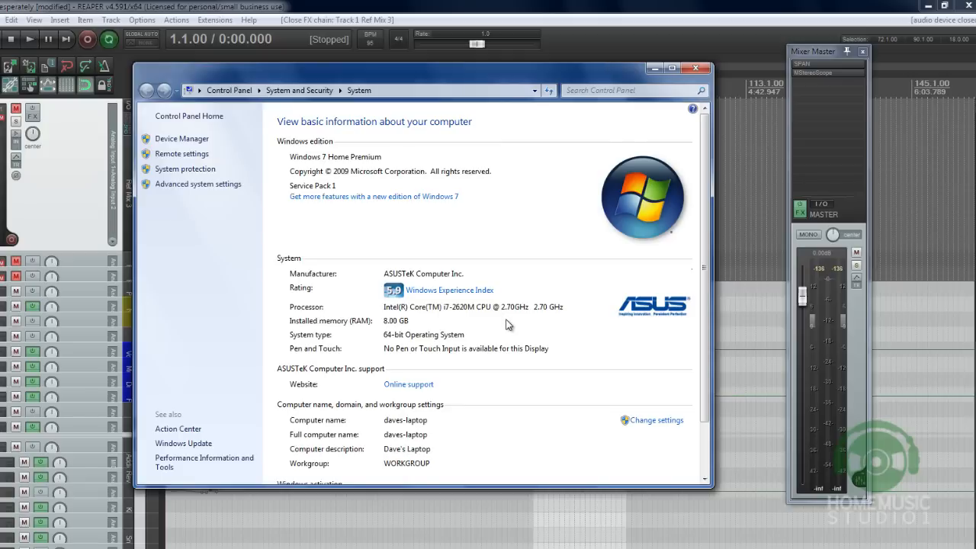
mouse_move(470, 354)
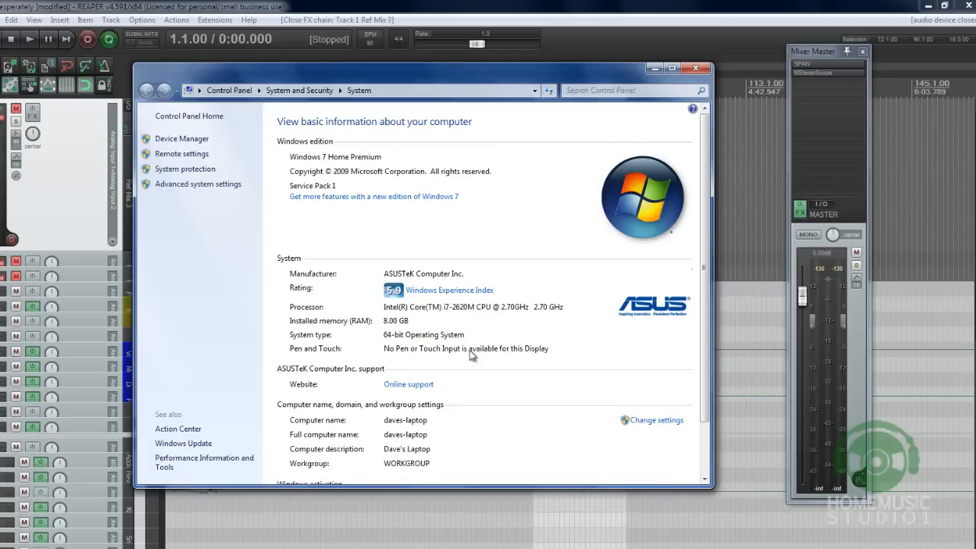
mouse_move(457, 340)
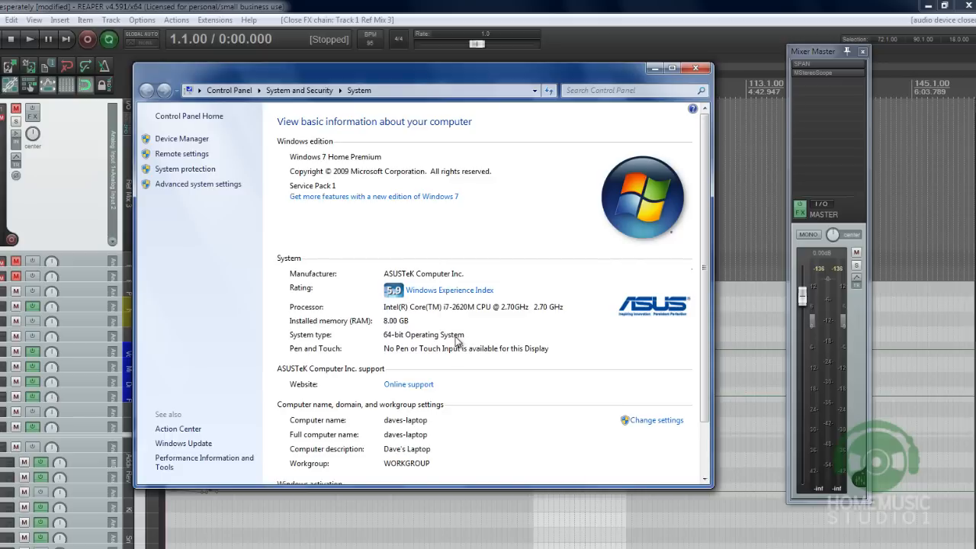
mouse_move(382, 162)
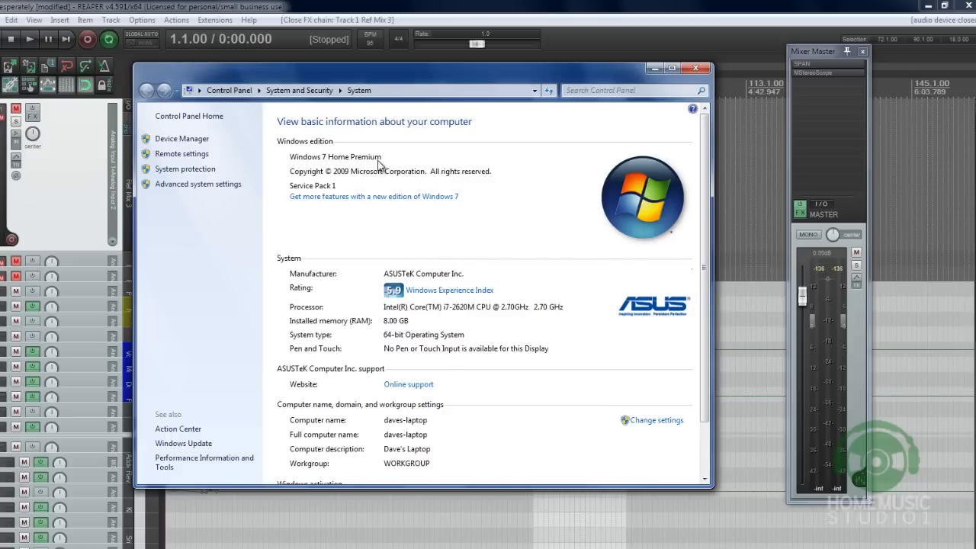
mouse_move(705, 351)
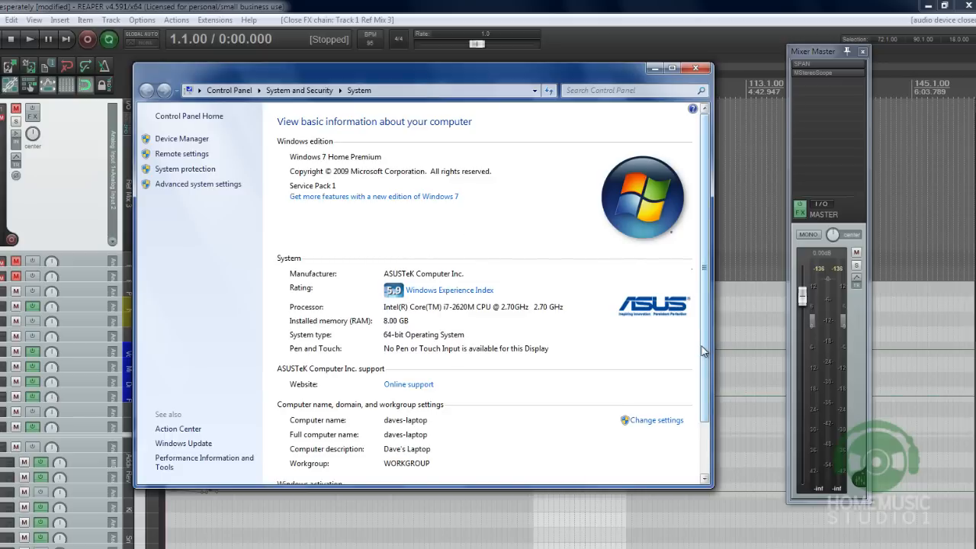
scroll("down", 3)
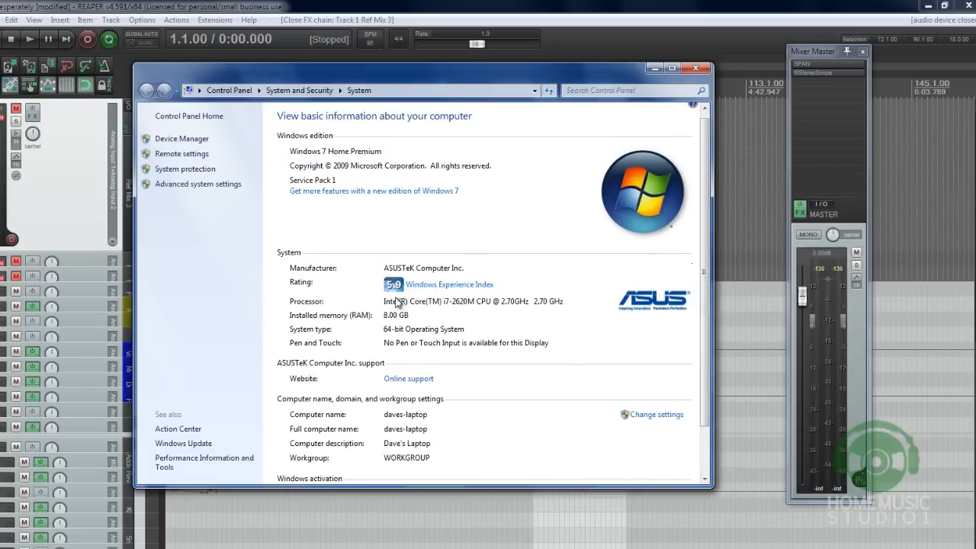
mouse_move(256, 302)
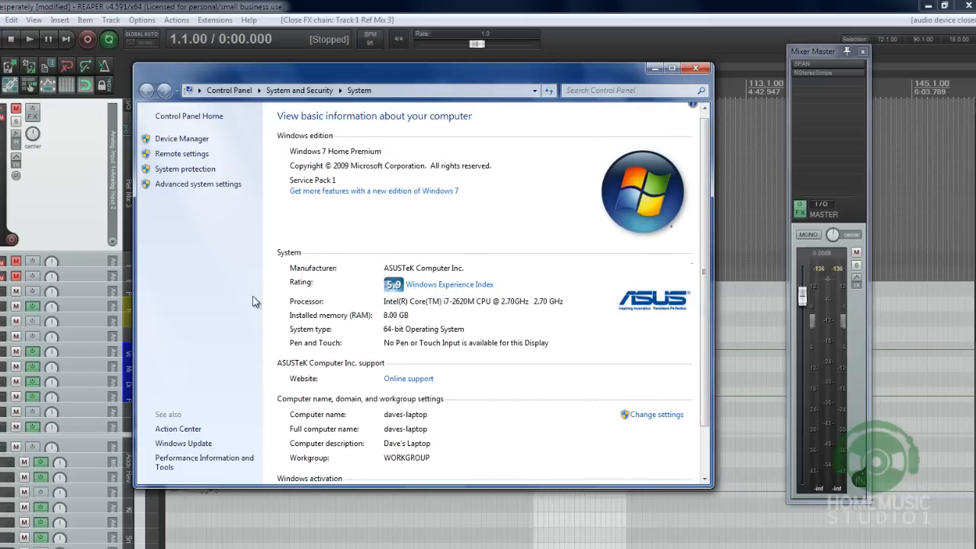
mouse_move(526, 319)
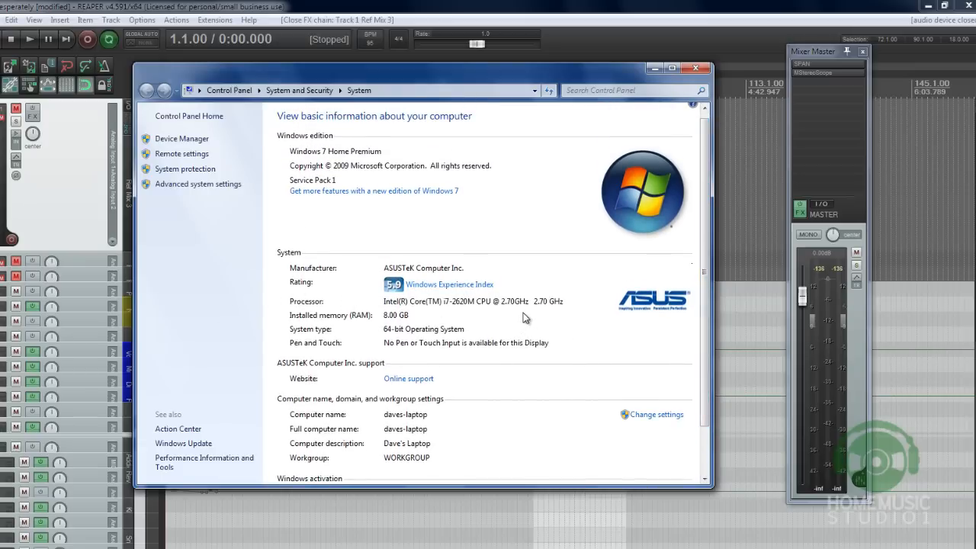
mouse_move(509, 328)
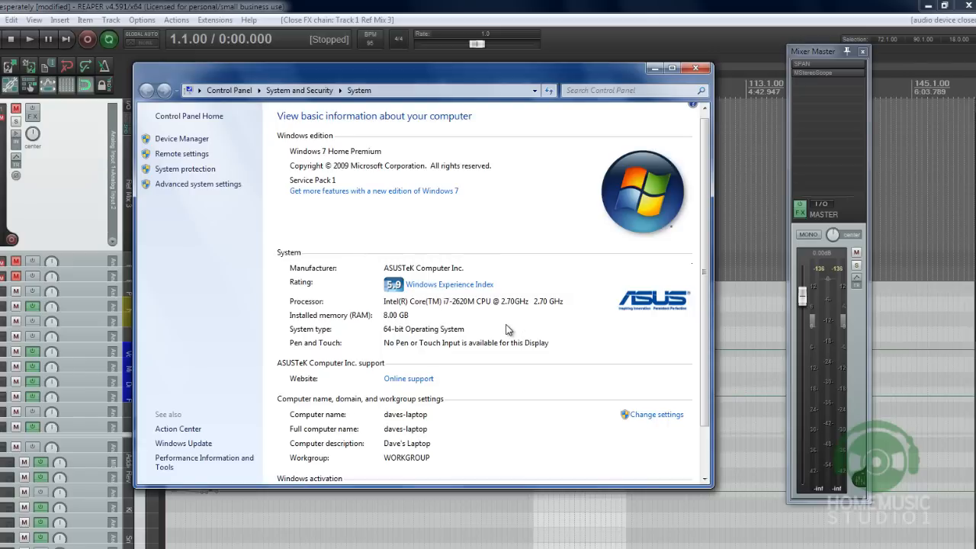
mouse_move(513, 319)
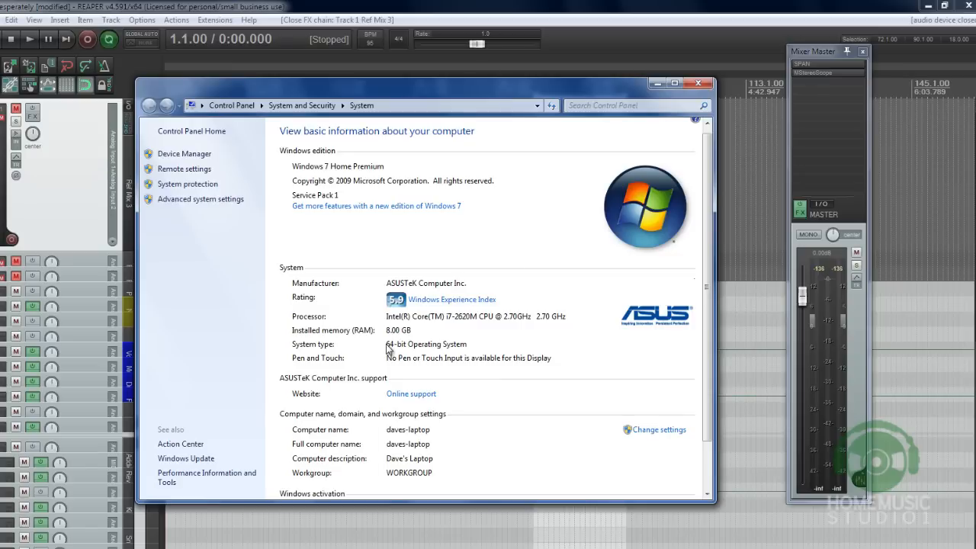
mouse_move(464, 345)
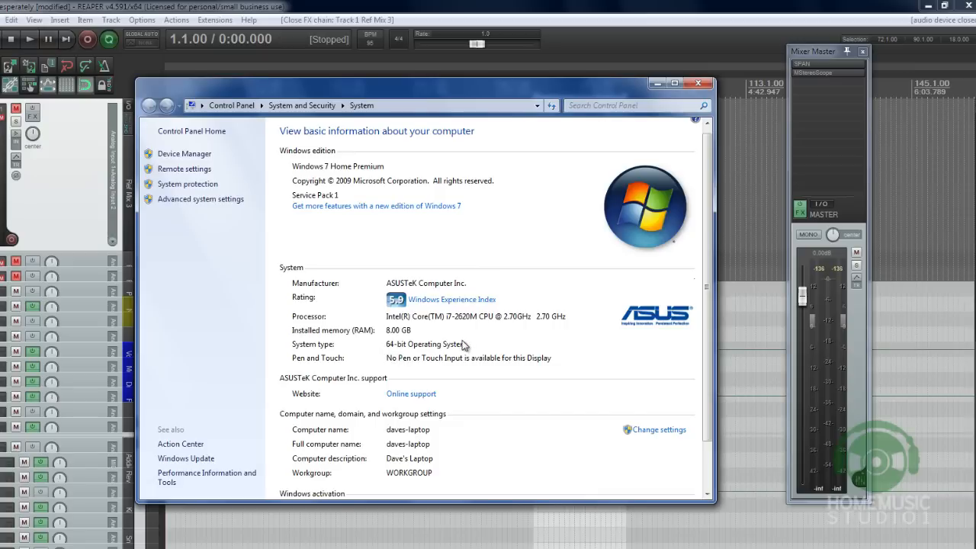
mouse_move(471, 349)
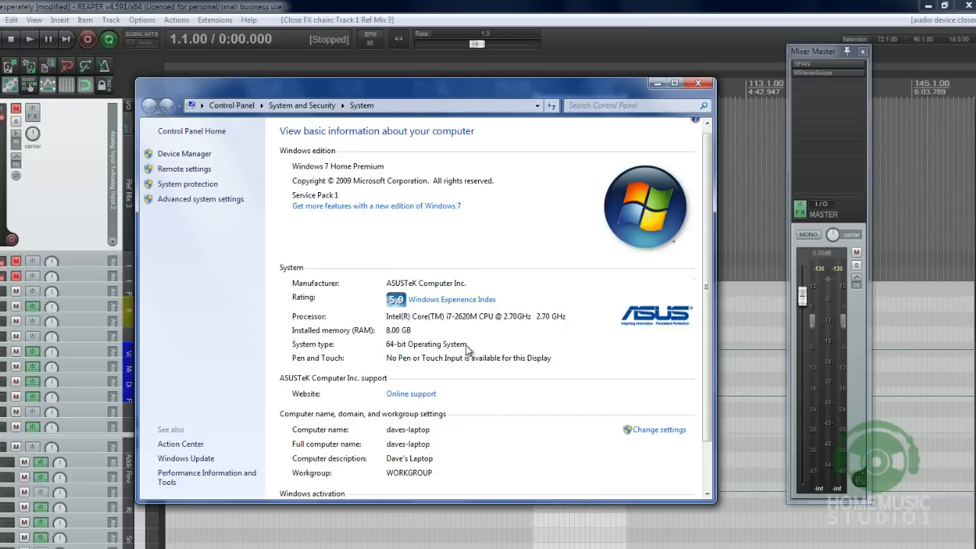
mouse_move(668, 106)
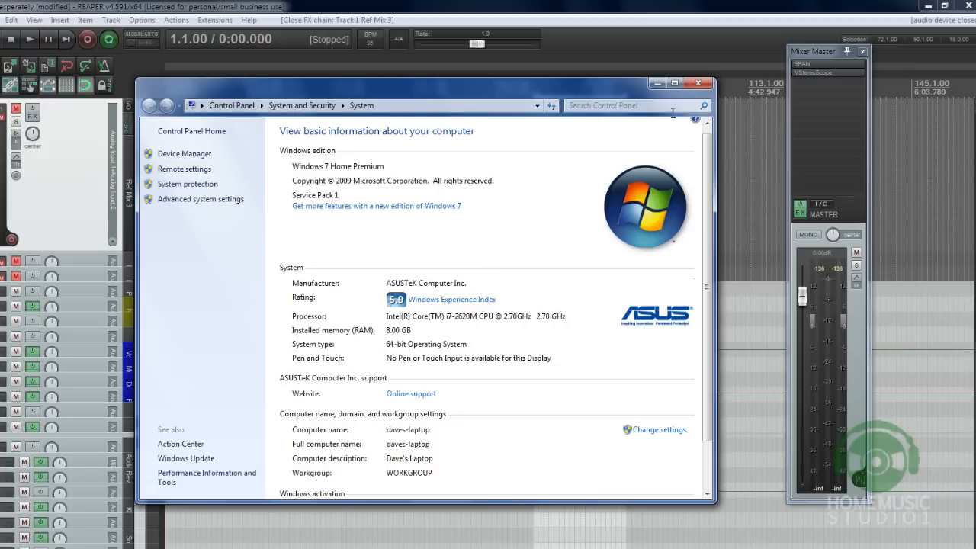
left_click(697, 82)
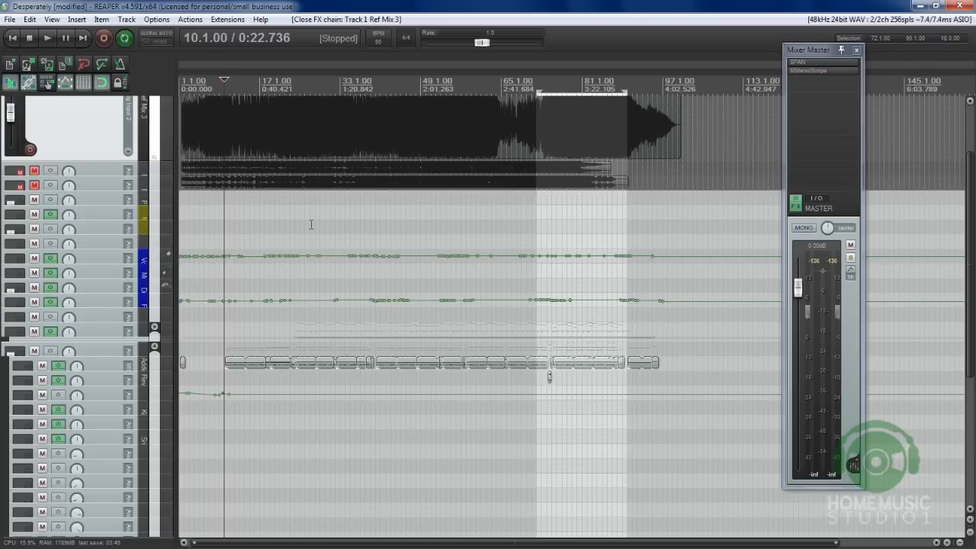
mouse_move(235, 94)
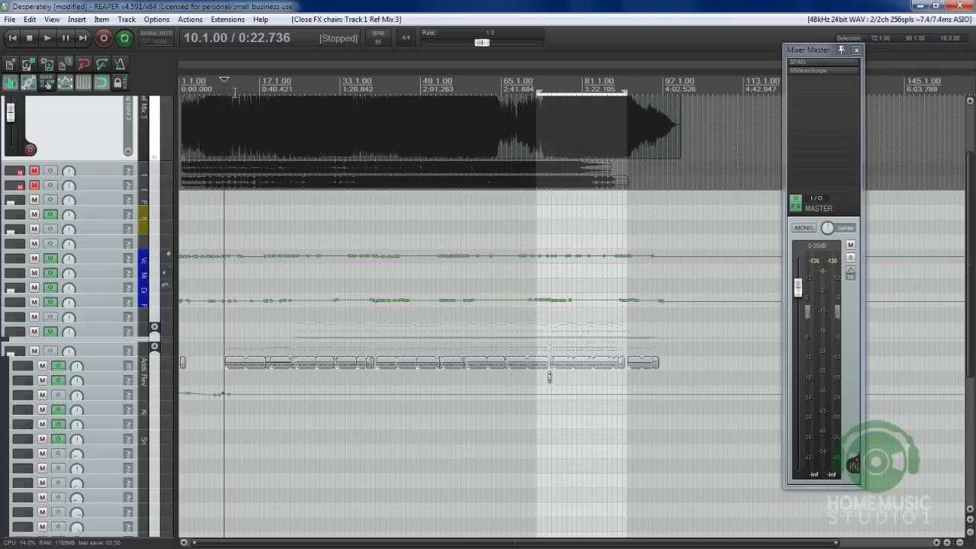
mouse_move(293, 134)
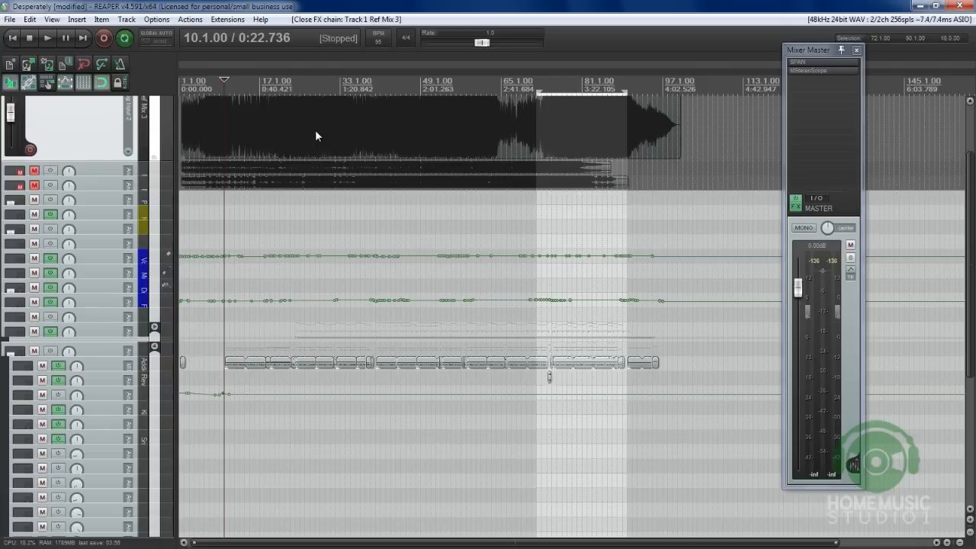
mouse_move(326, 137)
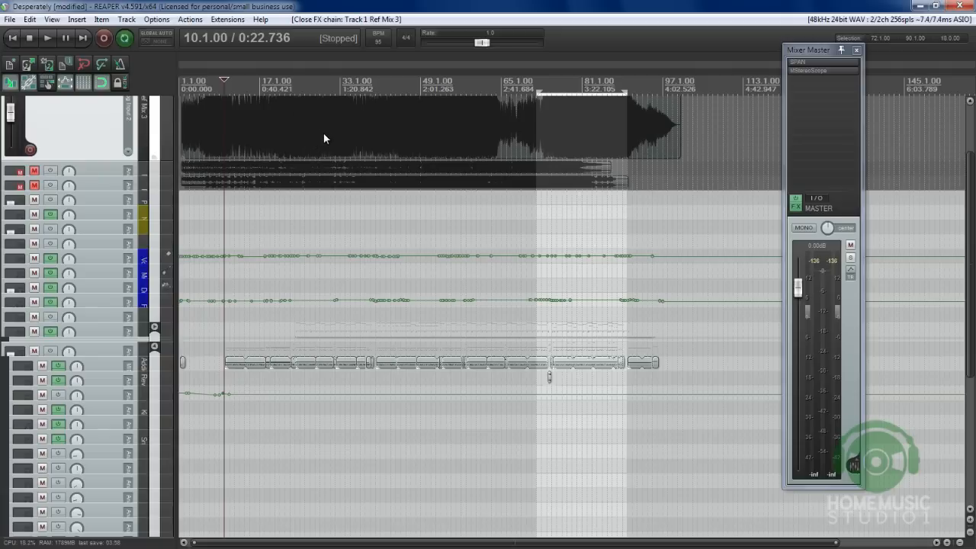
mouse_move(329, 153)
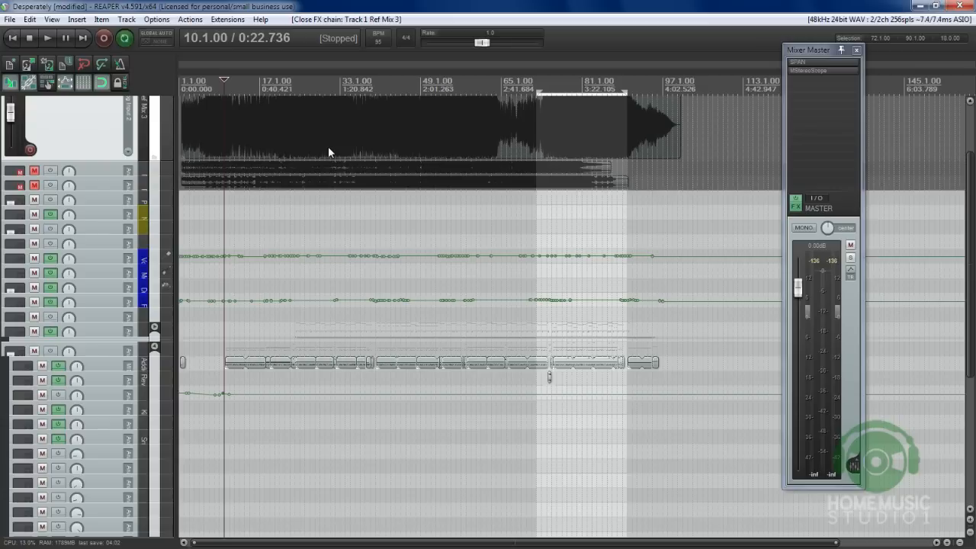
mouse_move(412, 187)
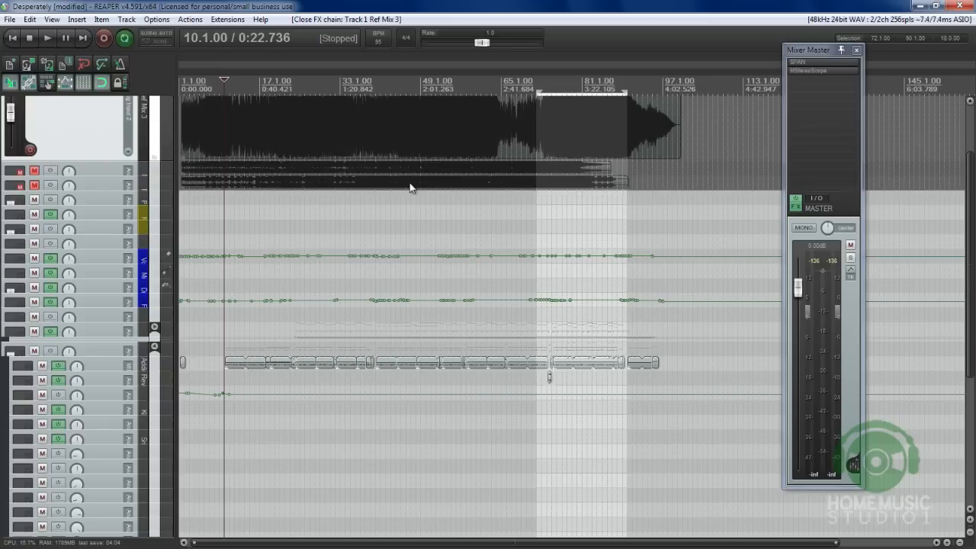
mouse_move(500, 285)
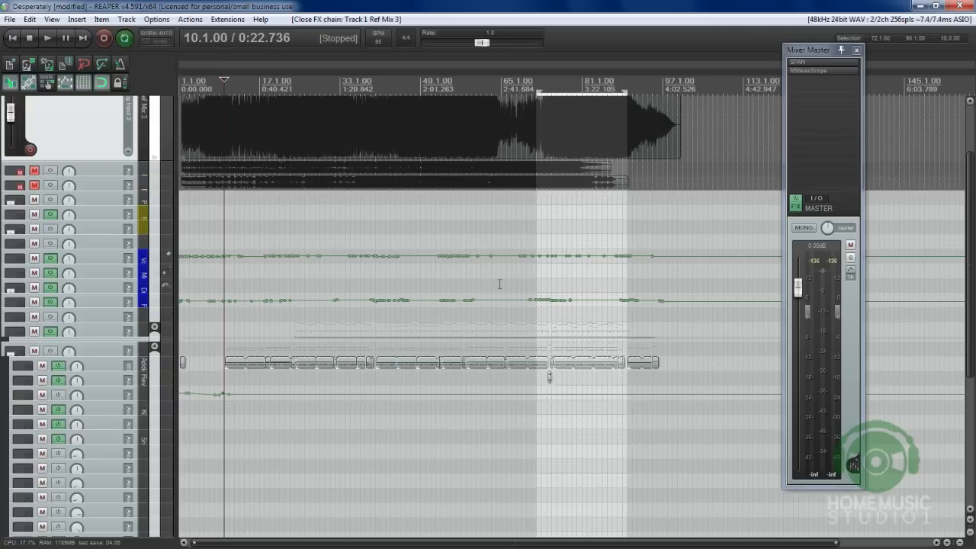
mouse_move(485, 268)
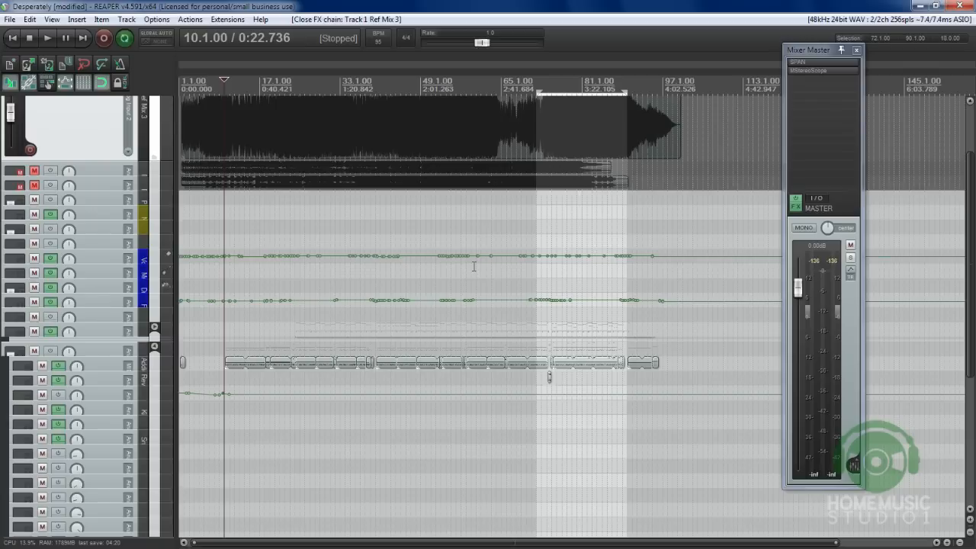
mouse_move(276, 152)
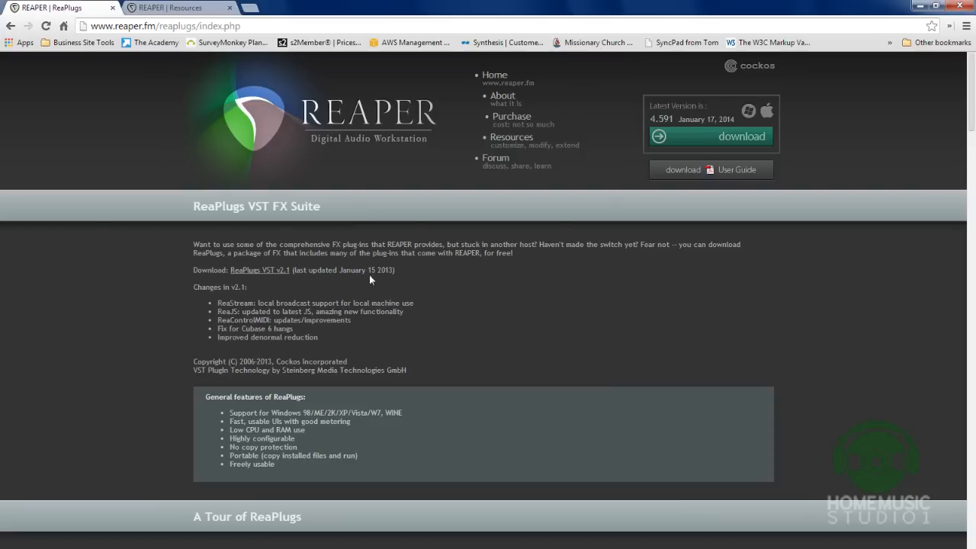
Show reaper.fm's download page scrolled to the 32-bit versus 64-bit section.
left_click(494, 73)
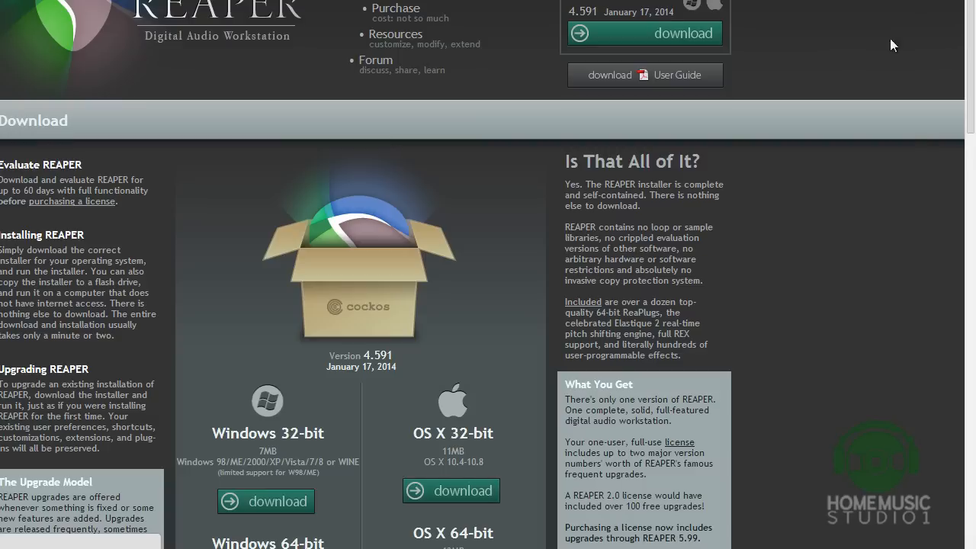
scroll("down", 3)
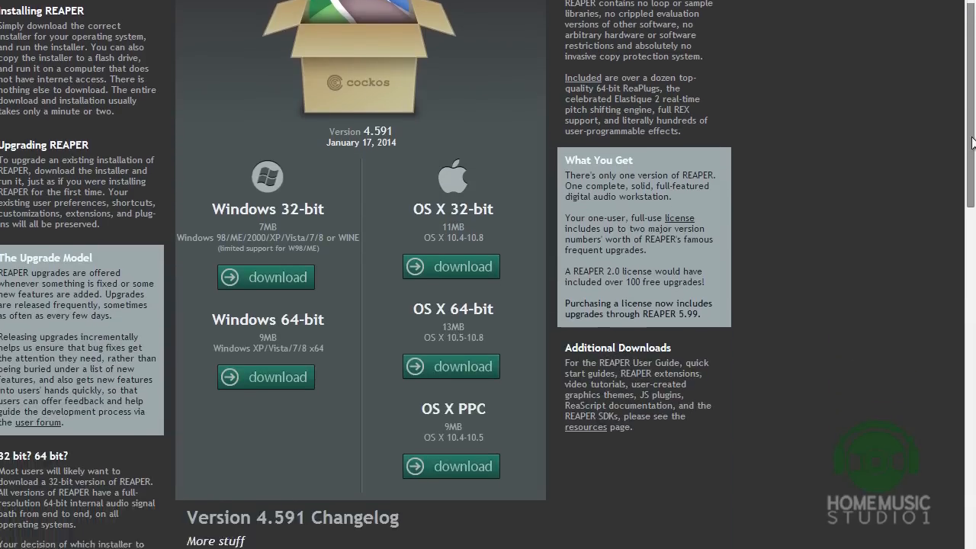
scroll("down", 3)
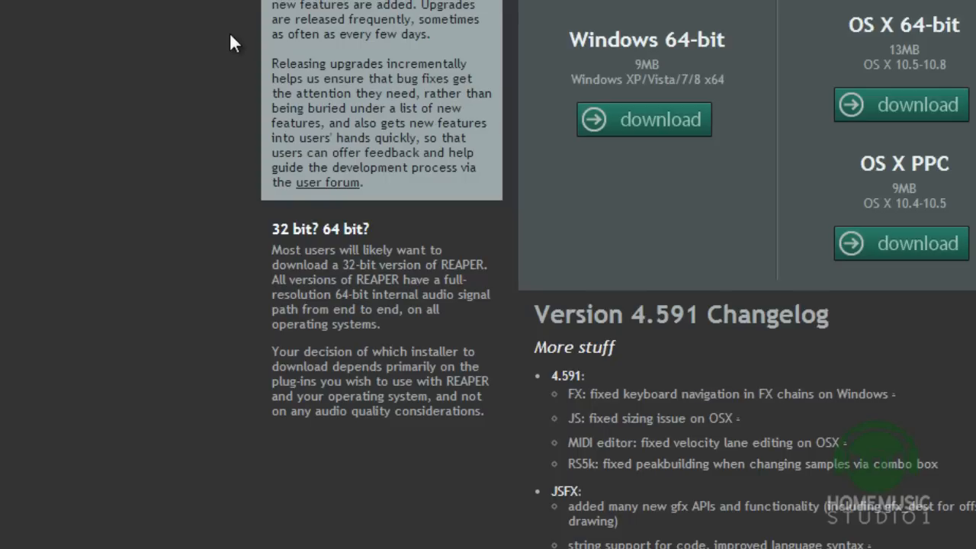
mouse_move(398, 273)
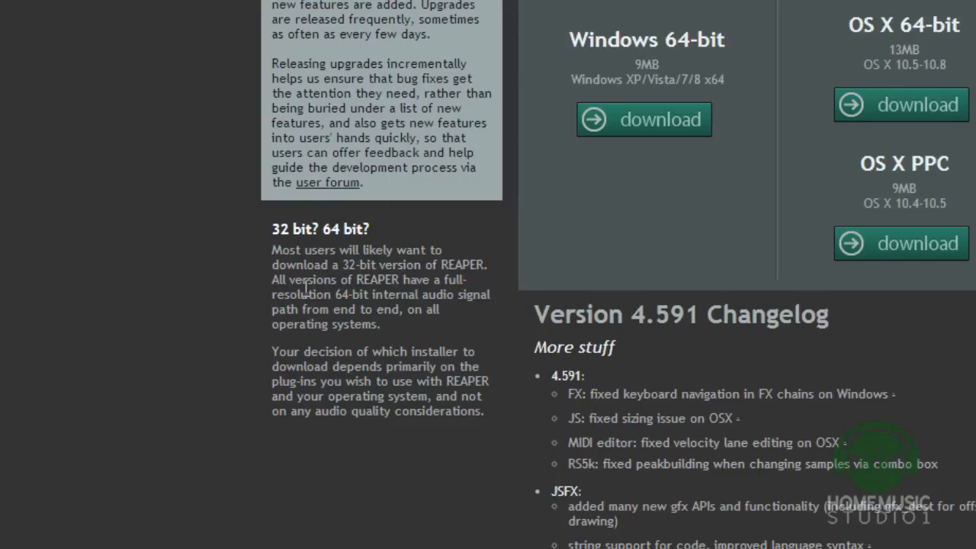
mouse_move(365, 286)
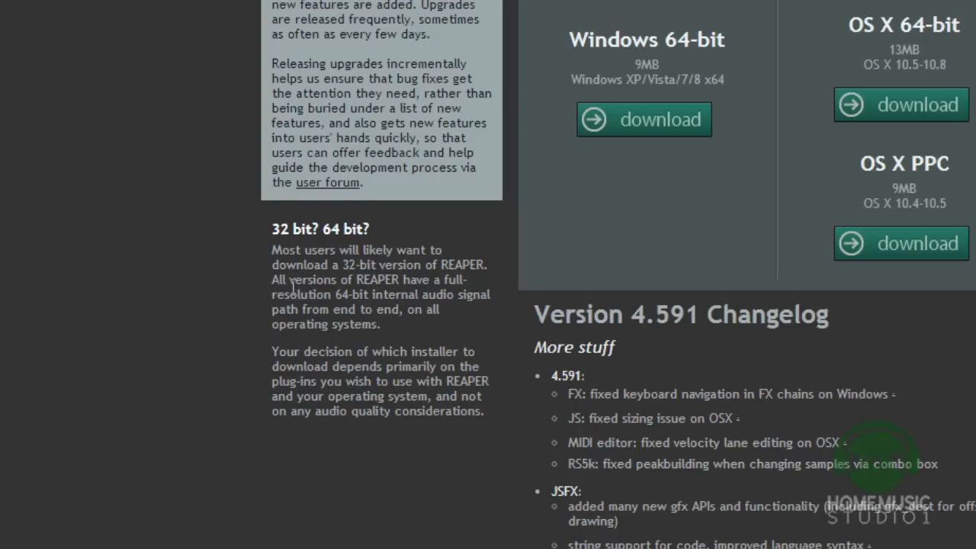
mouse_move(433, 336)
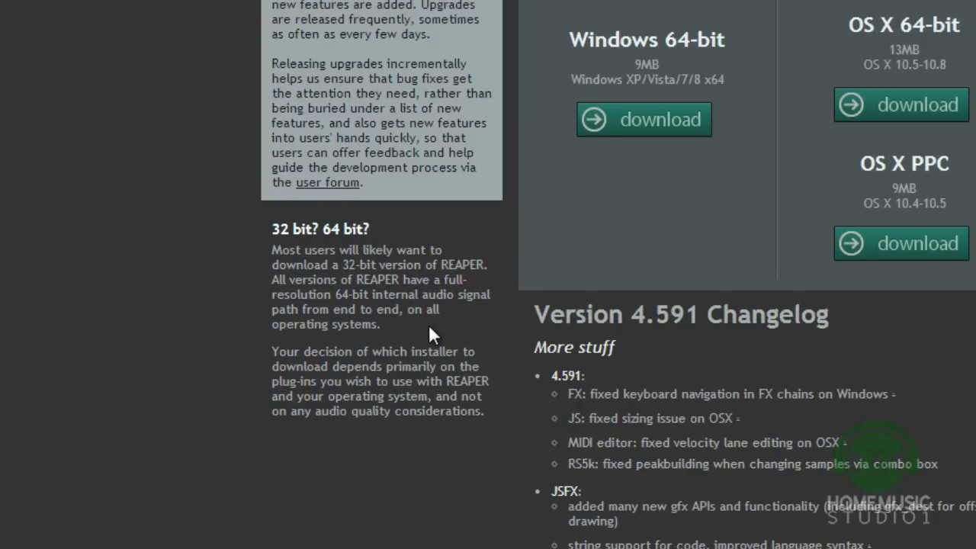
mouse_move(424, 332)
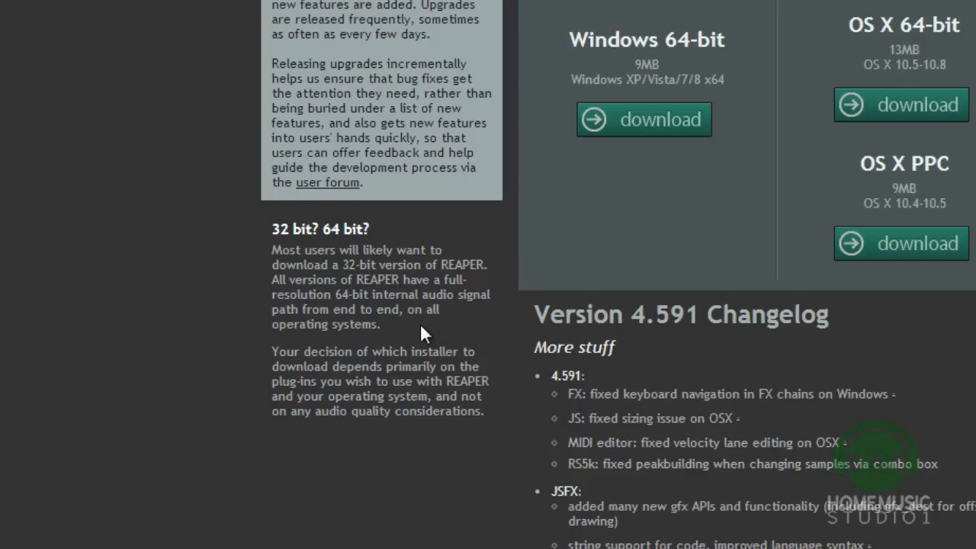
mouse_move(418, 316)
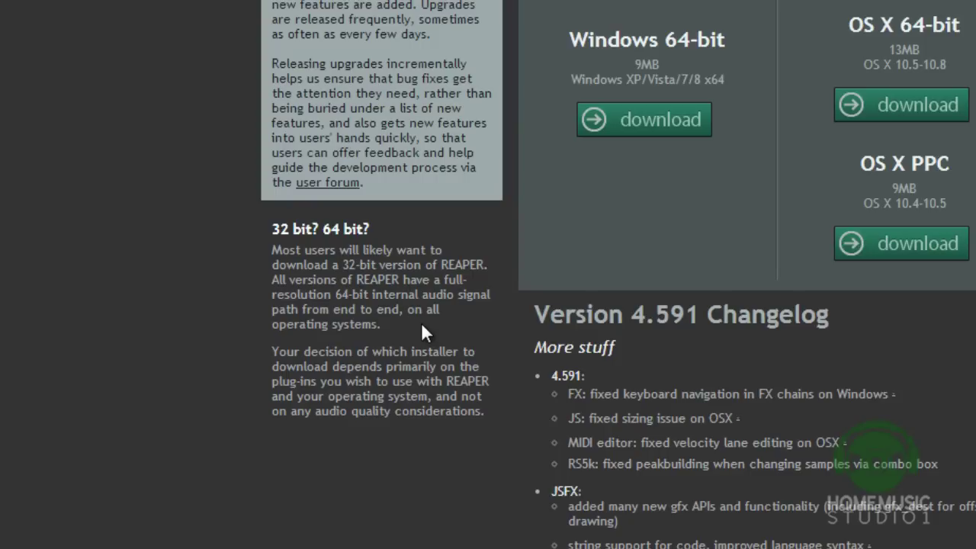
mouse_move(418, 331)
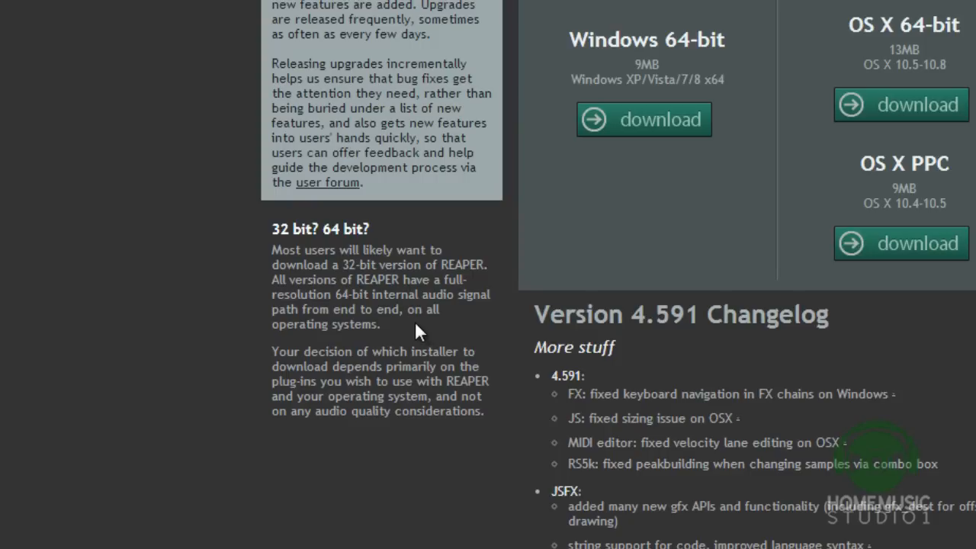
mouse_move(411, 346)
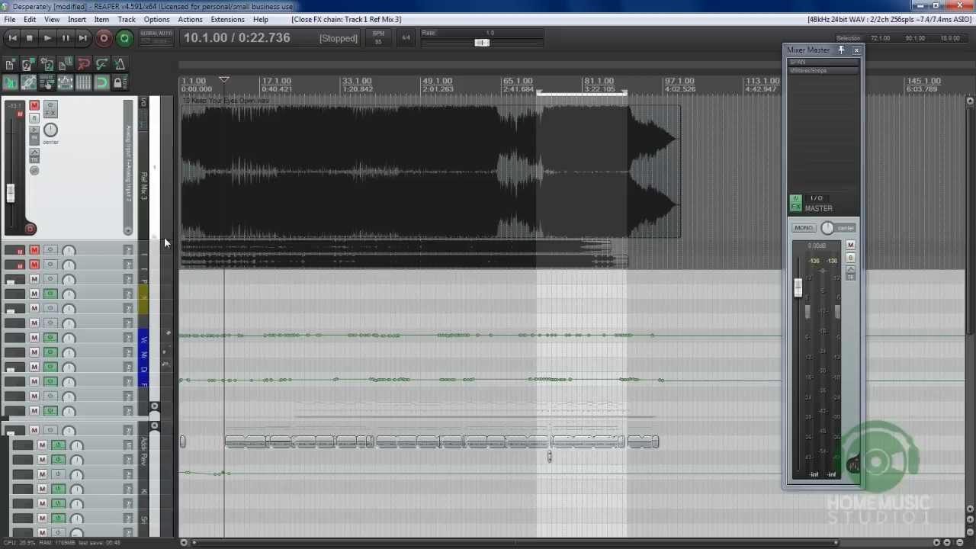
mouse_move(98, 203)
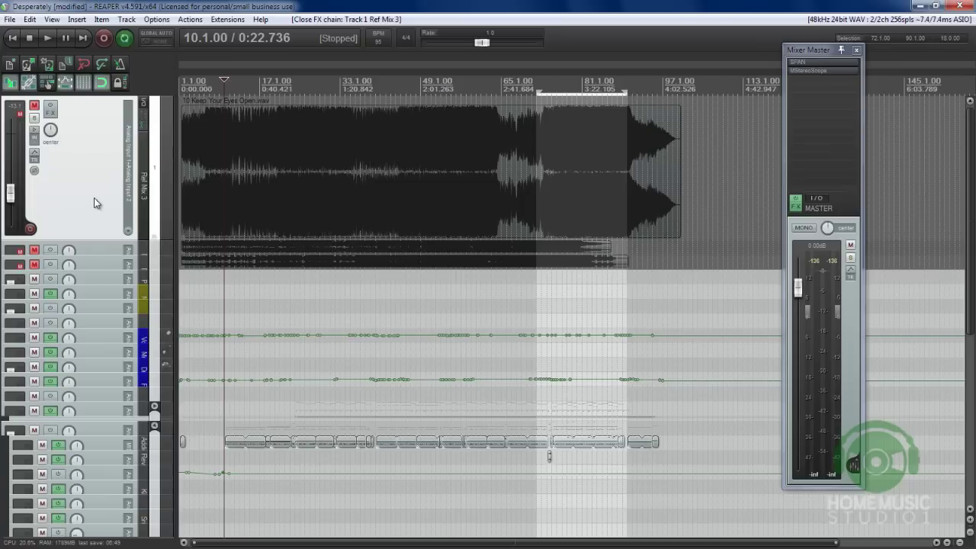
mouse_move(85, 189)
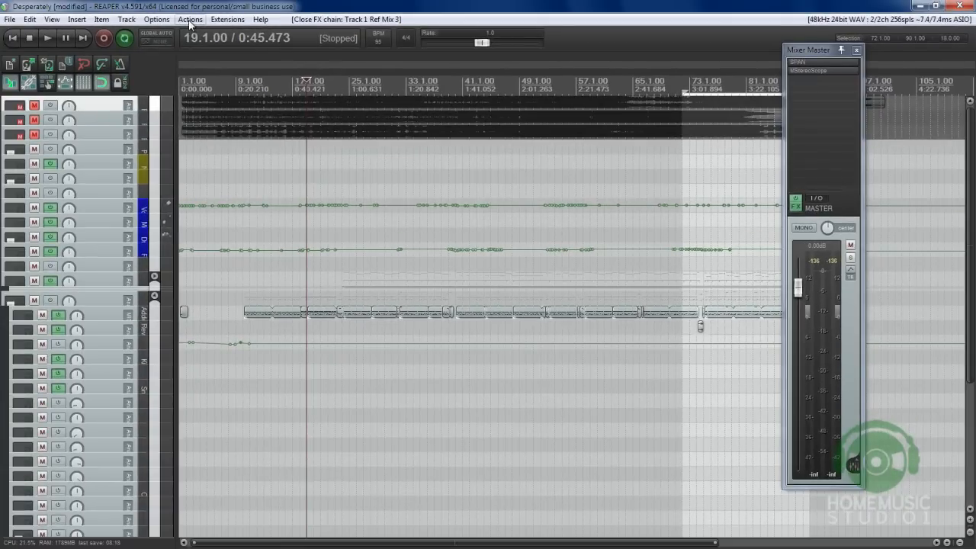
Apply the XxX REAVOLUTION 2 BETA theme and scroll across the restyled mixer.
left_click(155, 18)
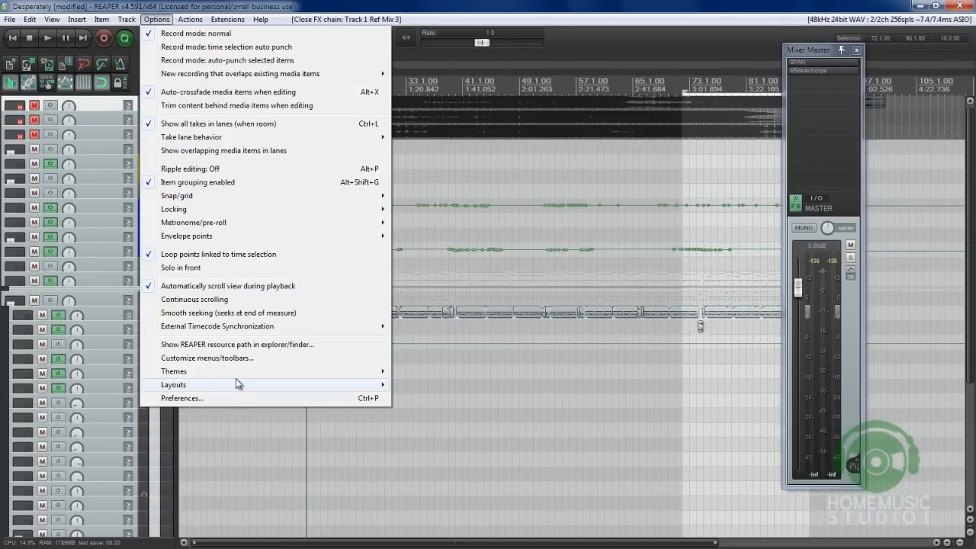
mouse_move(174, 371)
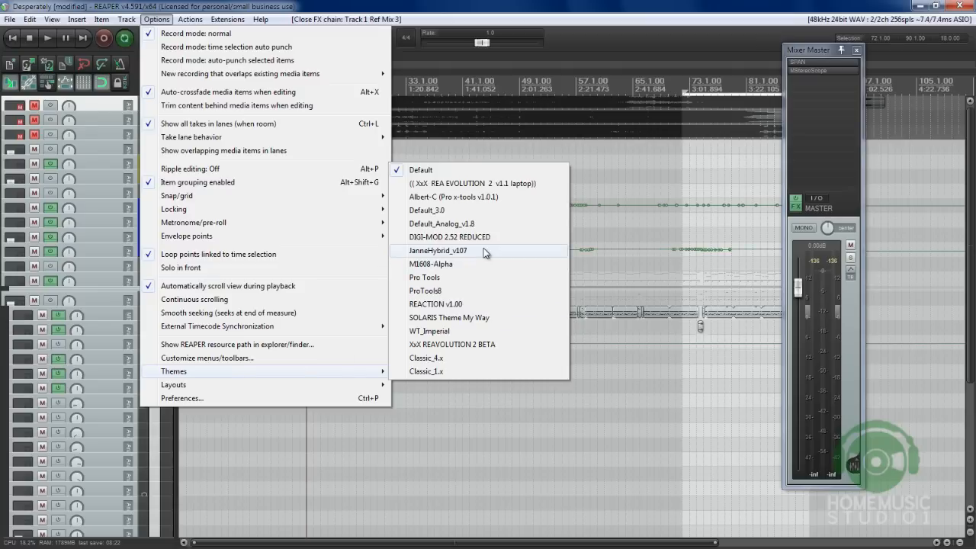
mouse_move(482, 282)
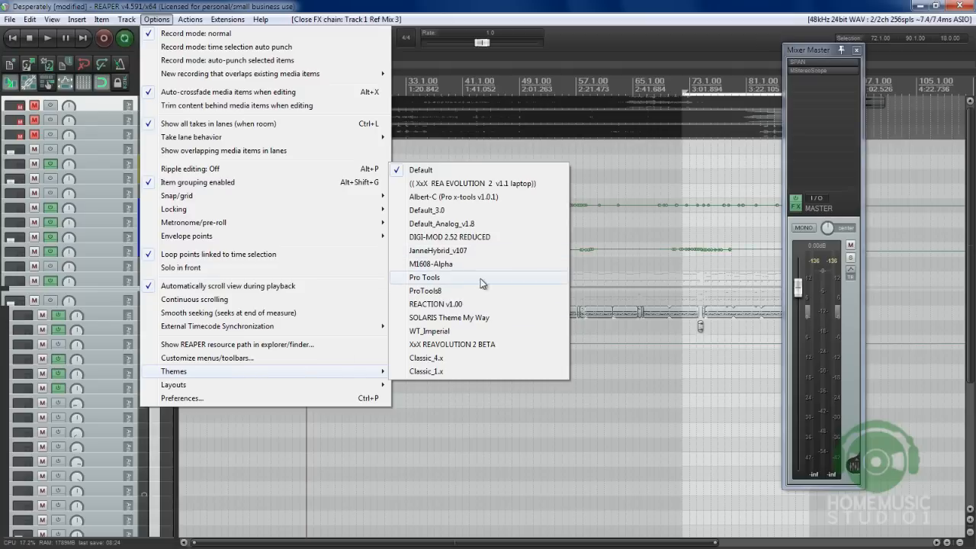
mouse_move(477, 232)
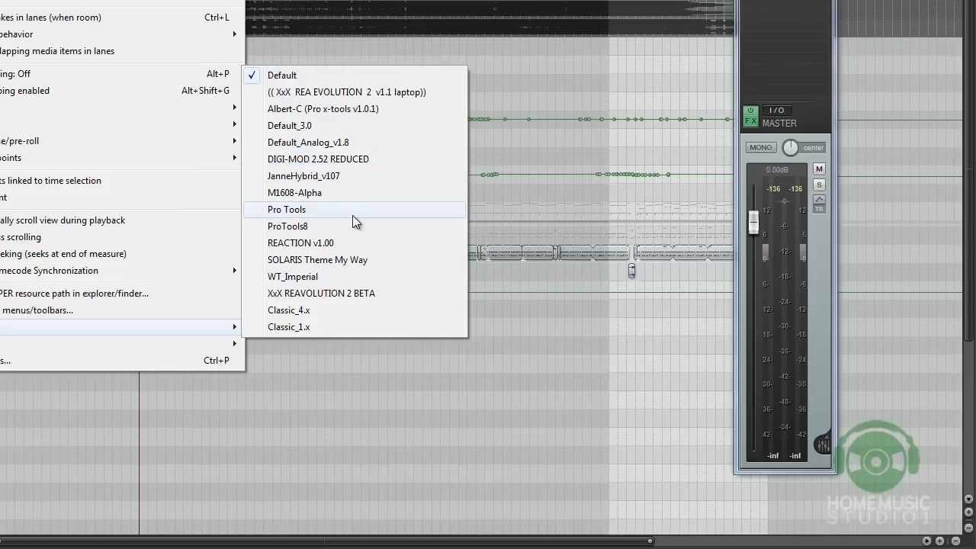
mouse_move(369, 302)
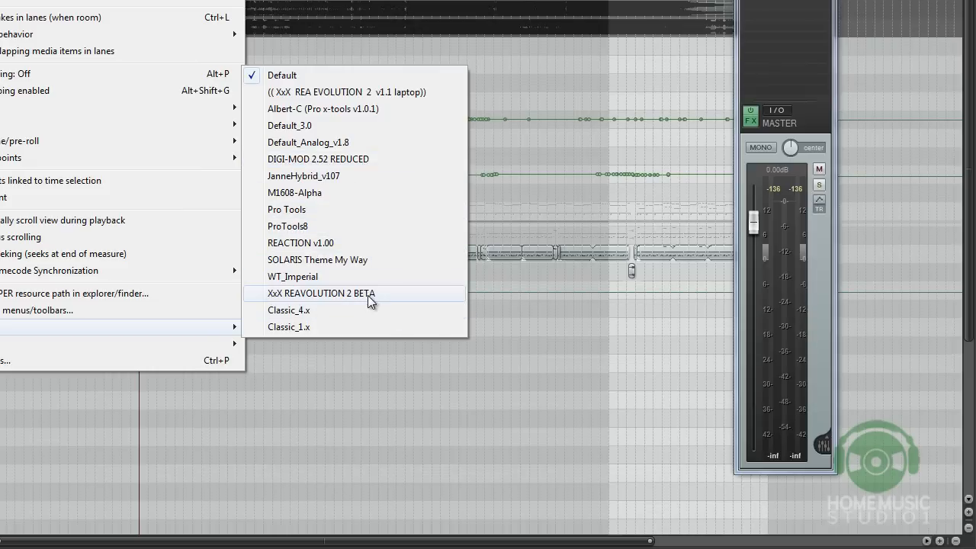
left_click(318, 293)
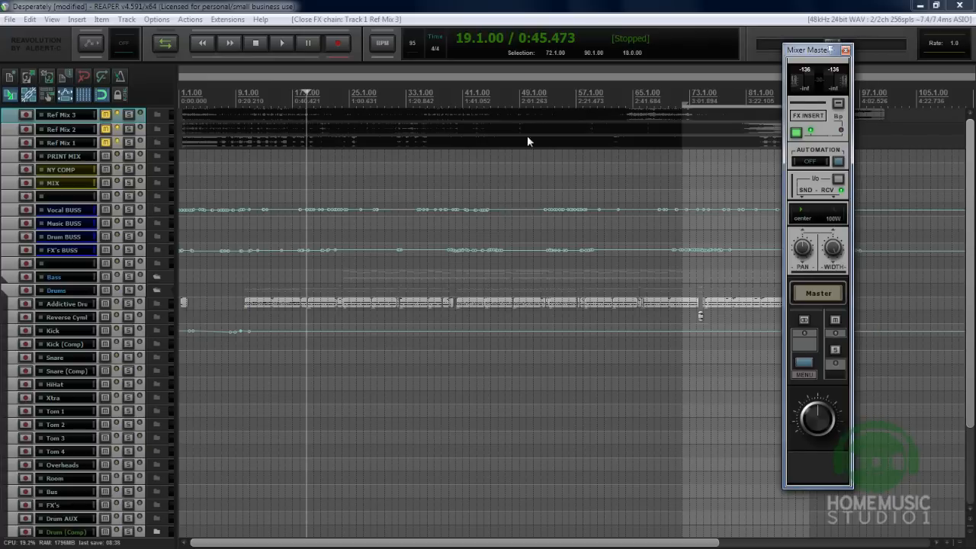
mouse_move(268, 120)
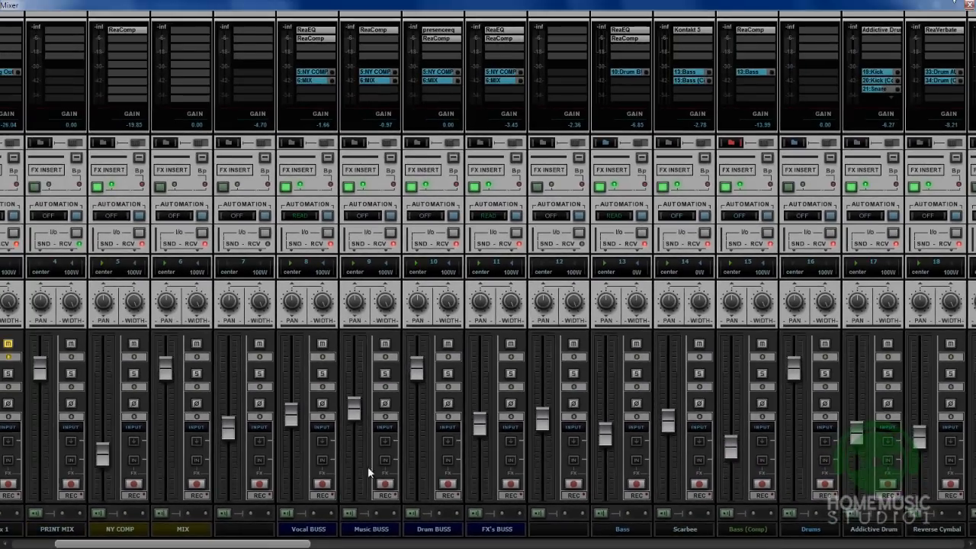
scroll("right", 3)
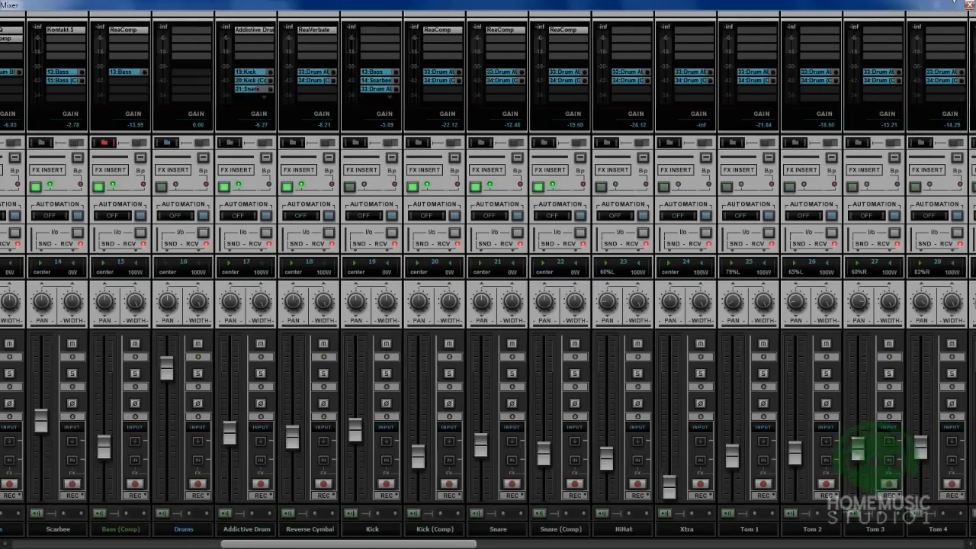
scroll("right", 3)
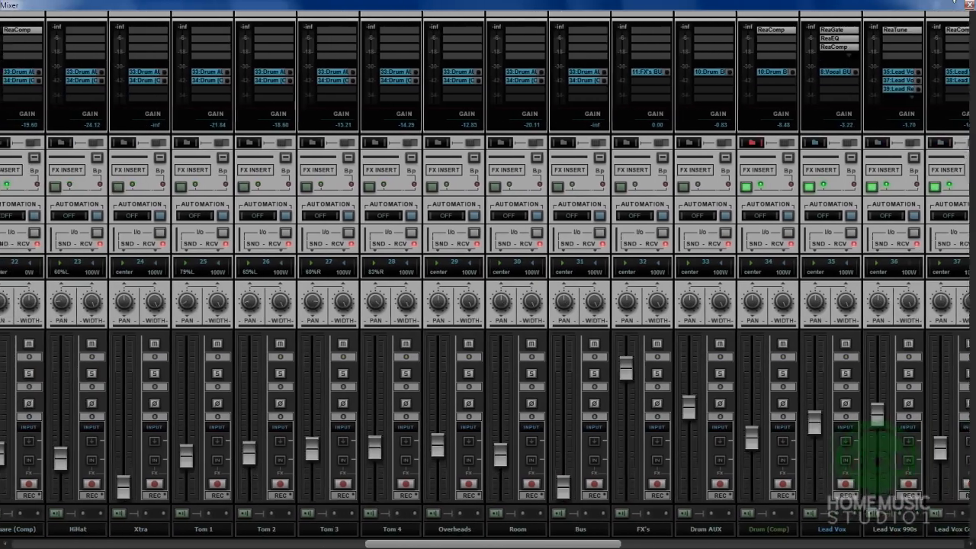
scroll("right", 3)
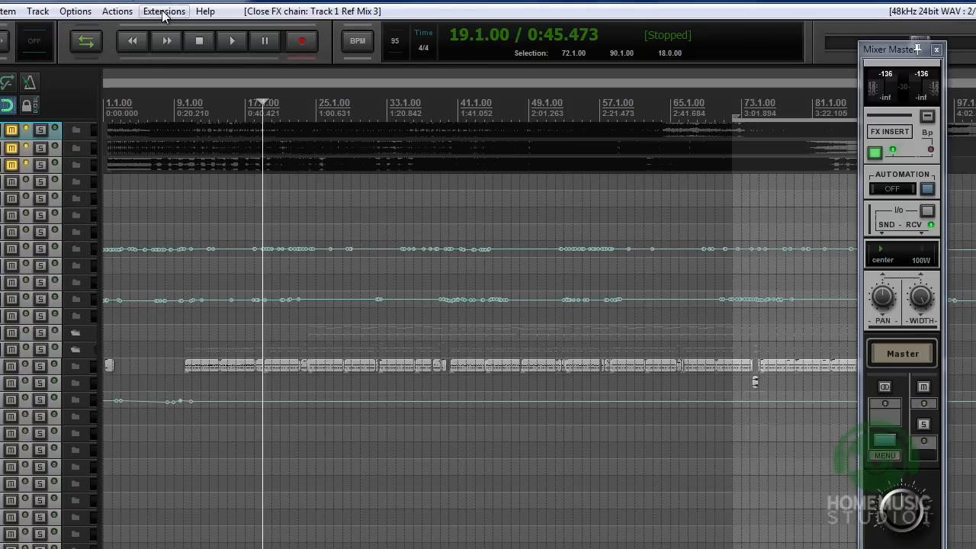
Apply the Albert-C (Pro x-tools v1.0.1) theme from Options > Themes.
left_click(76, 10)
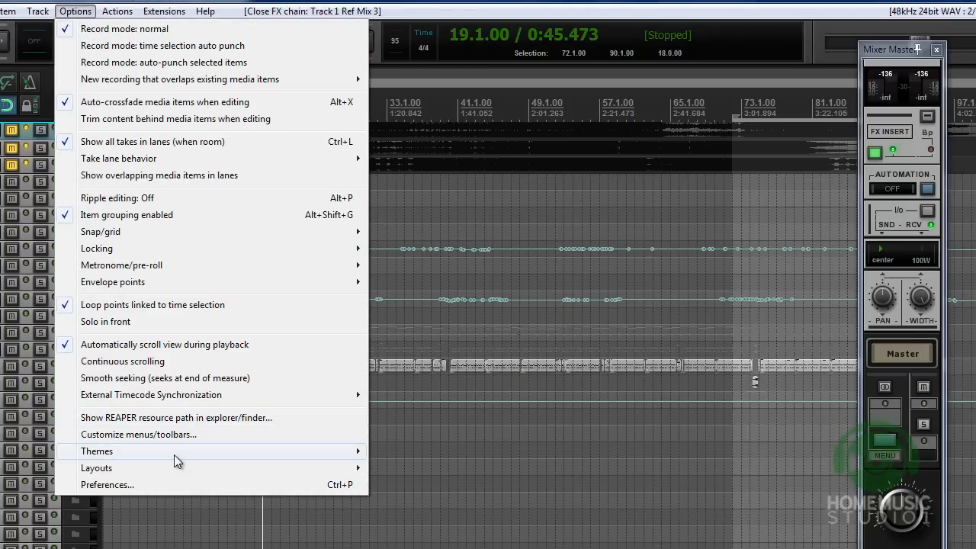
left_click(98, 451)
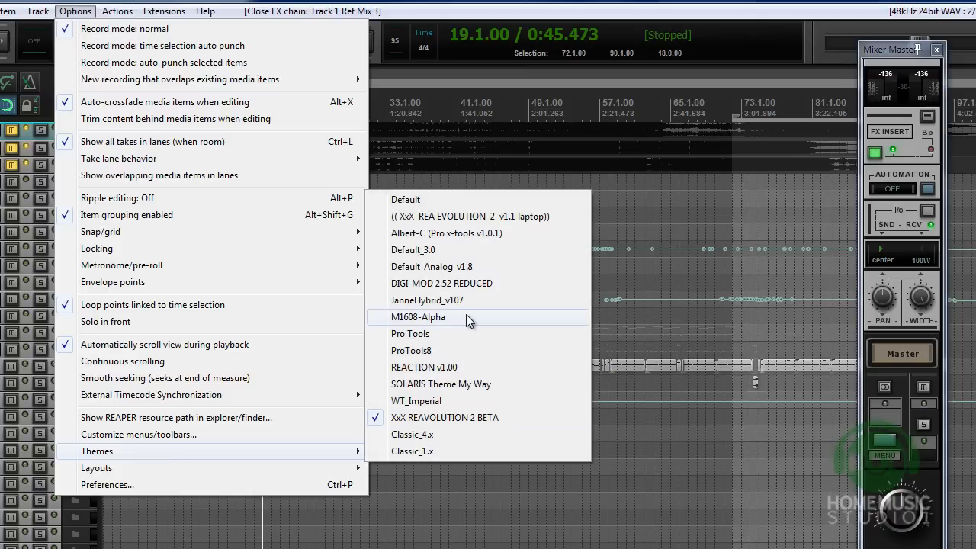
mouse_move(466, 334)
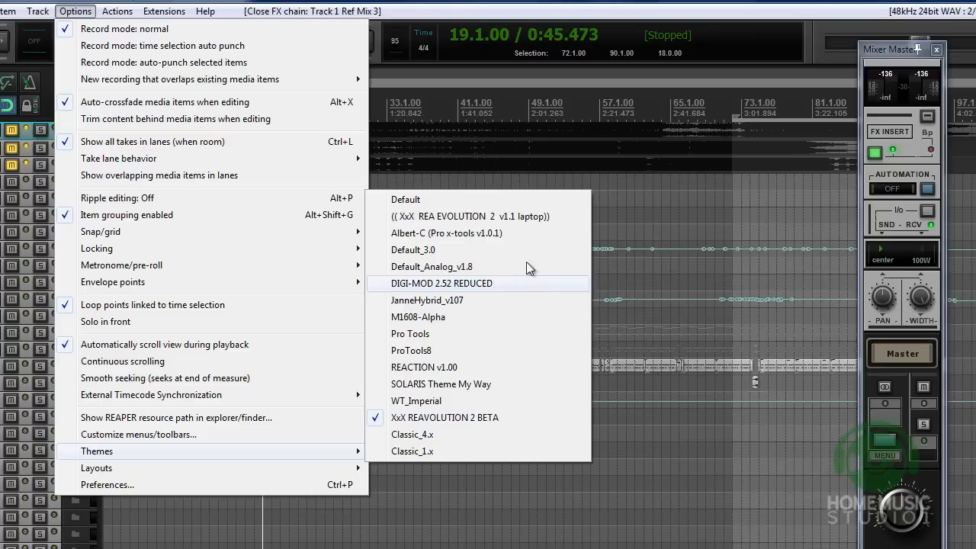
mouse_move(465, 231)
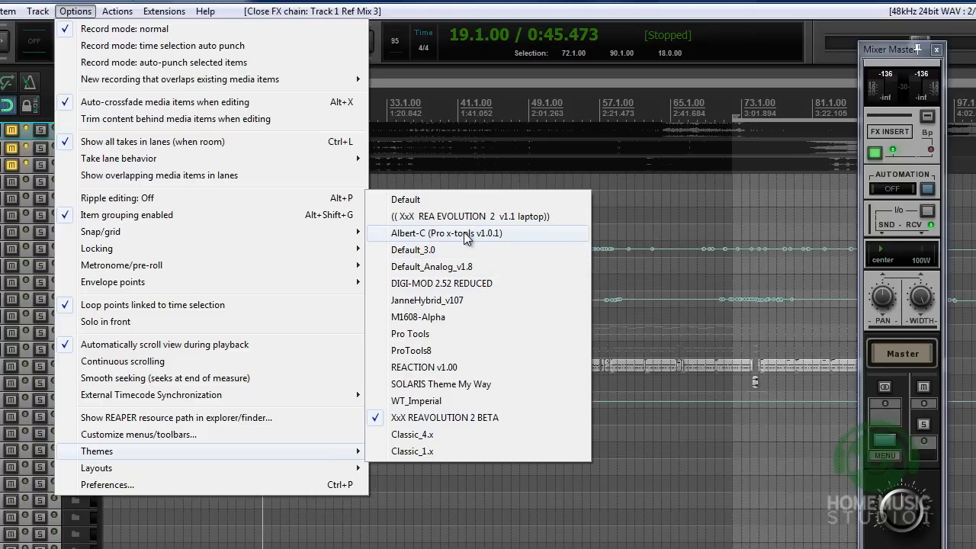
left_click(446, 233)
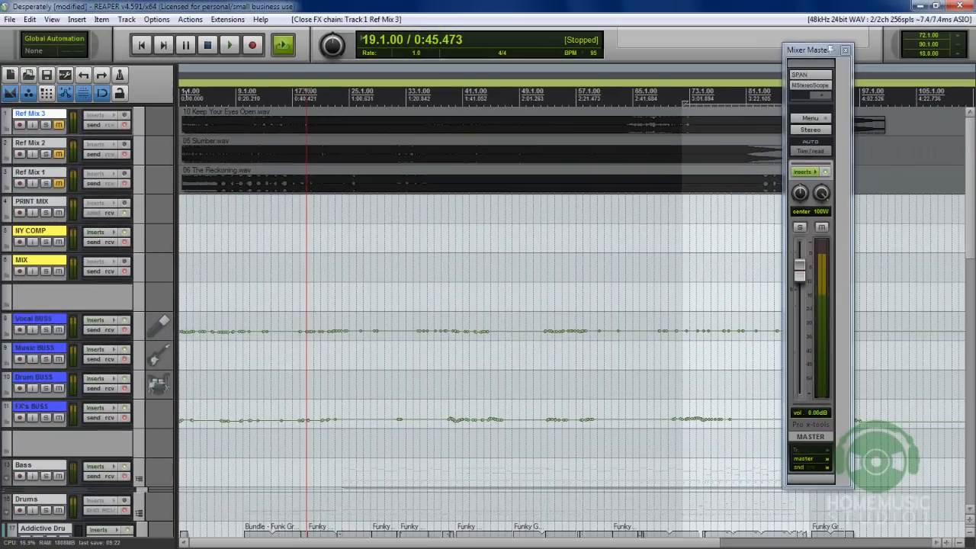
mouse_move(848, 144)
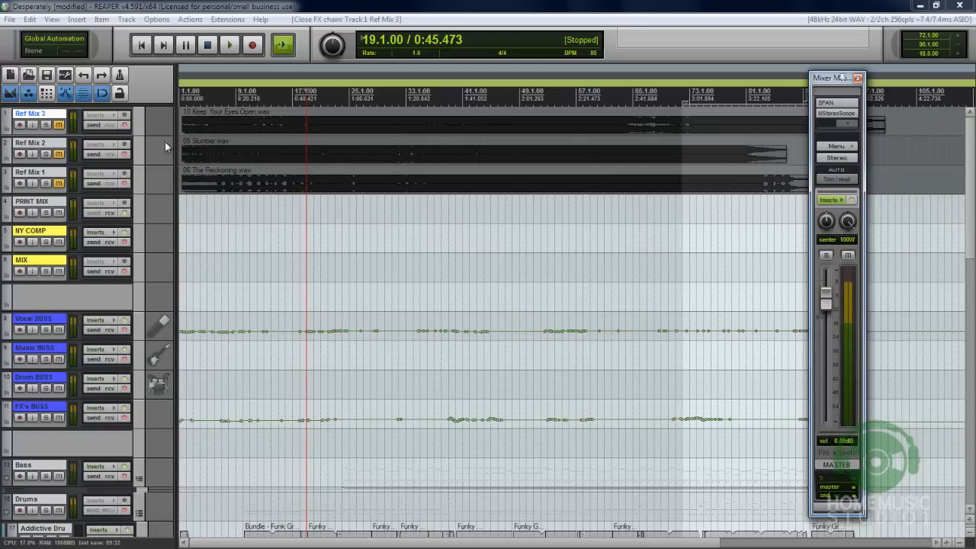
Show the full mixer with every track's channel strip.
left_click(51, 20)
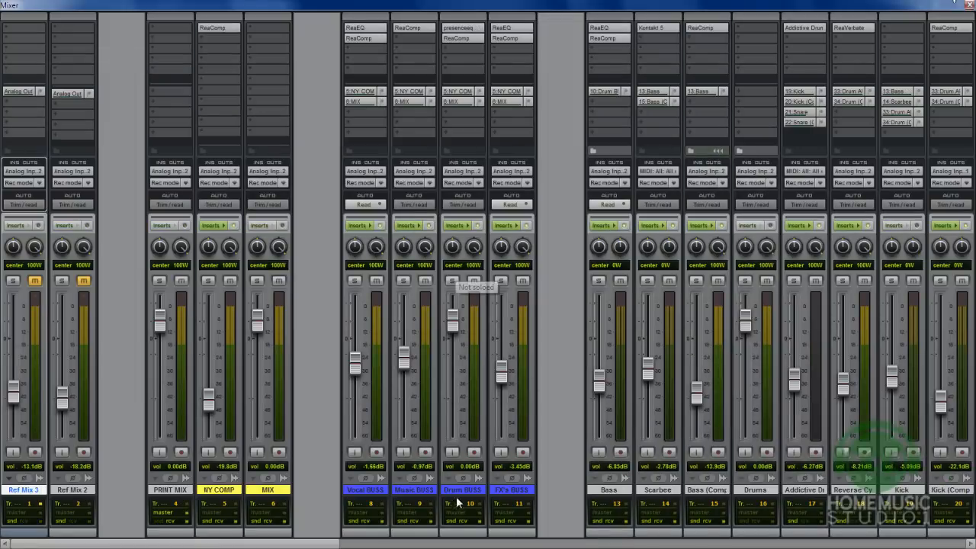
Scroll across all the mixer channel strips, then close the mixer back to the arrangement.
scroll("right", 3)
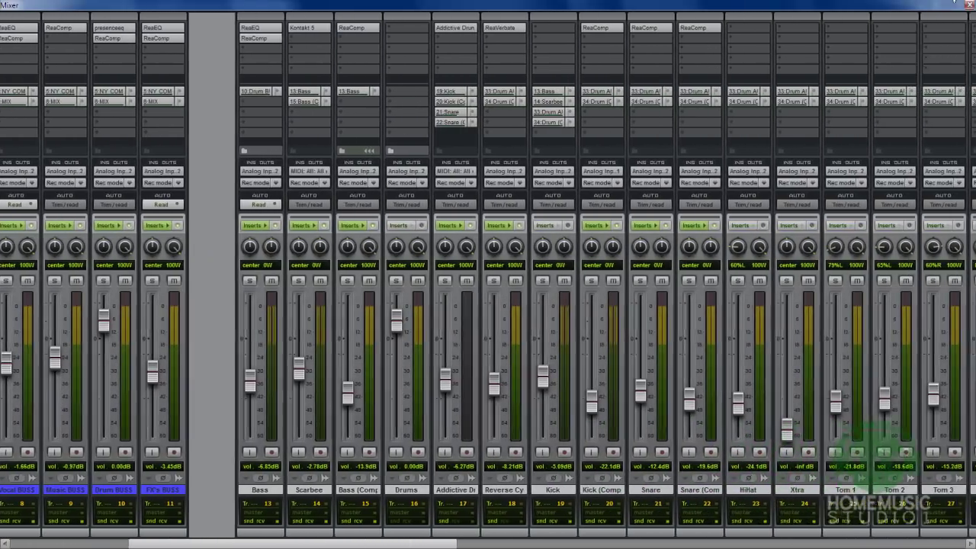
scroll("right", 3)
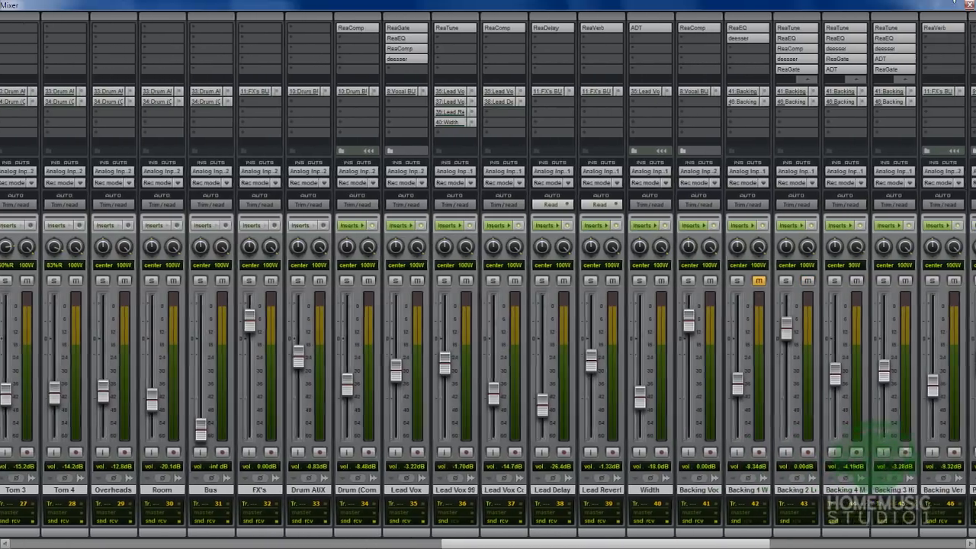
scroll("right", 3)
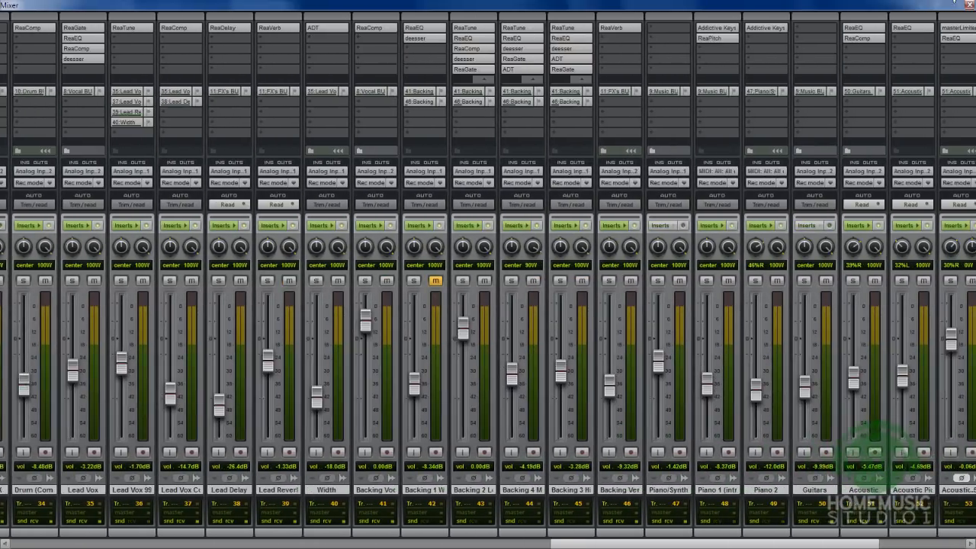
scroll("right", 3)
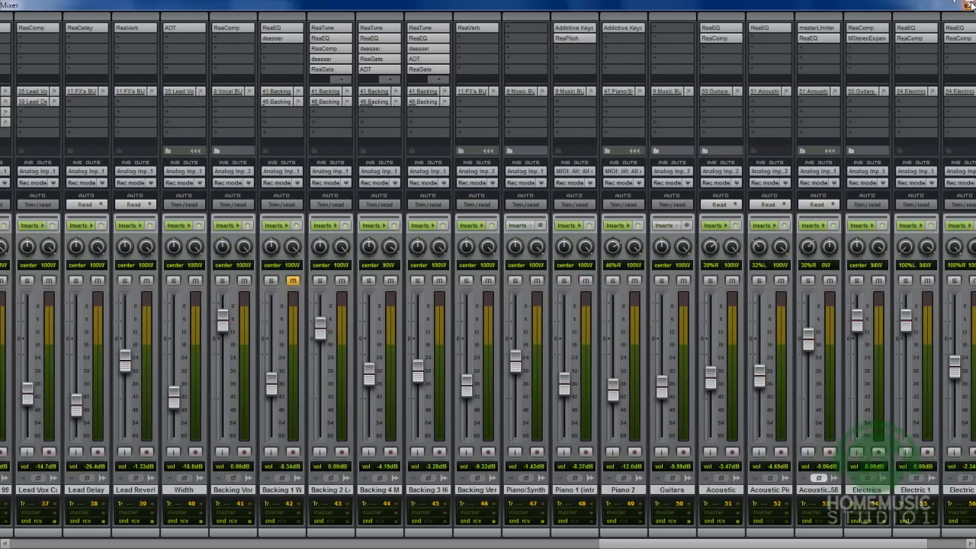
left_click(229, 18)
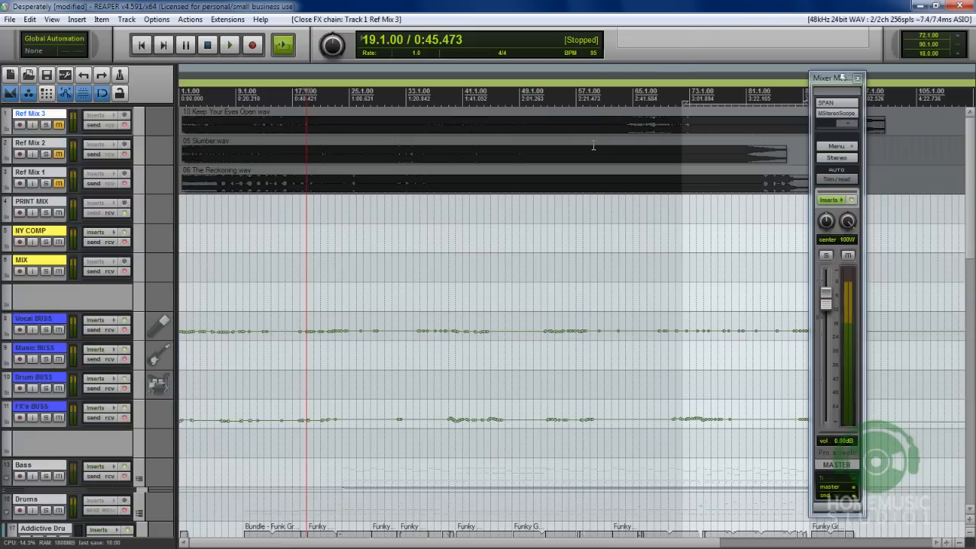
mouse_move(584, 205)
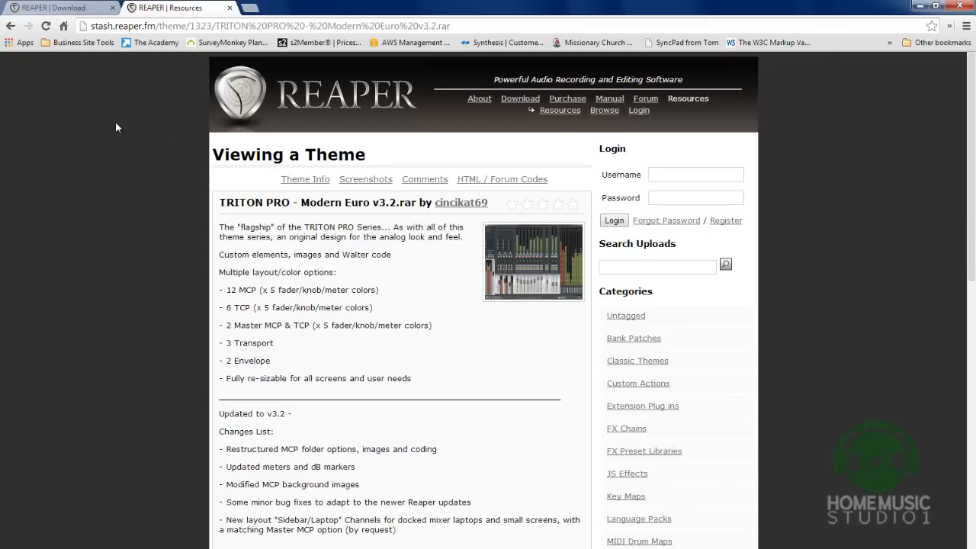
mouse_move(115, 37)
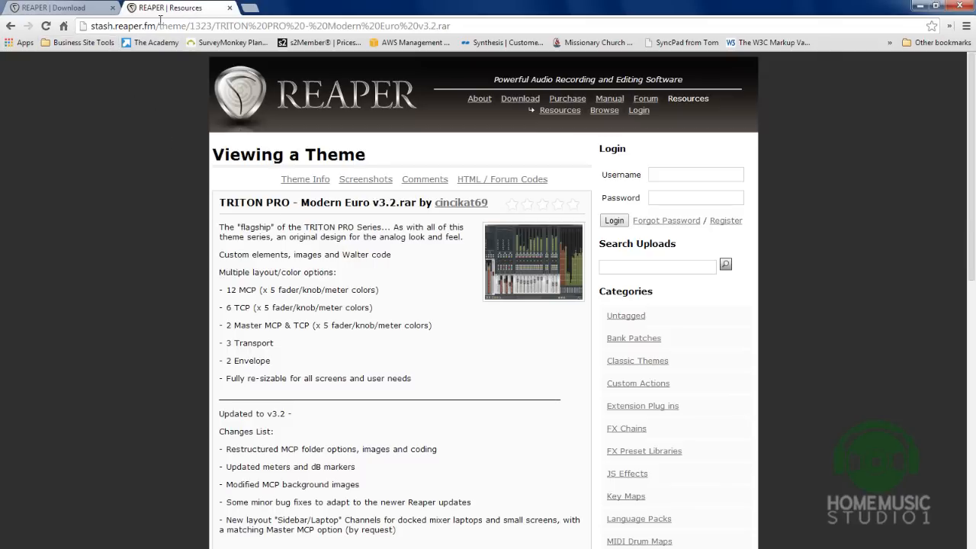
mouse_move(95, 82)
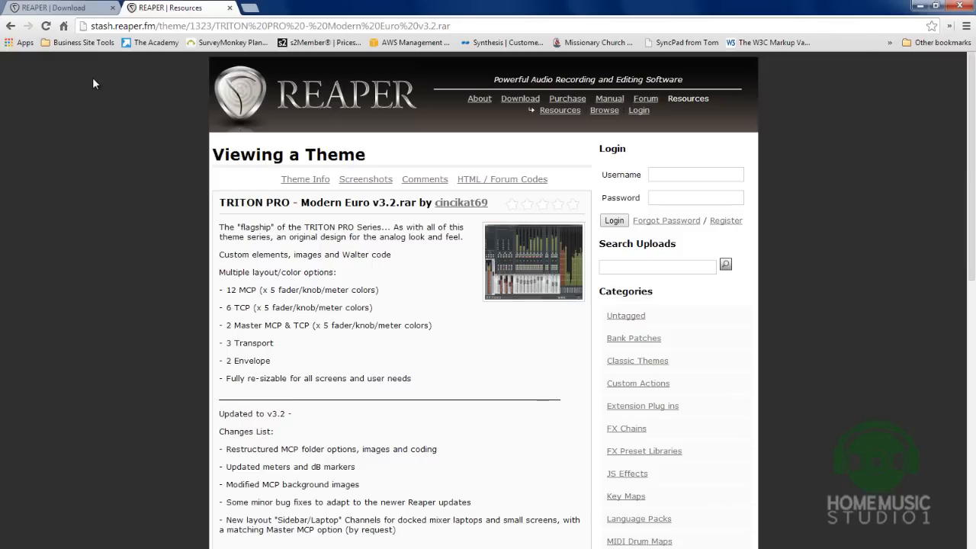
mouse_move(86, 150)
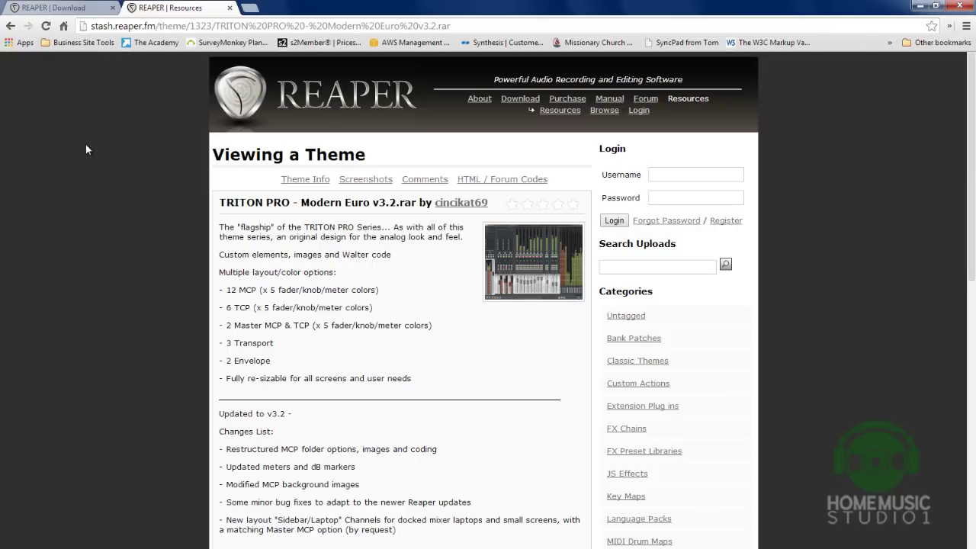
mouse_move(85, 143)
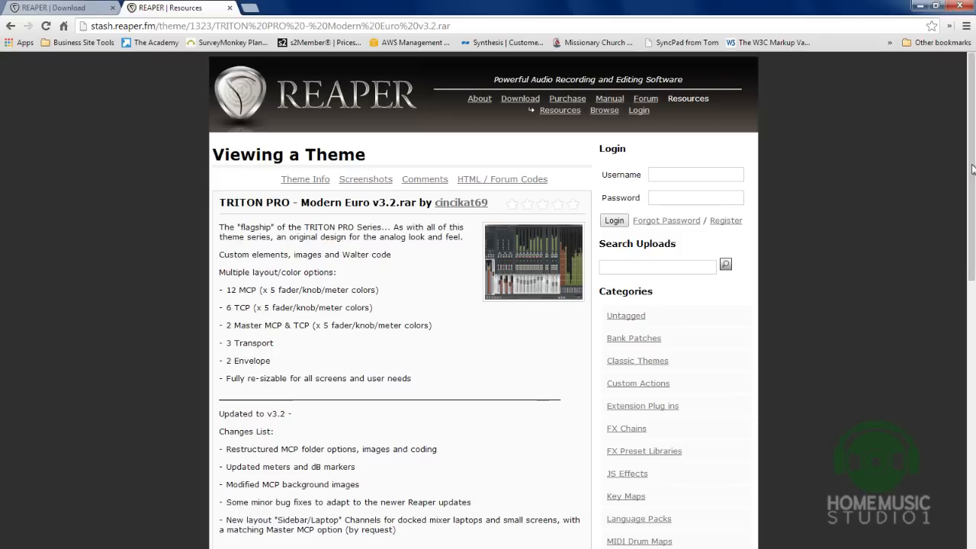
Scroll the TRITON PRO theme page to its download and screenshots, then back up.
scroll("down", 3)
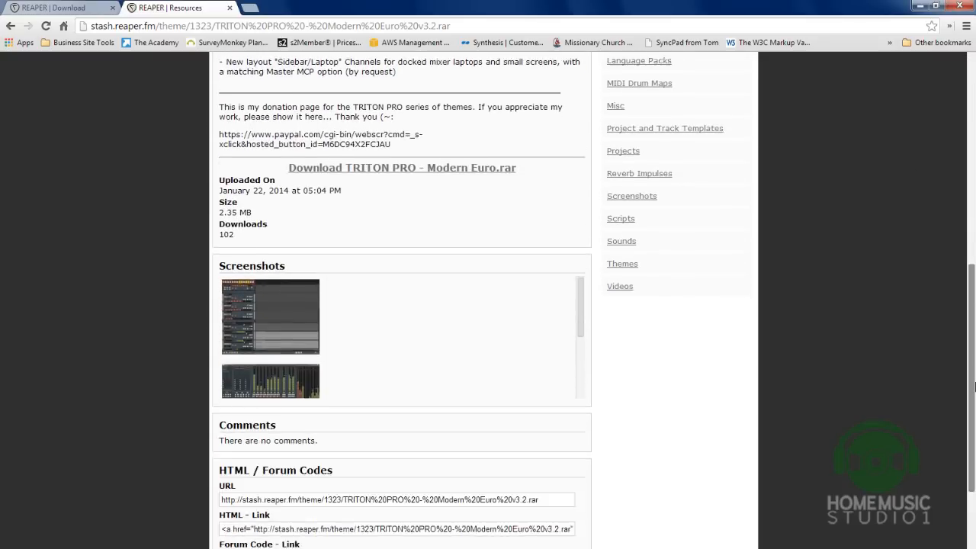
scroll("up", 3)
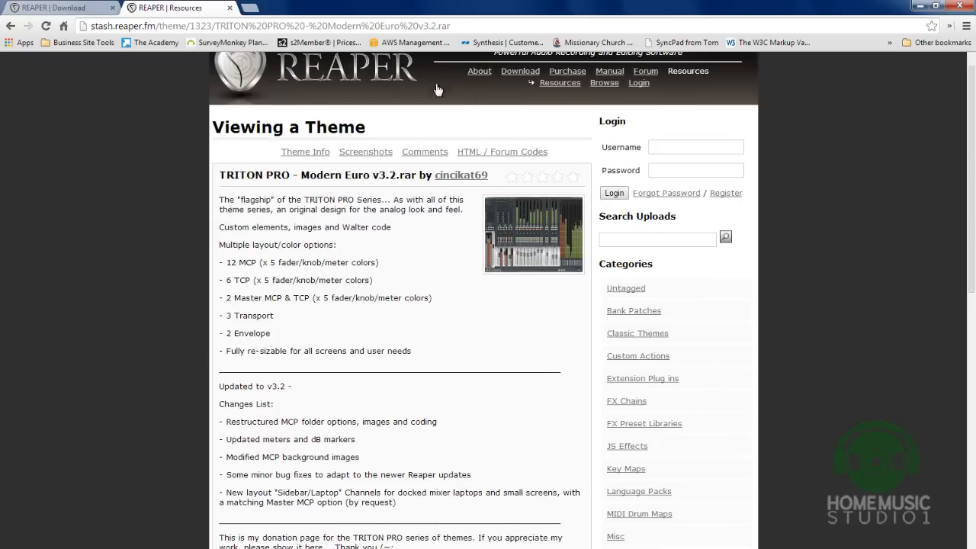
mouse_move(278, 143)
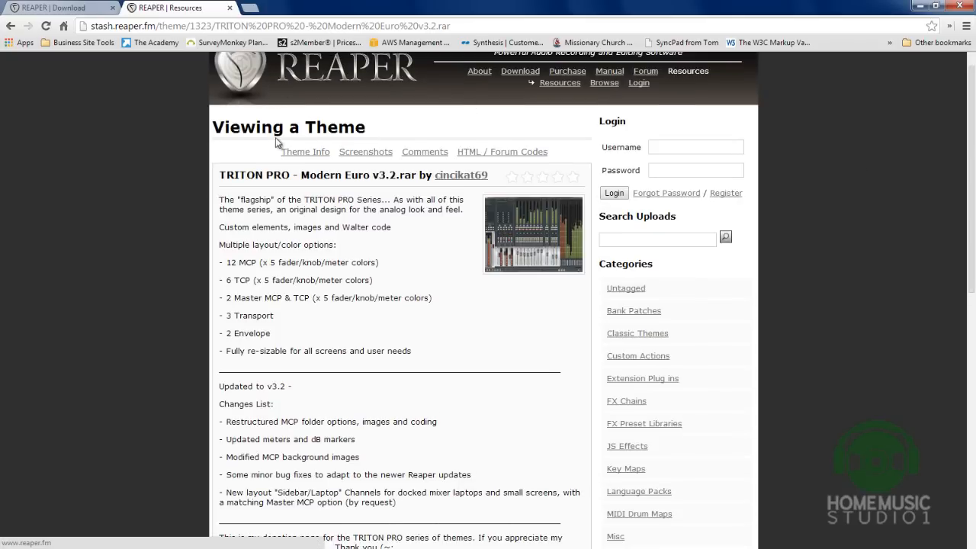
mouse_move(512, 72)
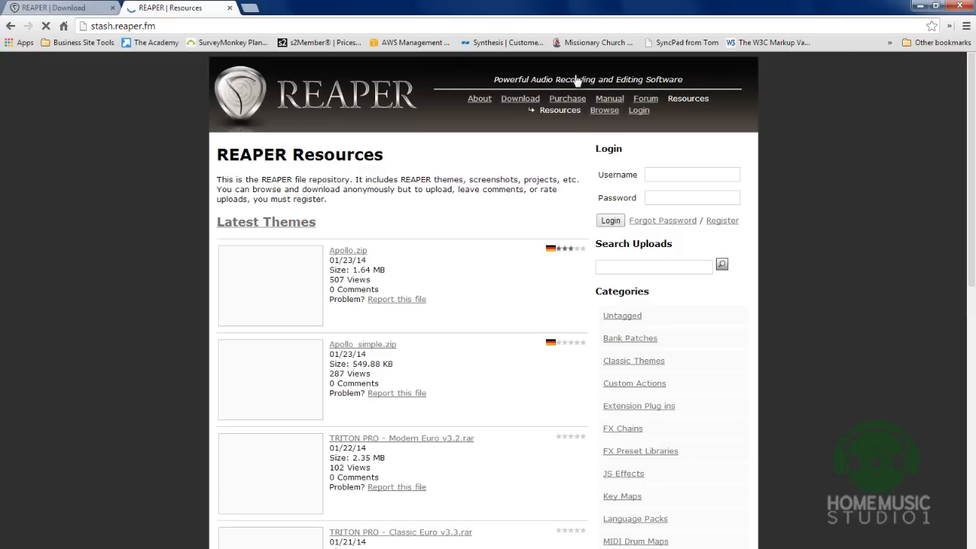
Browse the Latest Themes list, then back in REAPER show the full mixer via the View menu.
scroll("down", 3)
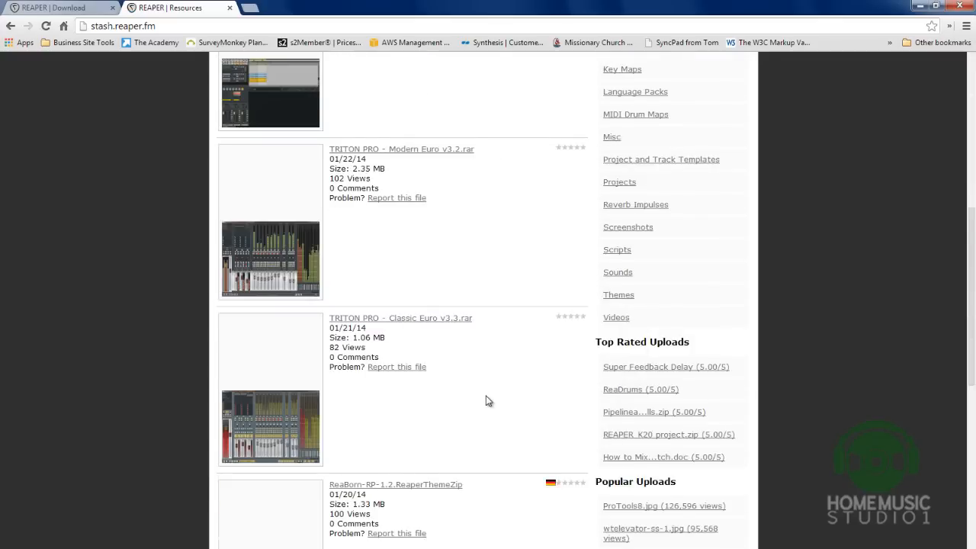
scroll("down", 3)
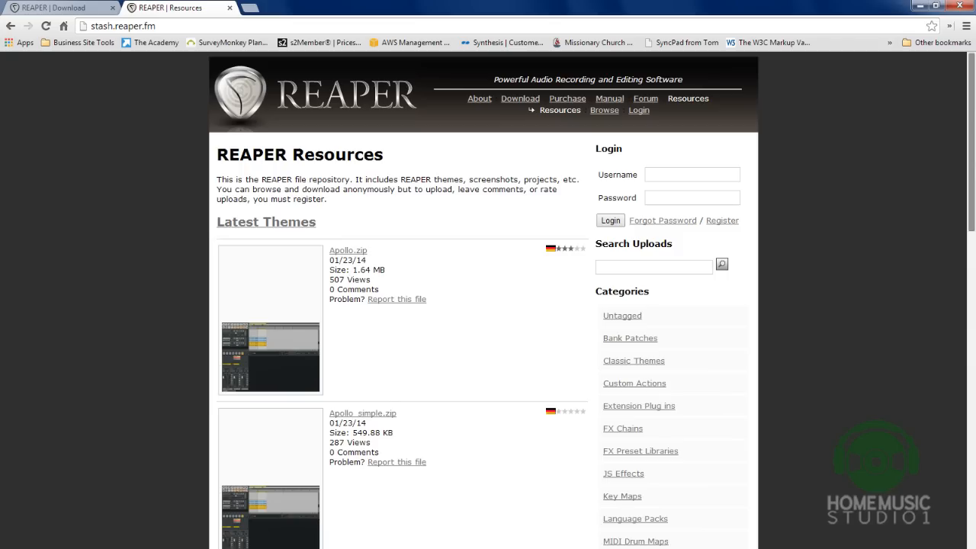
mouse_move(3, 504)
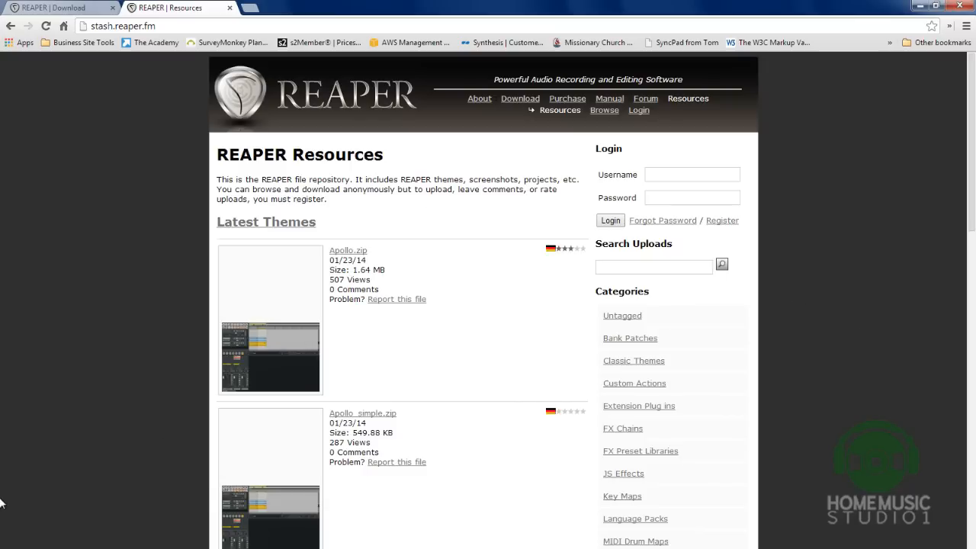
mouse_move(67, 402)
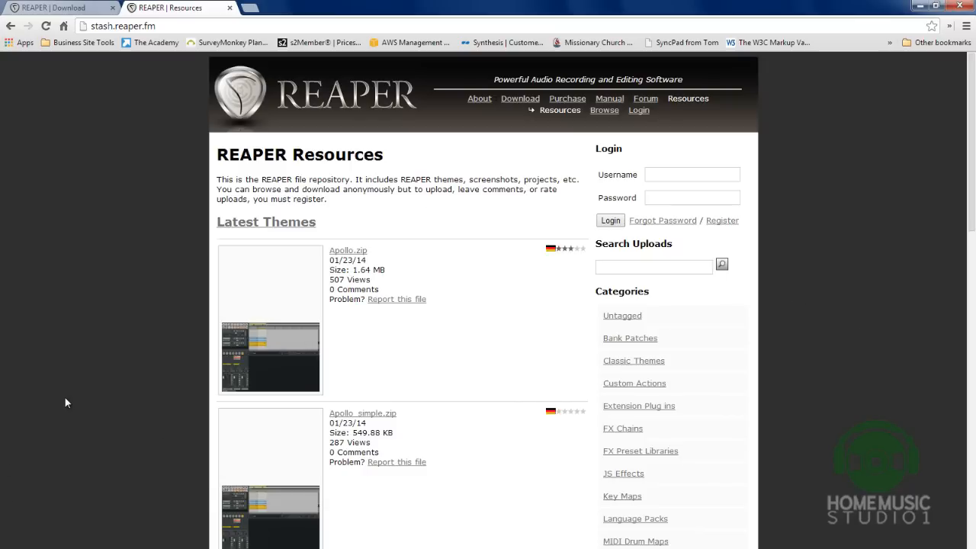
mouse_move(82, 424)
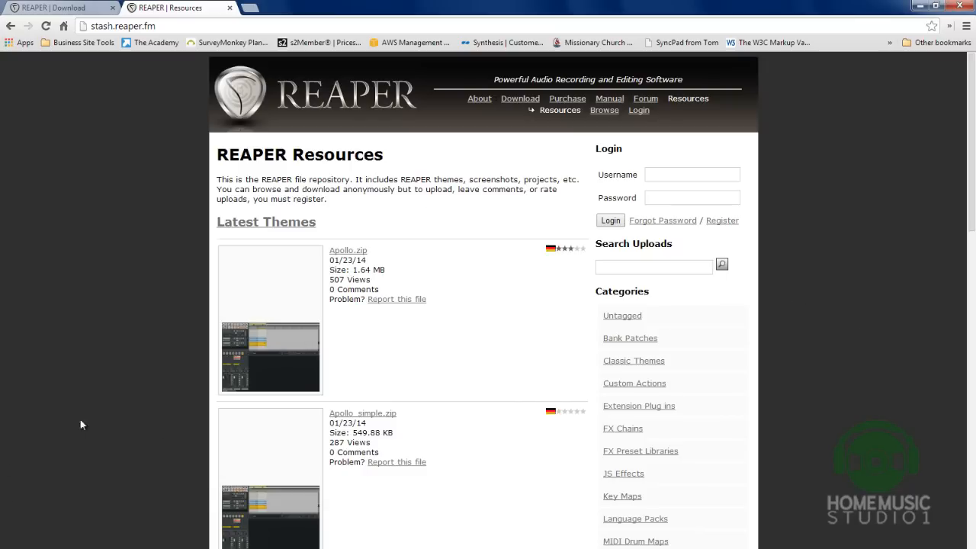
mouse_move(622, 496)
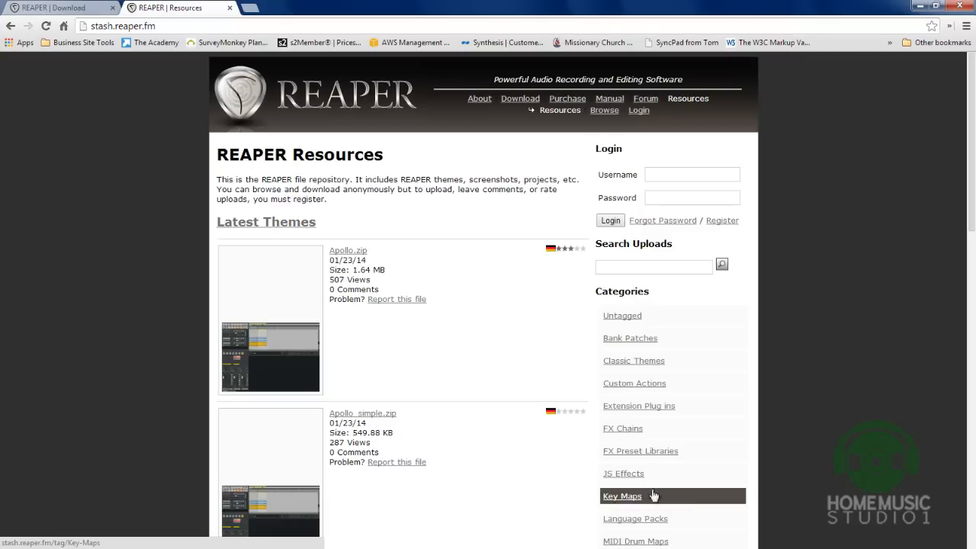
mouse_move(135, 412)
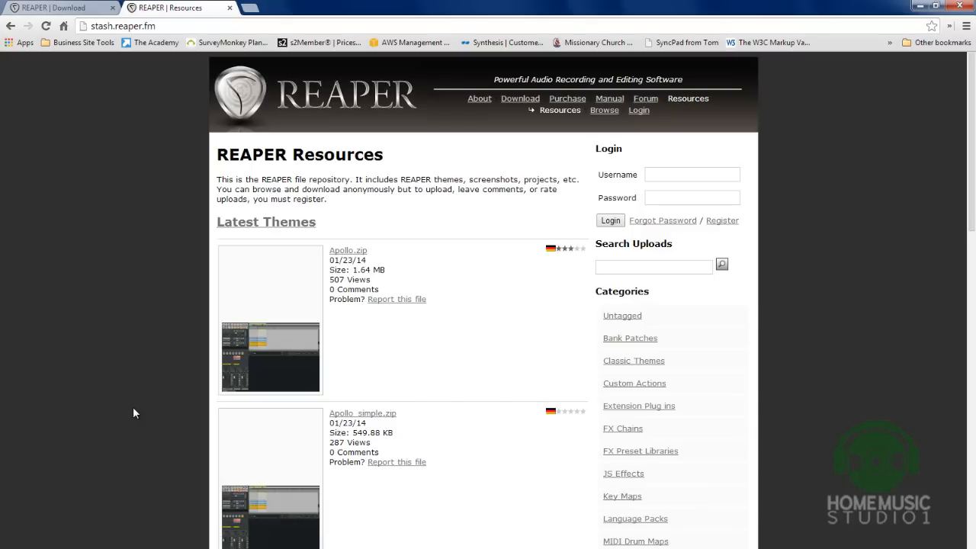
mouse_move(94, 389)
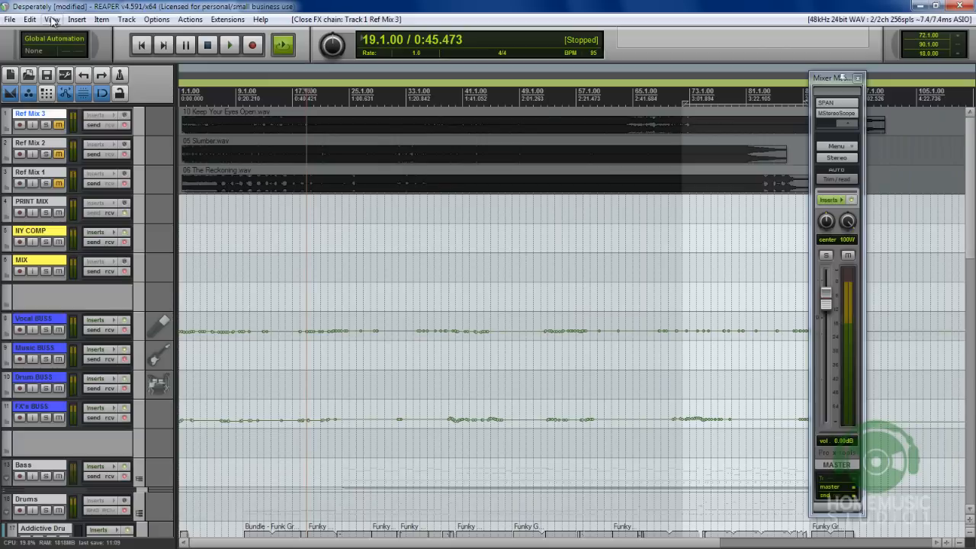
left_click(51, 18)
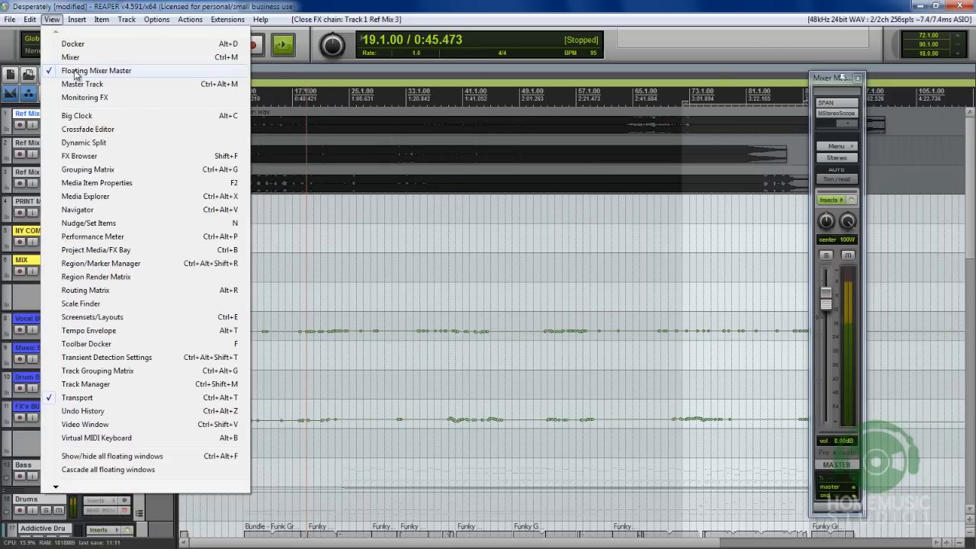
left_click(98, 71)
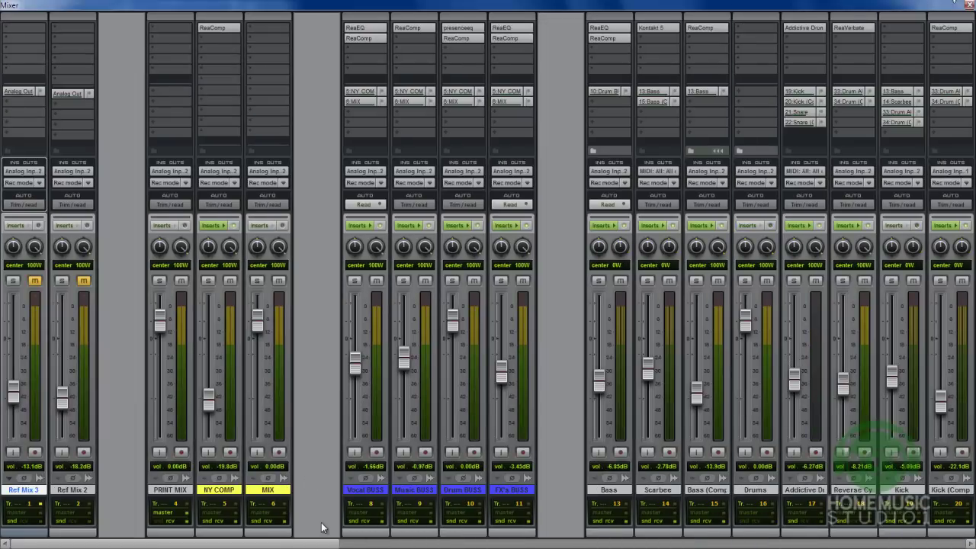
Scroll across the mixer strips and back, then bring up routing for track 14 'Scarbee'.
scroll("right", 3)
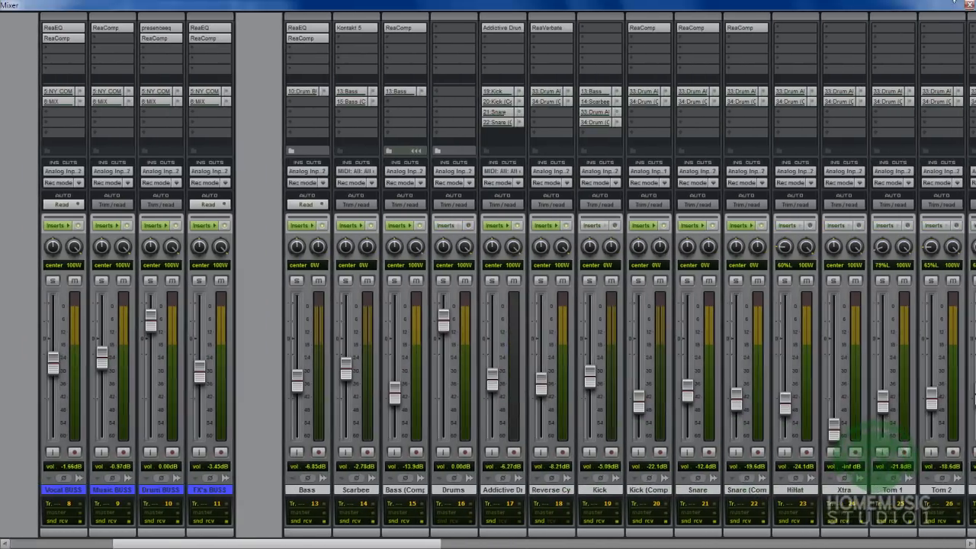
scroll("right", 3)
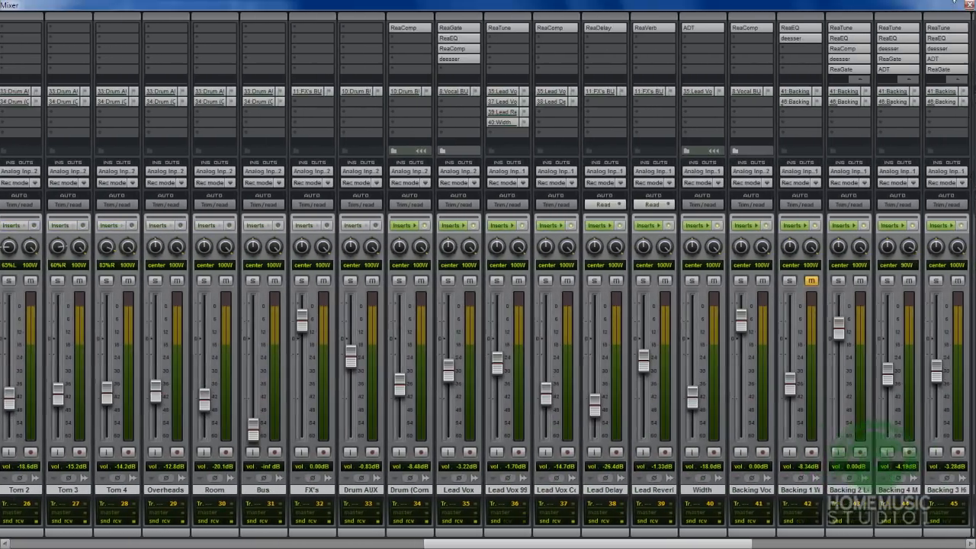
scroll("right", 3)
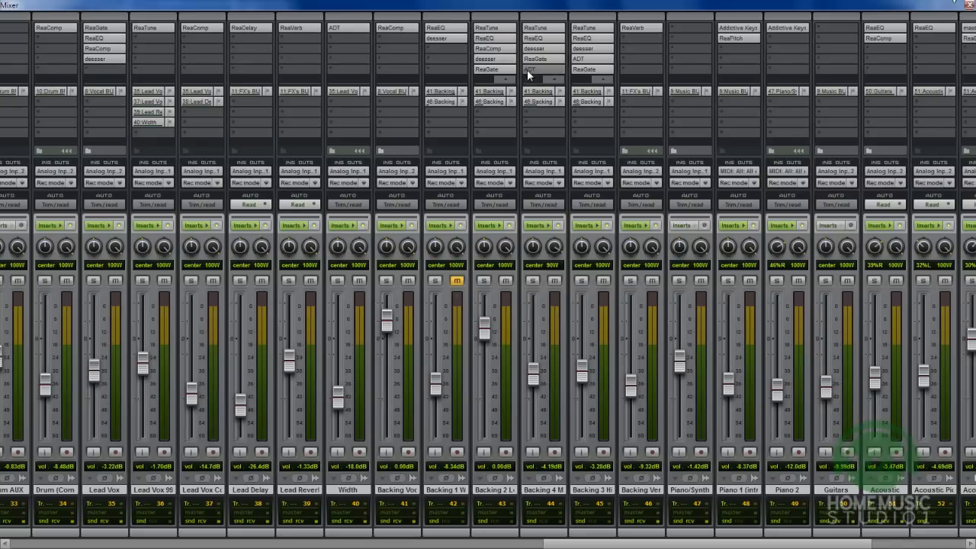
scroll("right", 3)
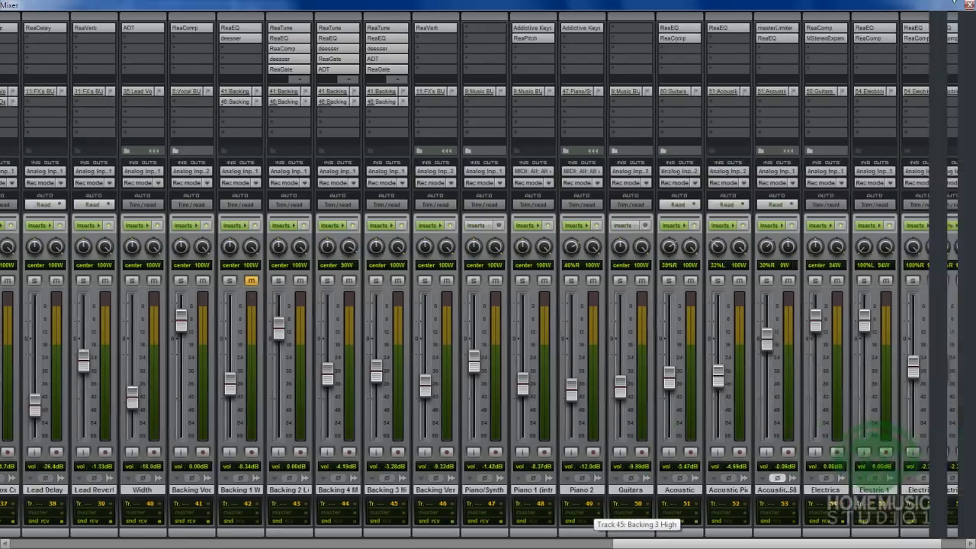
scroll("right", 3)
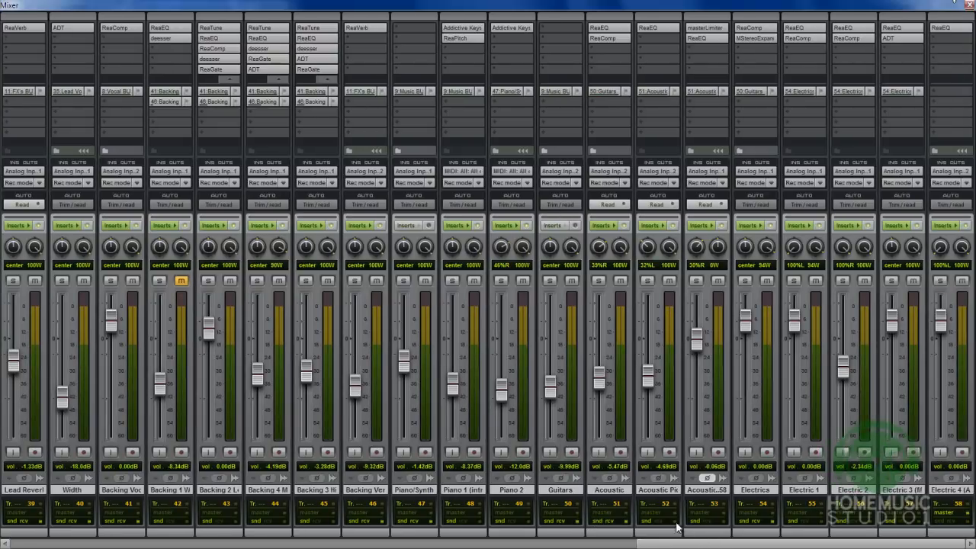
scroll("left", 3)
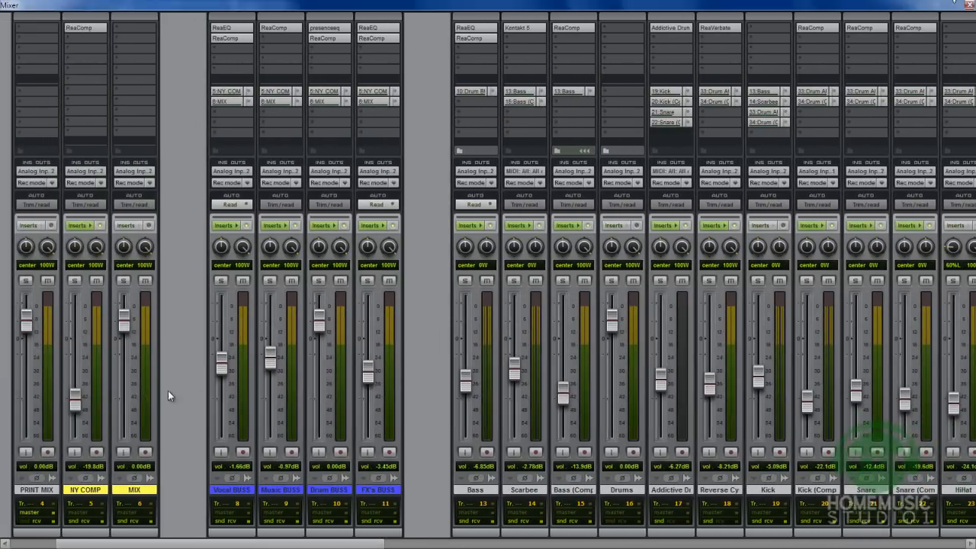
scroll("left", 3)
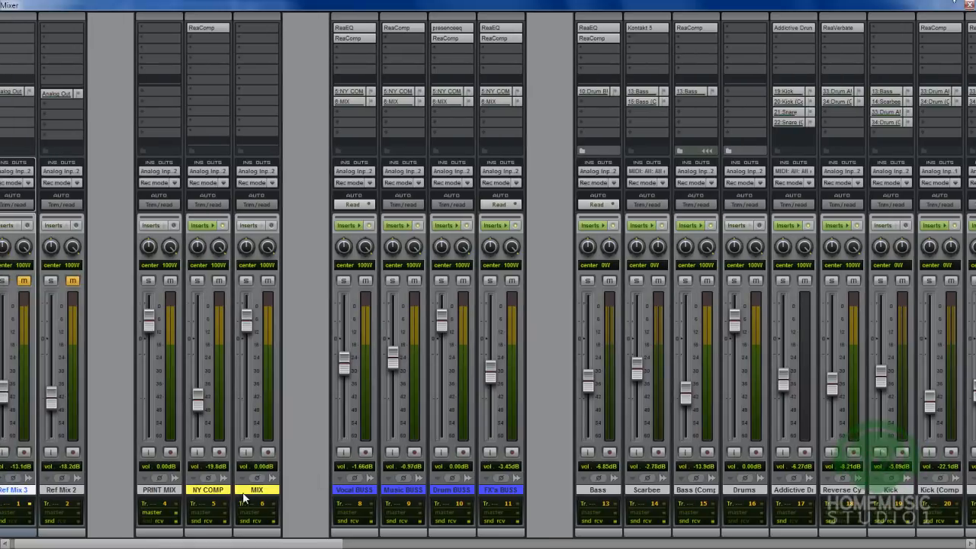
mouse_move(308, 481)
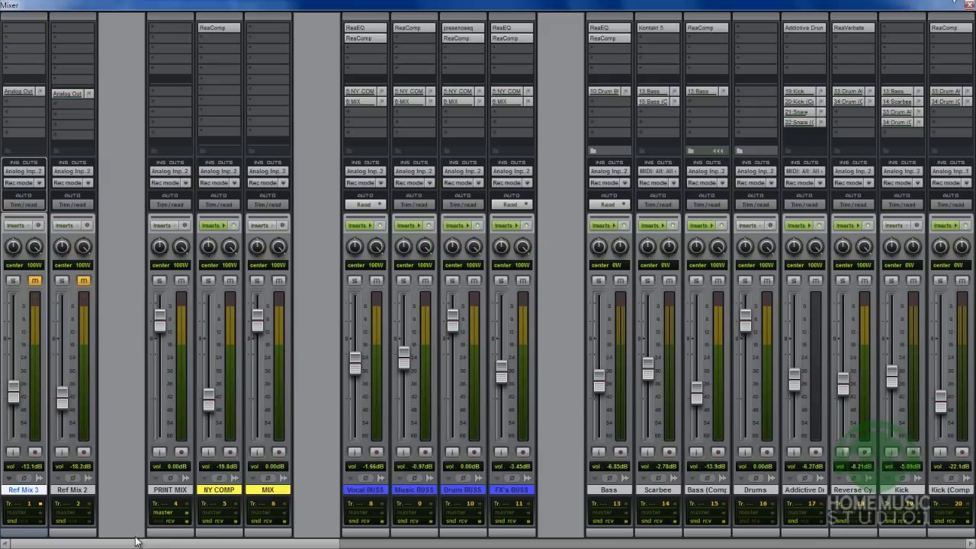
mouse_move(49, 312)
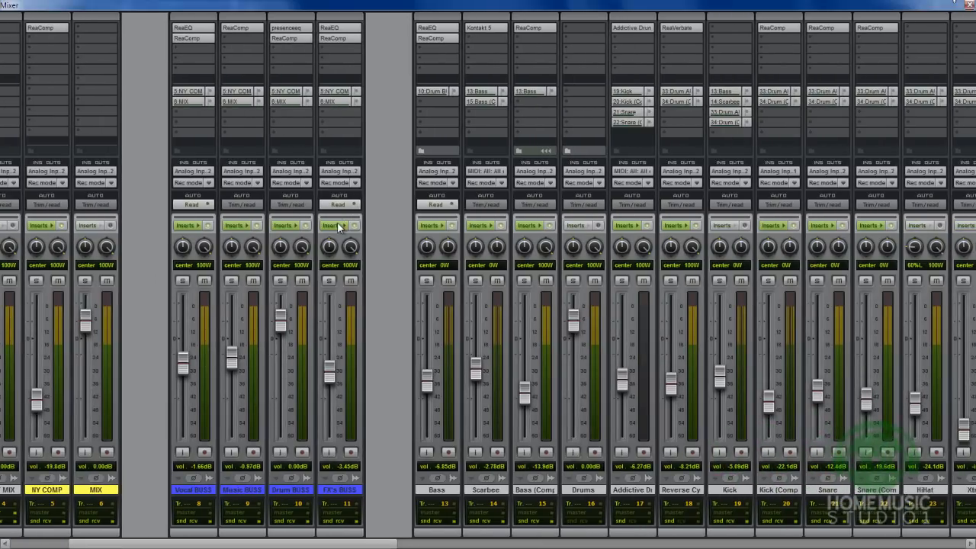
mouse_move(372, 229)
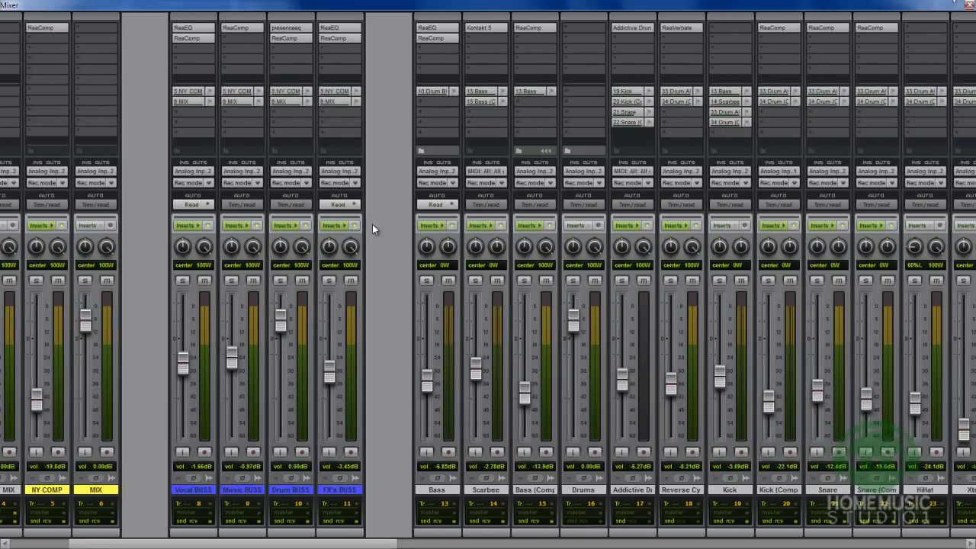
mouse_move(490, 241)
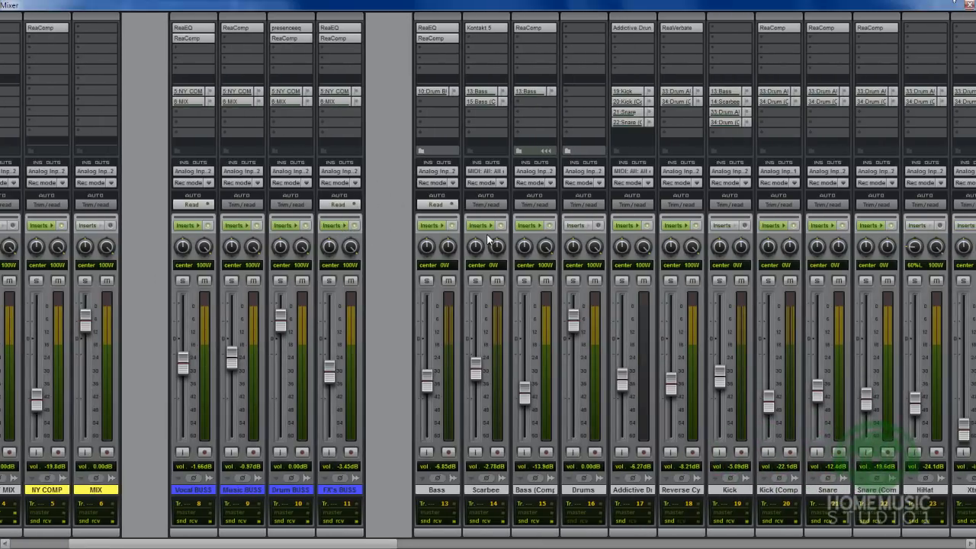
mouse_move(526, 514)
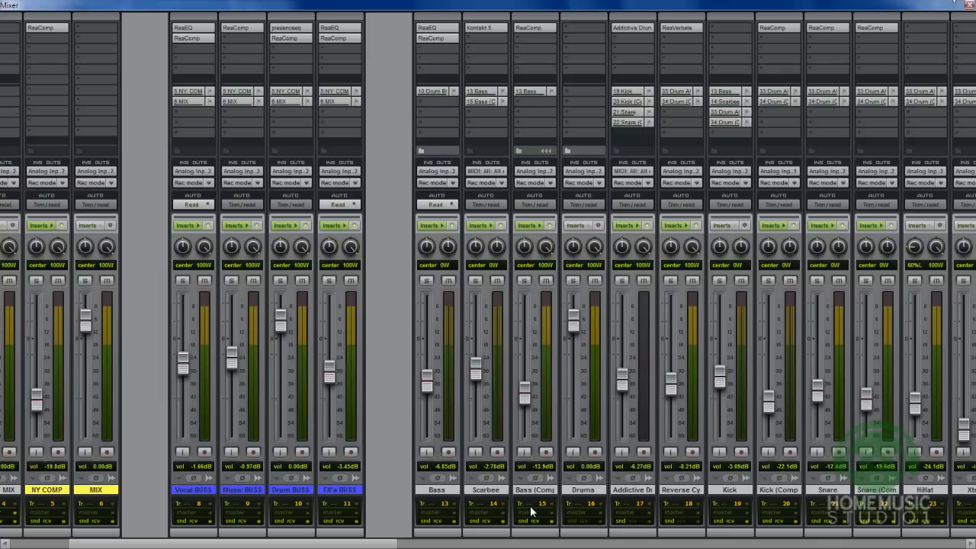
left_click(491, 518)
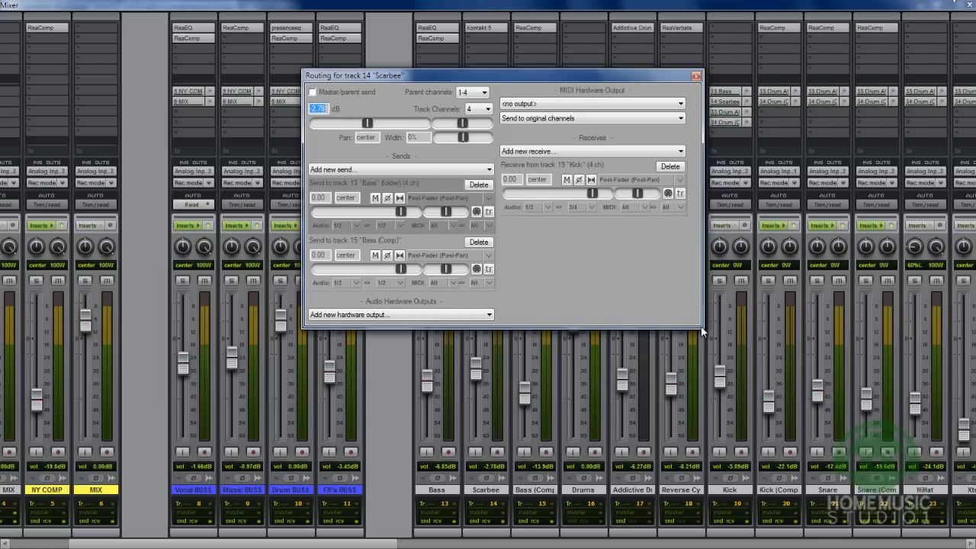
mouse_move(654, 305)
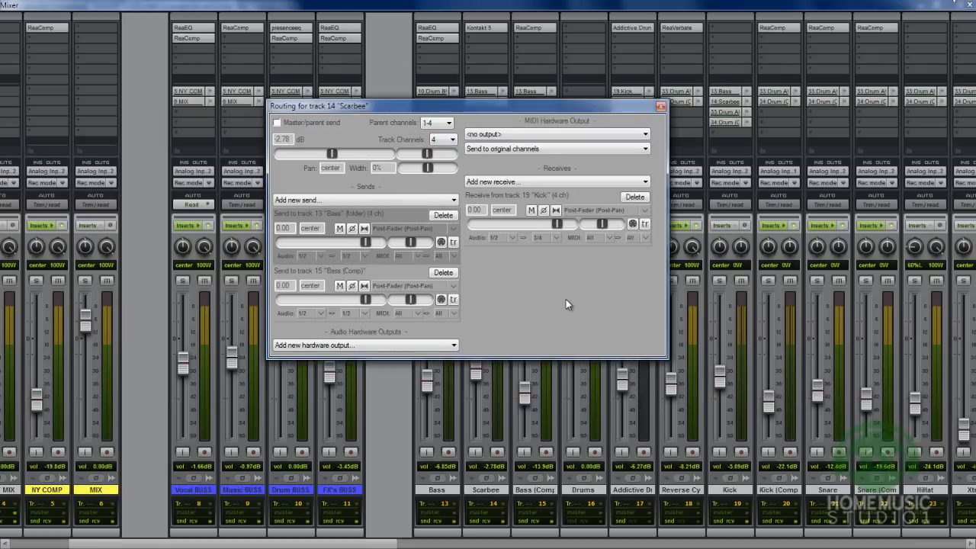
mouse_move(397, 238)
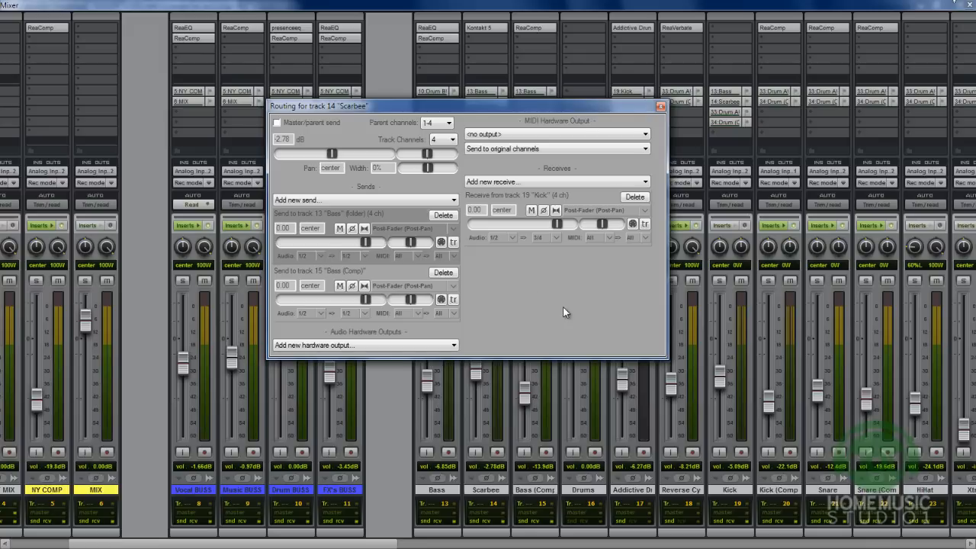
mouse_move(559, 303)
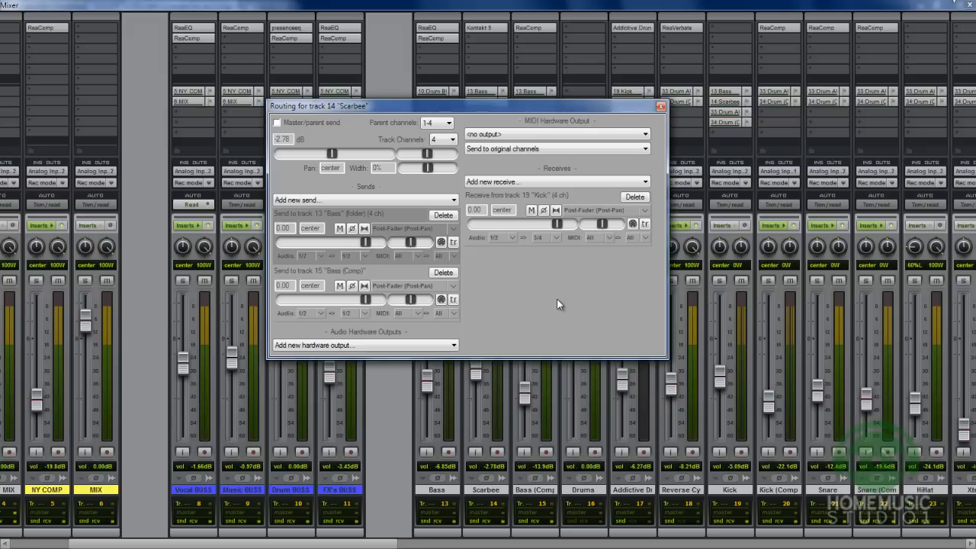
mouse_move(552, 308)
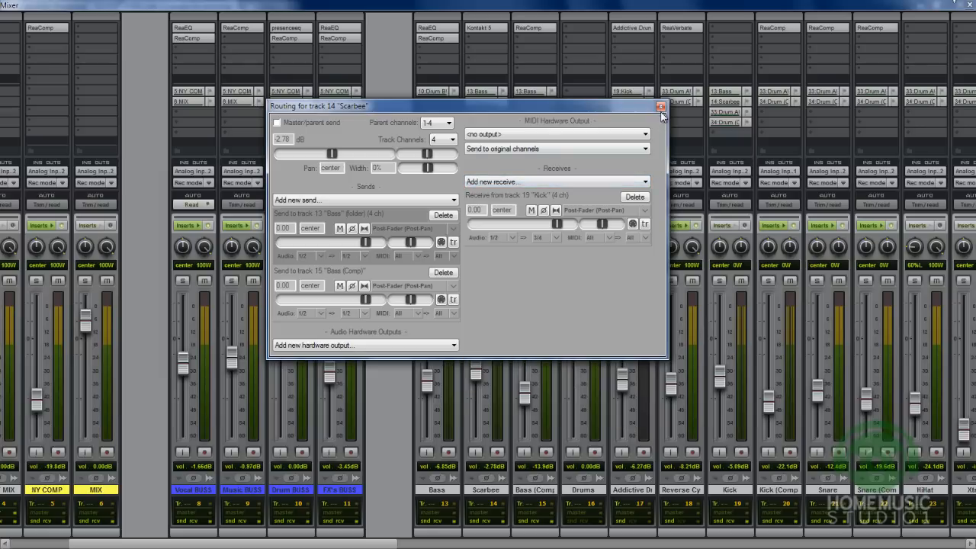
Close the Scarbee routing window and scroll right through the Drums, Backing and Piano strips.
left_click(659, 107)
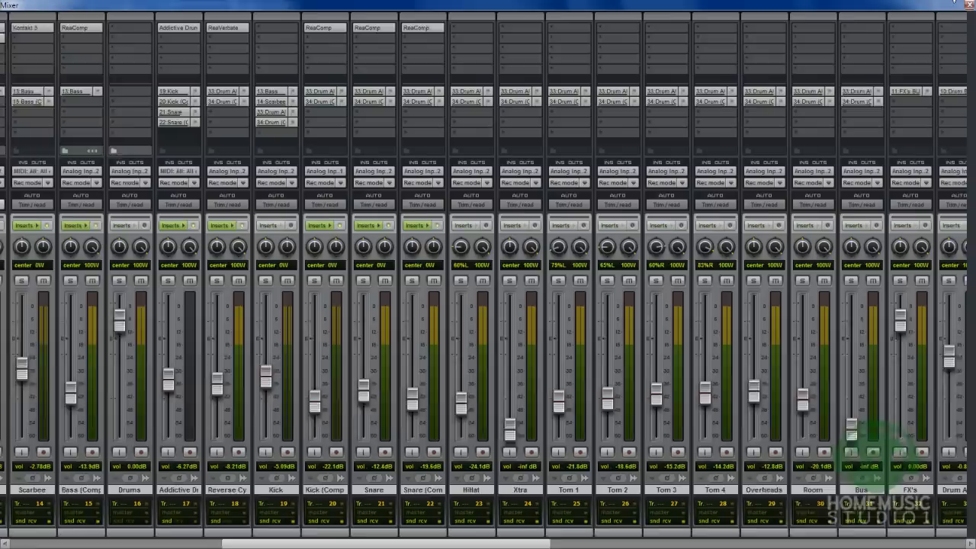
scroll("right", 3)
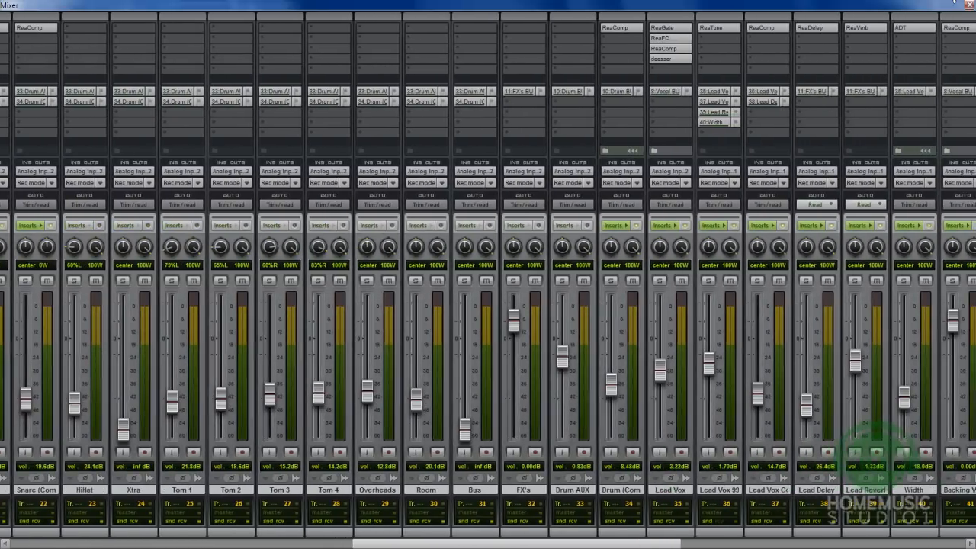
scroll("right", 3)
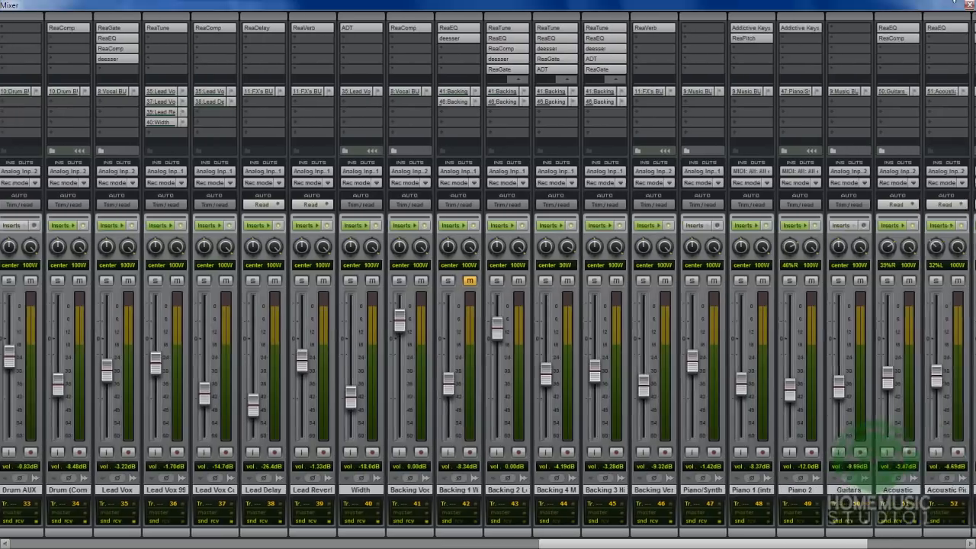
scroll("right", 3)
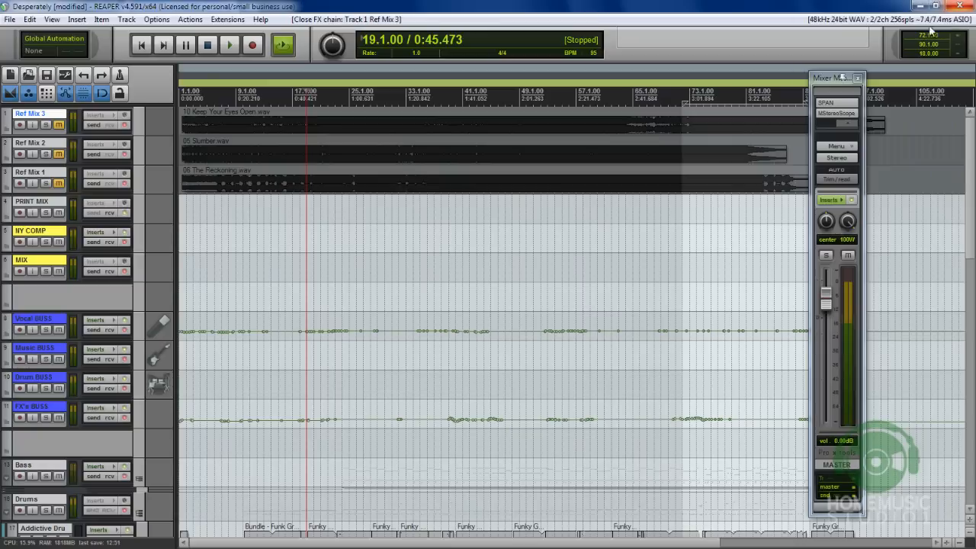
mouse_move(168, 209)
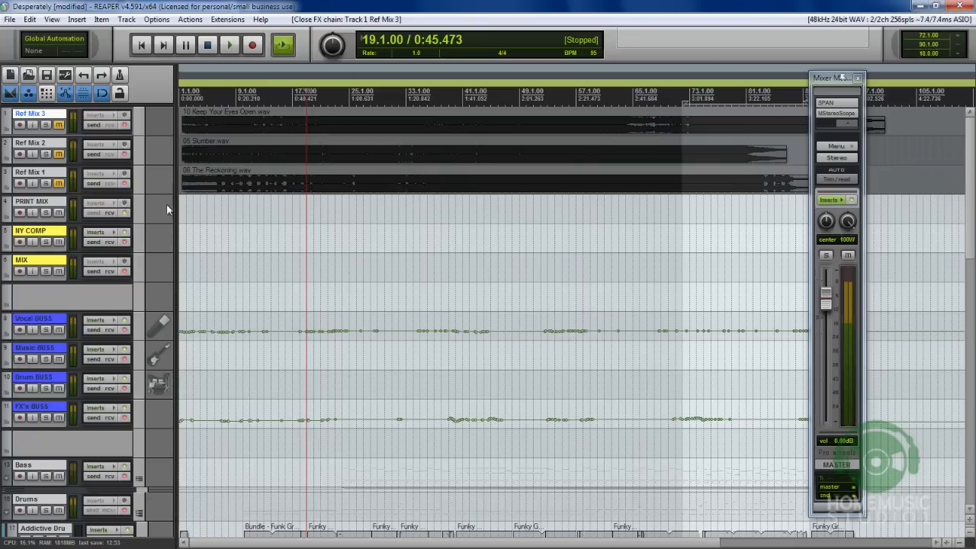
mouse_move(155, 82)
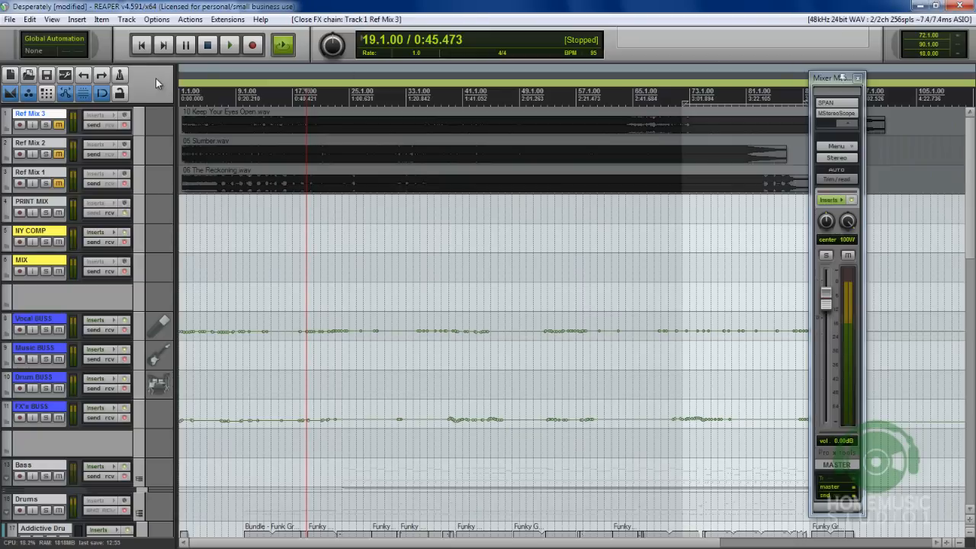
mouse_move(175, 265)
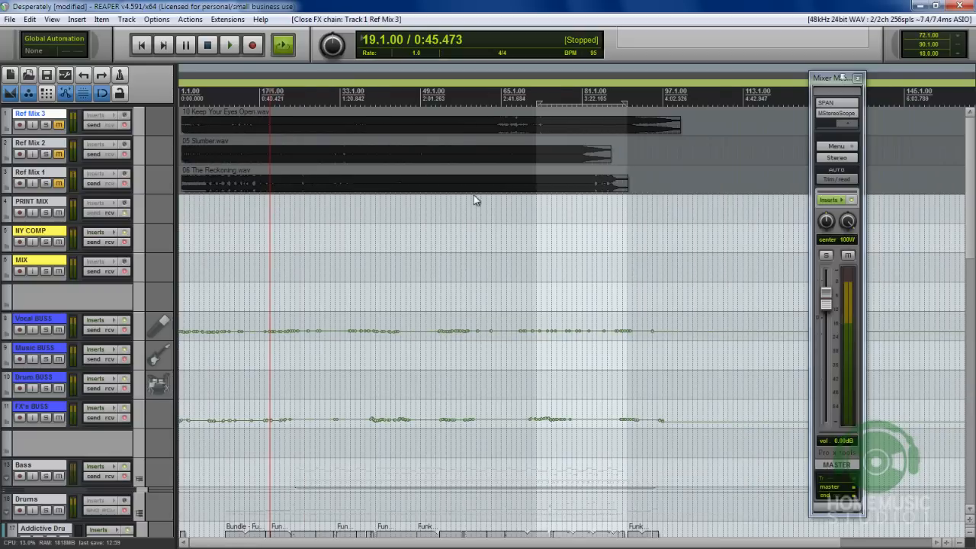
mouse_move(439, 214)
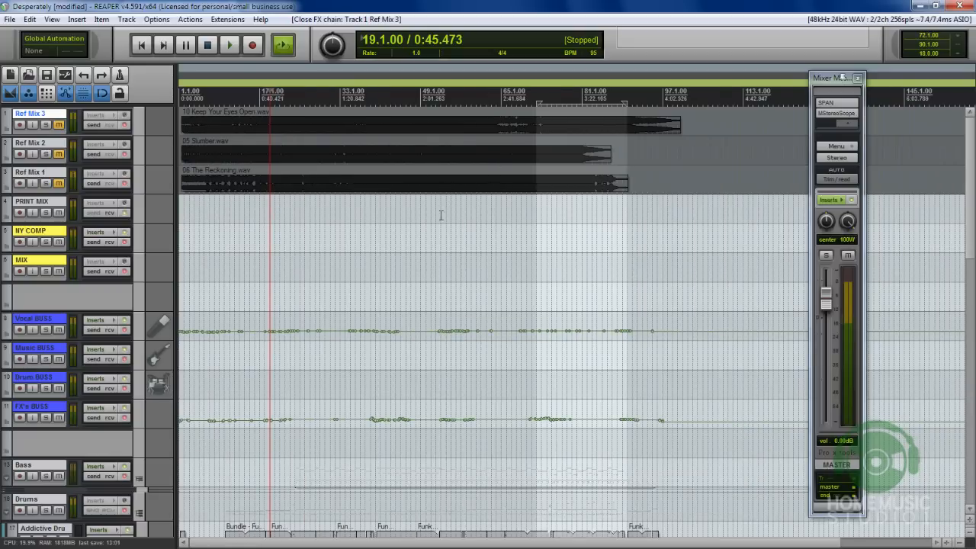
mouse_move(418, 241)
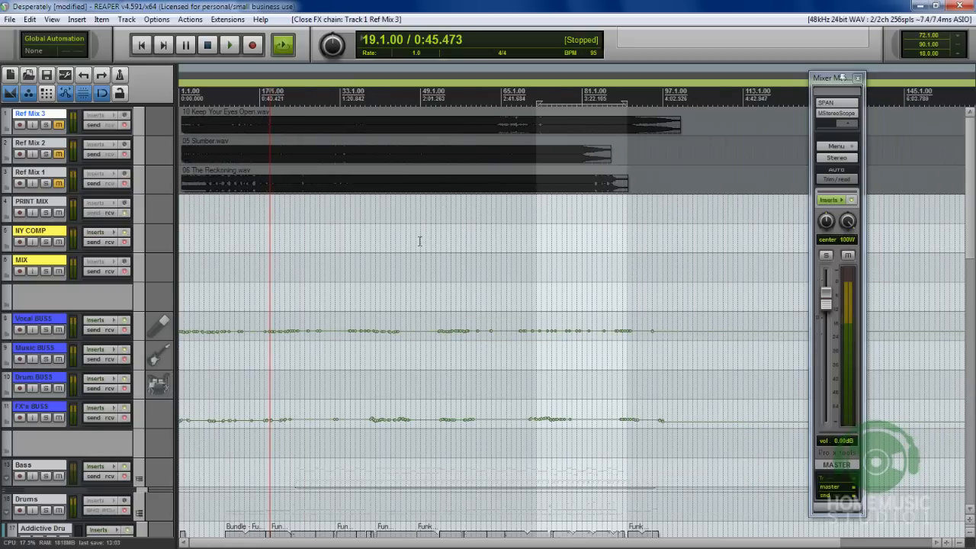
mouse_move(644, 540)
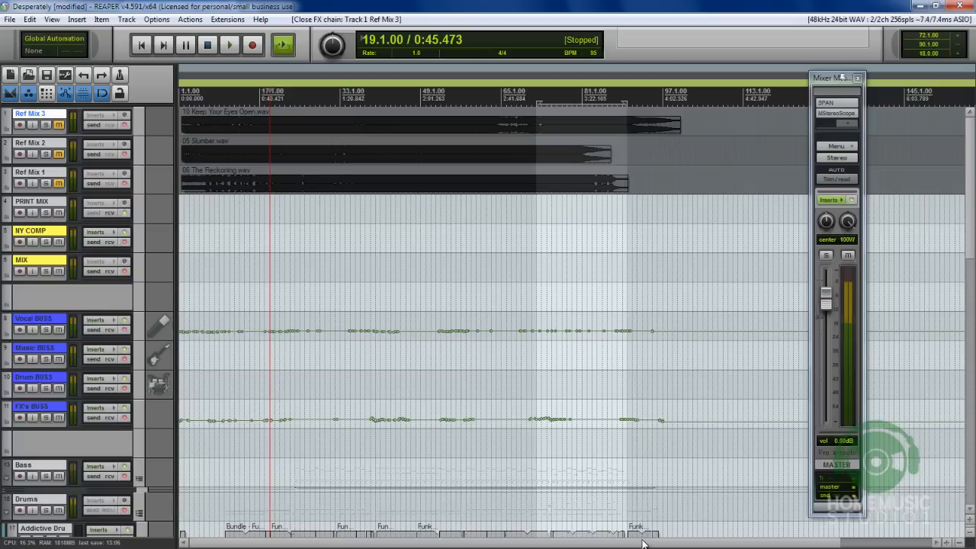
mouse_move(528, 174)
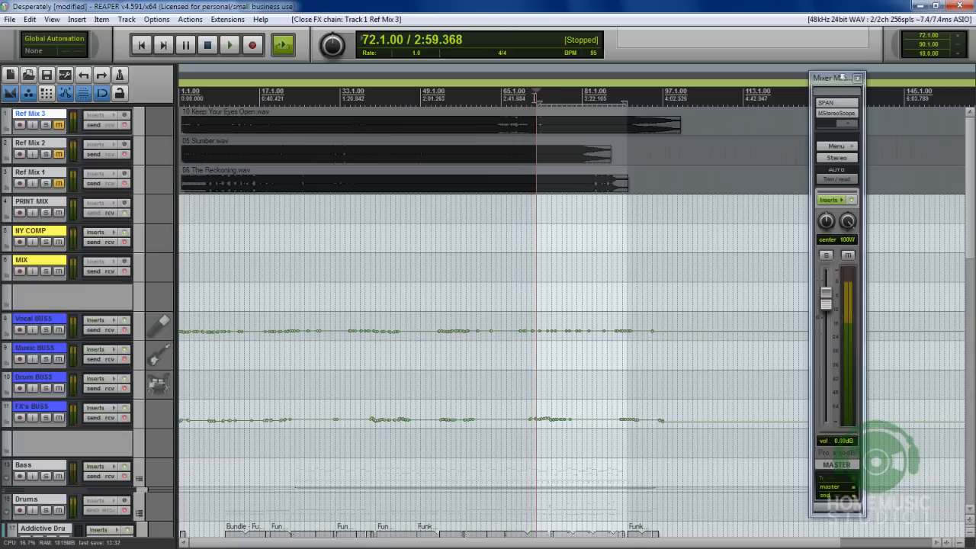
Place the play position at bar 72 (around 2:59) in the ruler.
left_click(536, 91)
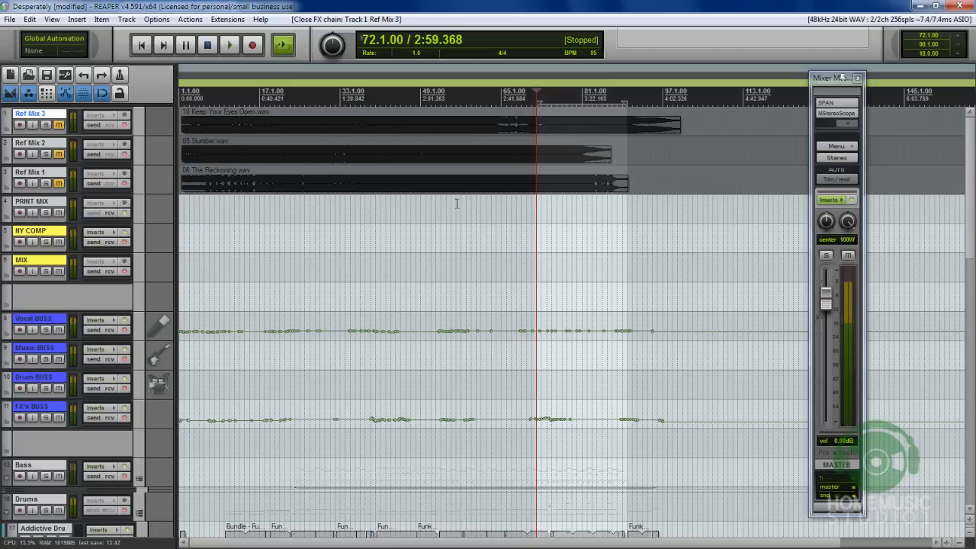
mouse_move(543, 189)
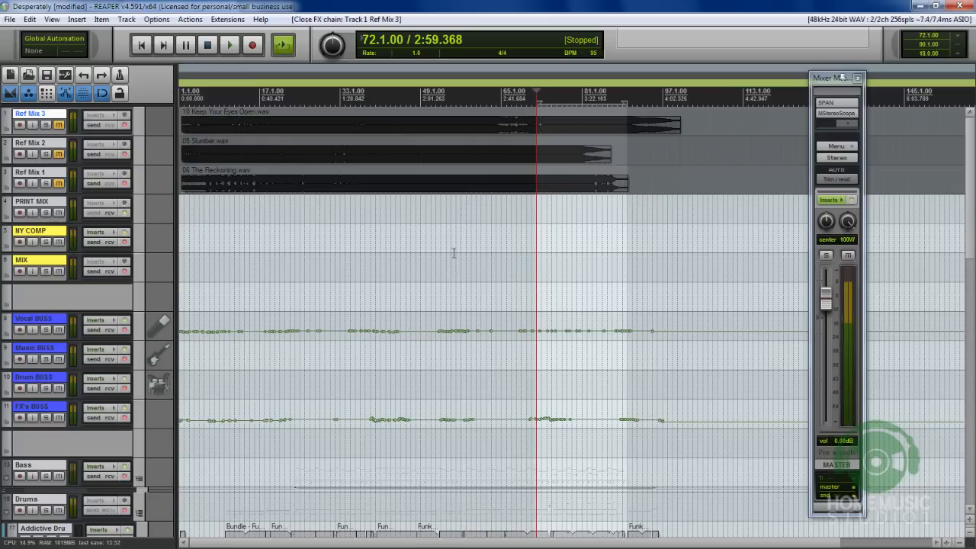
mouse_move(454, 238)
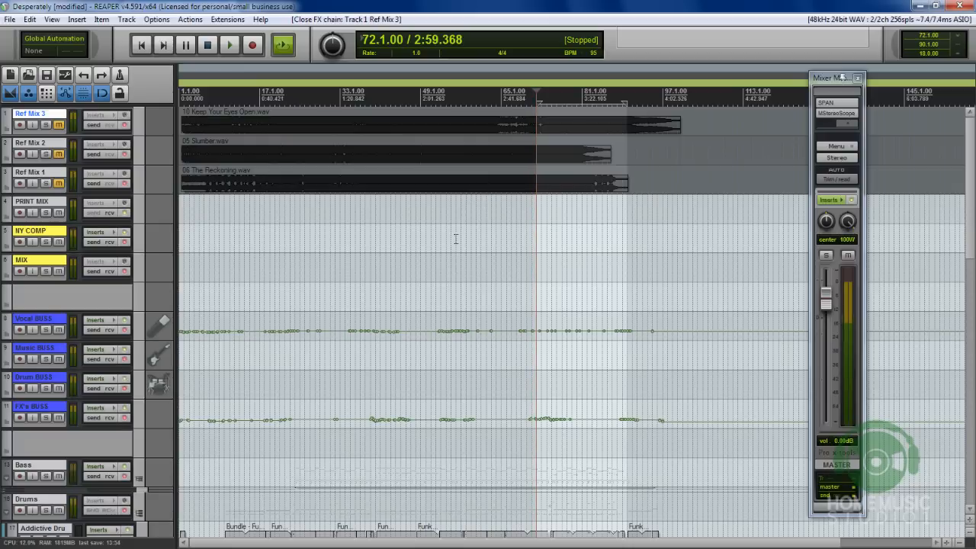
mouse_move(427, 311)
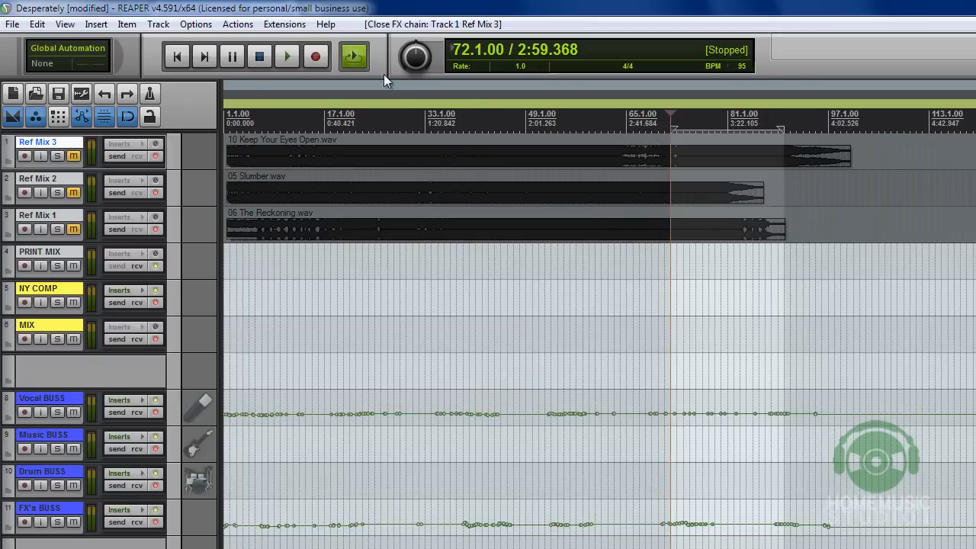
left_click(64, 28)
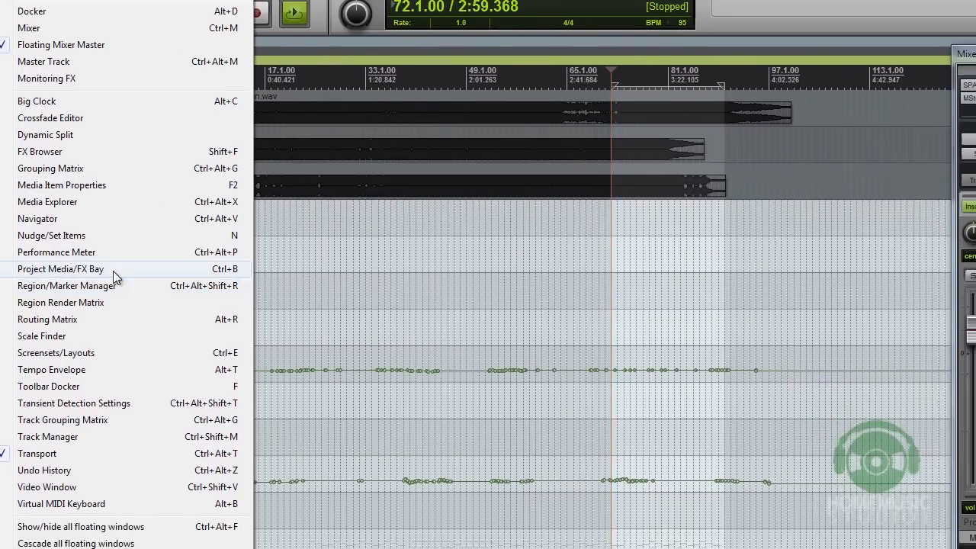
left_click(55, 252)
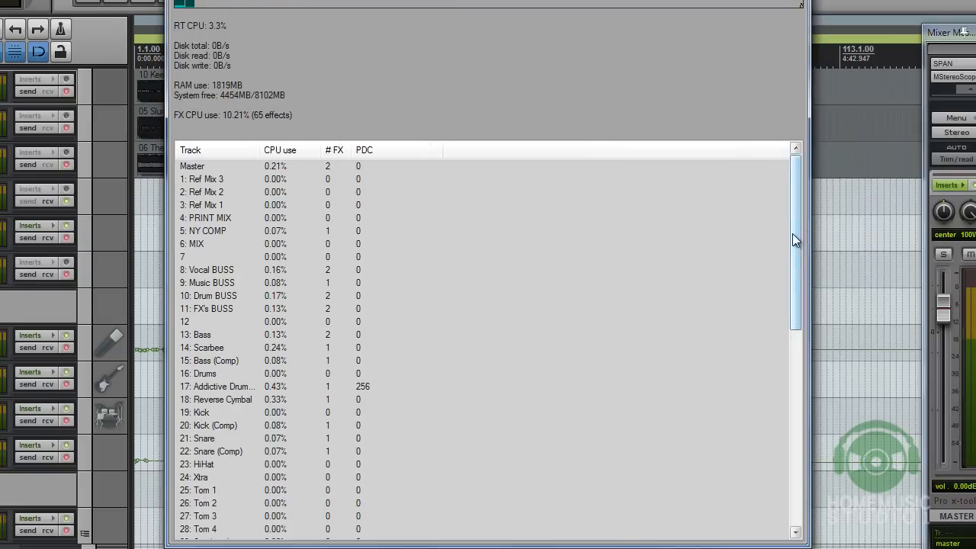
scroll("down", 3)
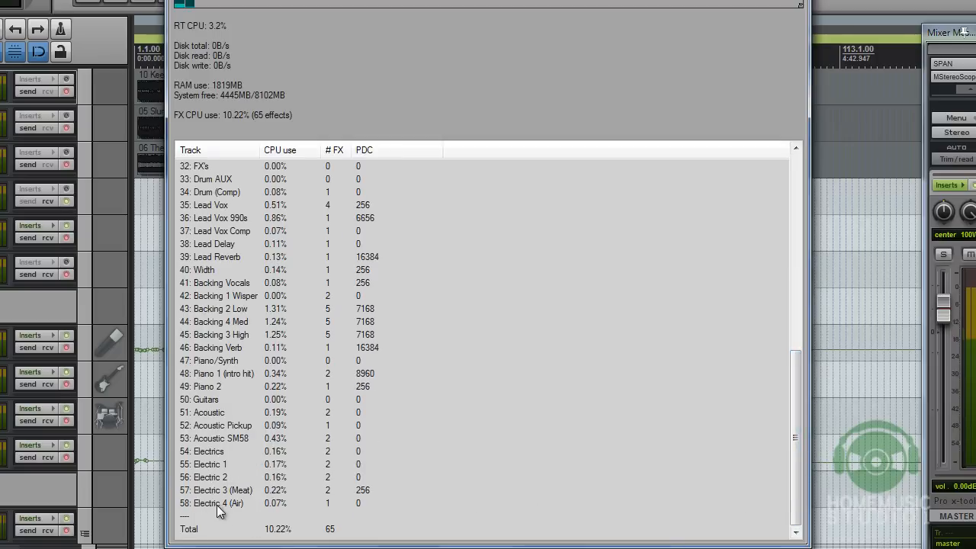
left_click(216, 510)
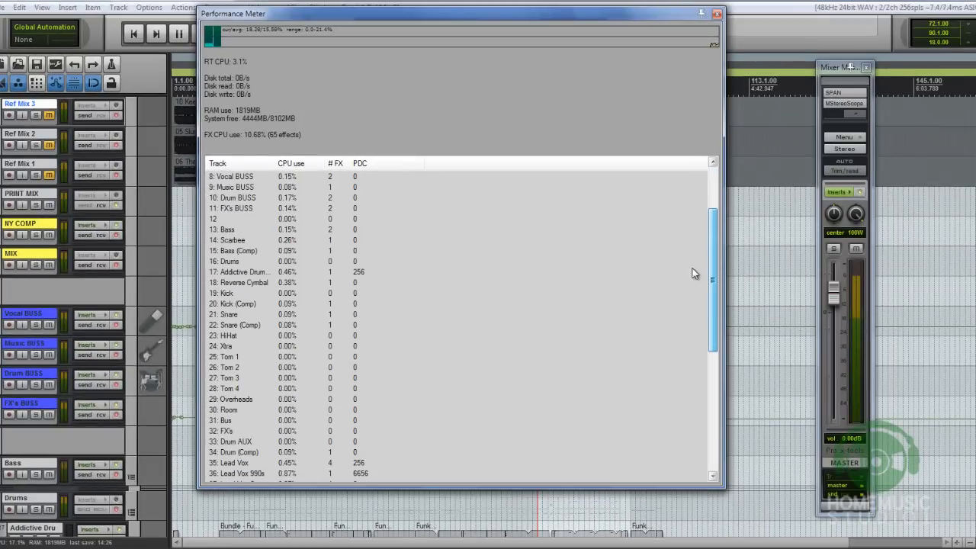
left_click(236, 239)
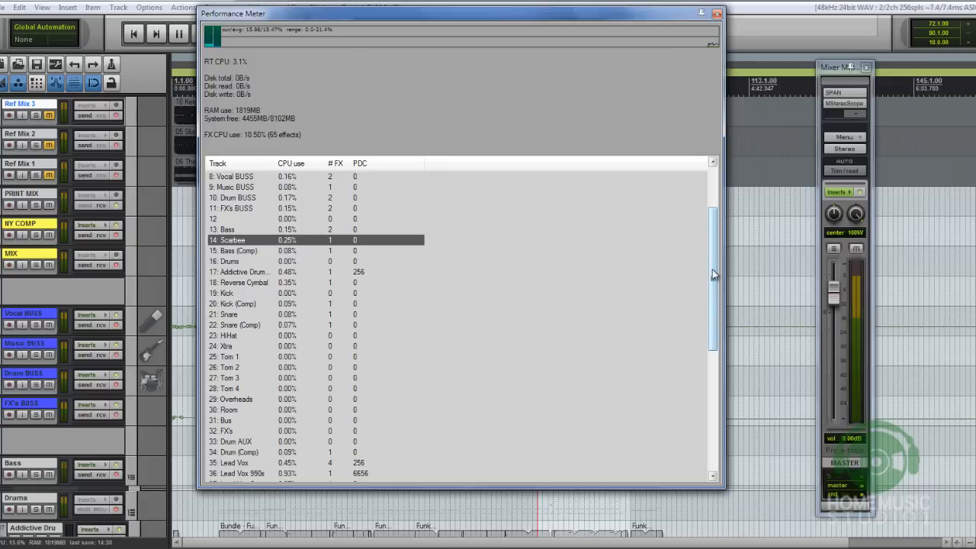
scroll("down", 3)
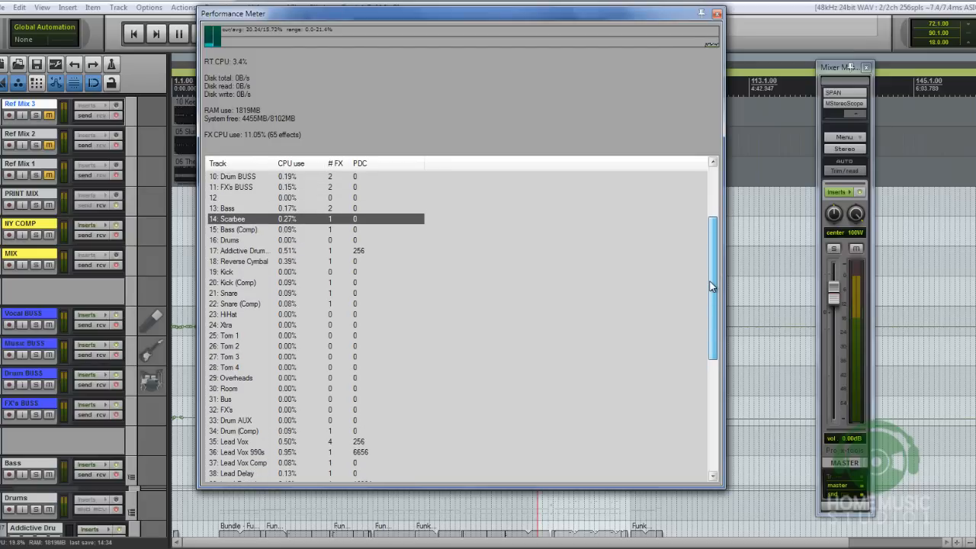
scroll("down", 3)
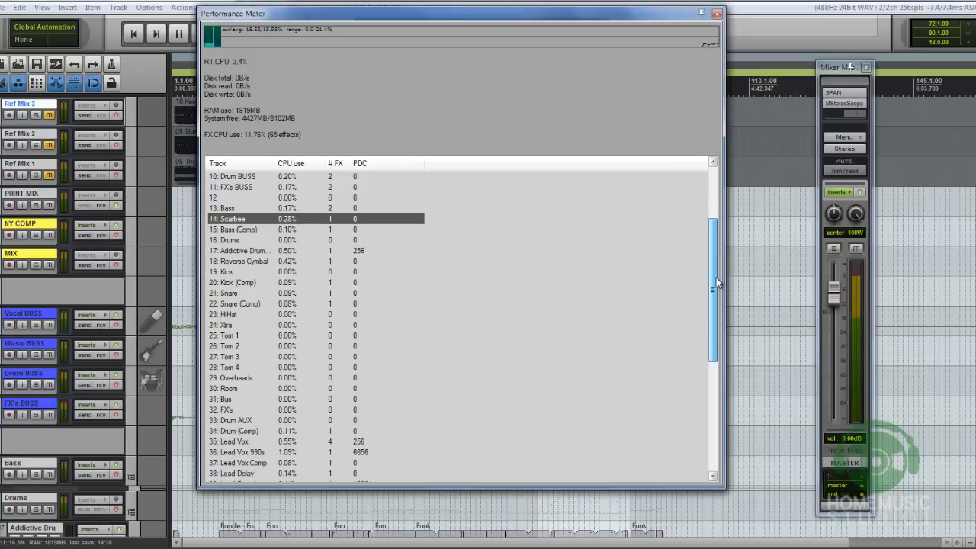
scroll("down", 3)
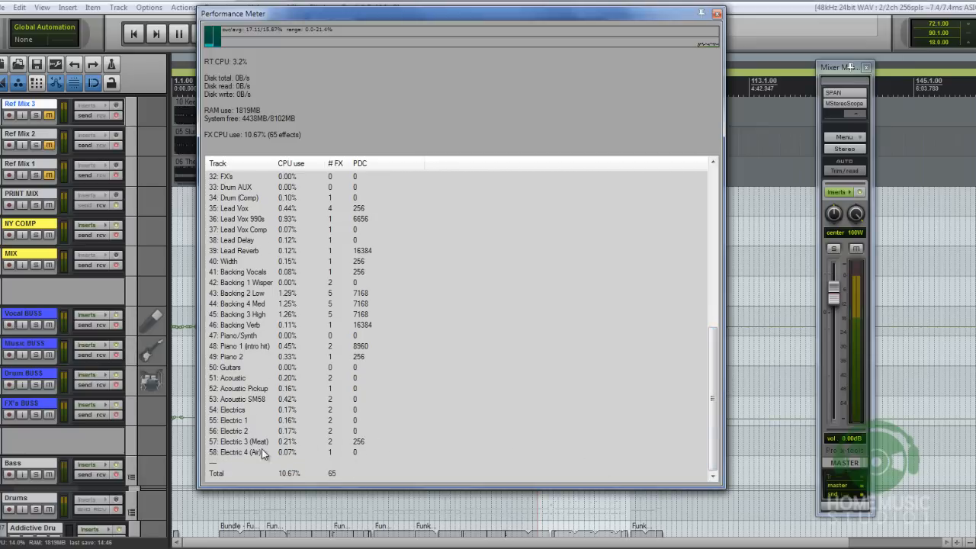
mouse_move(677, 430)
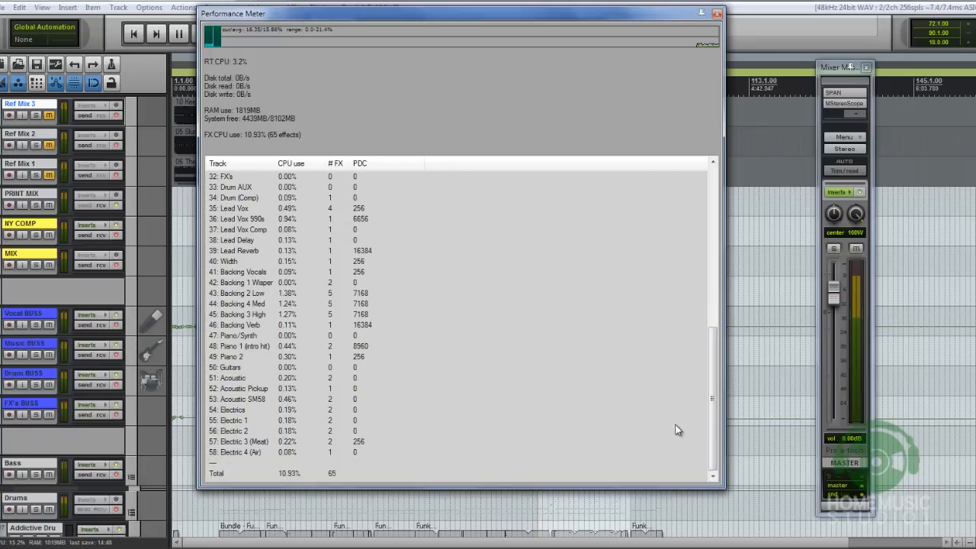
mouse_move(668, 447)
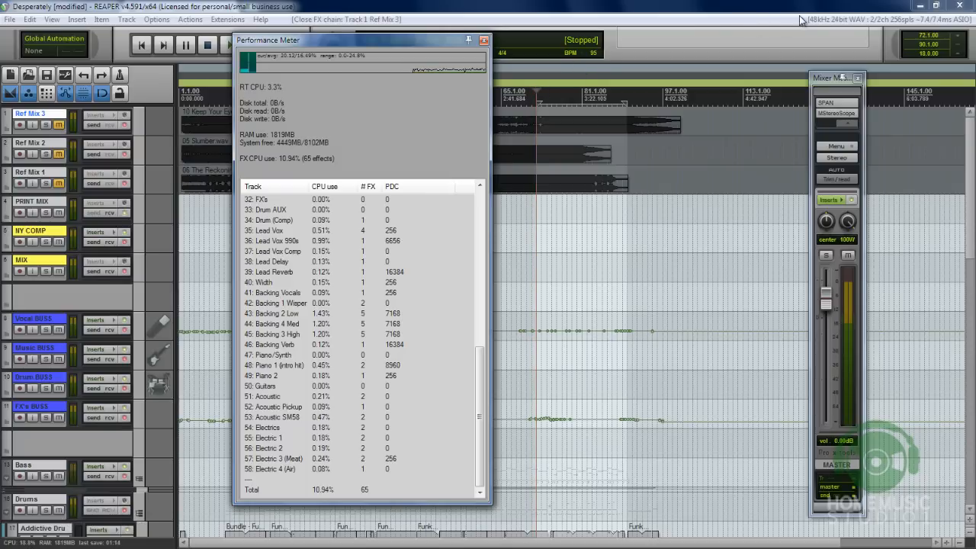
mouse_move(793, 50)
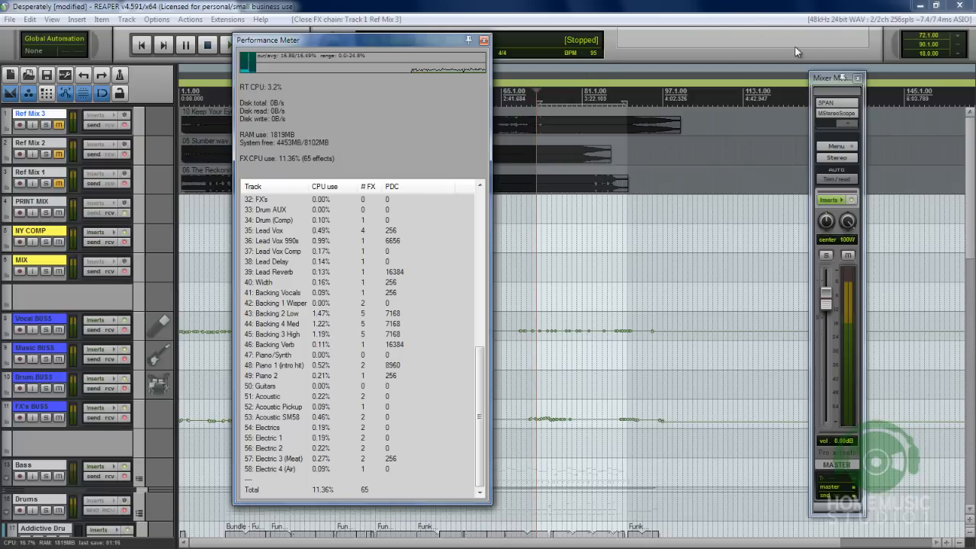
mouse_move(724, 69)
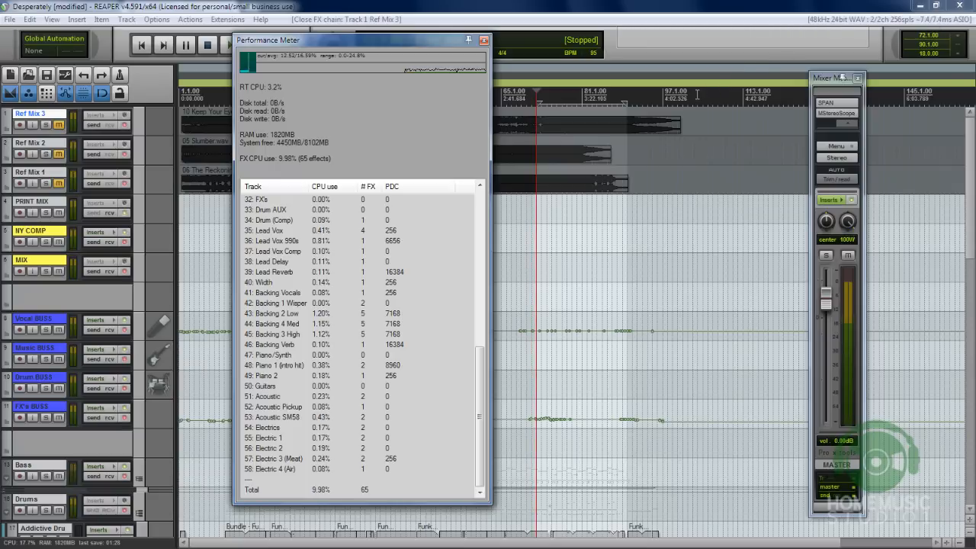
mouse_move(762, 52)
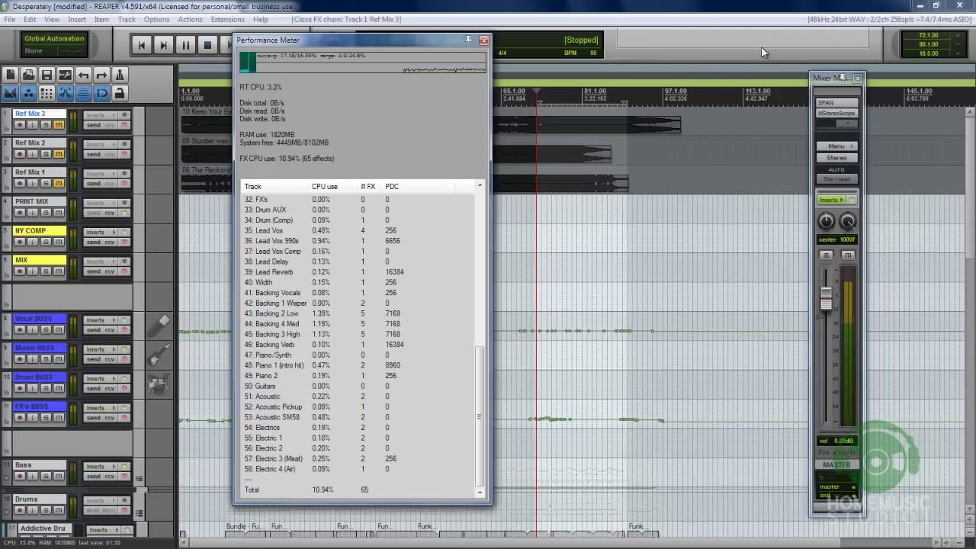
mouse_move(732, 47)
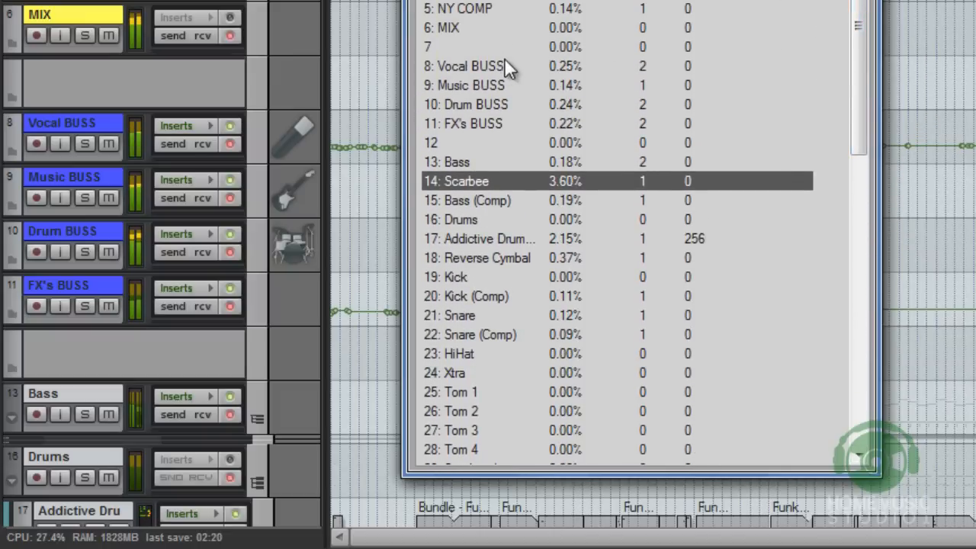
mouse_move(501, 206)
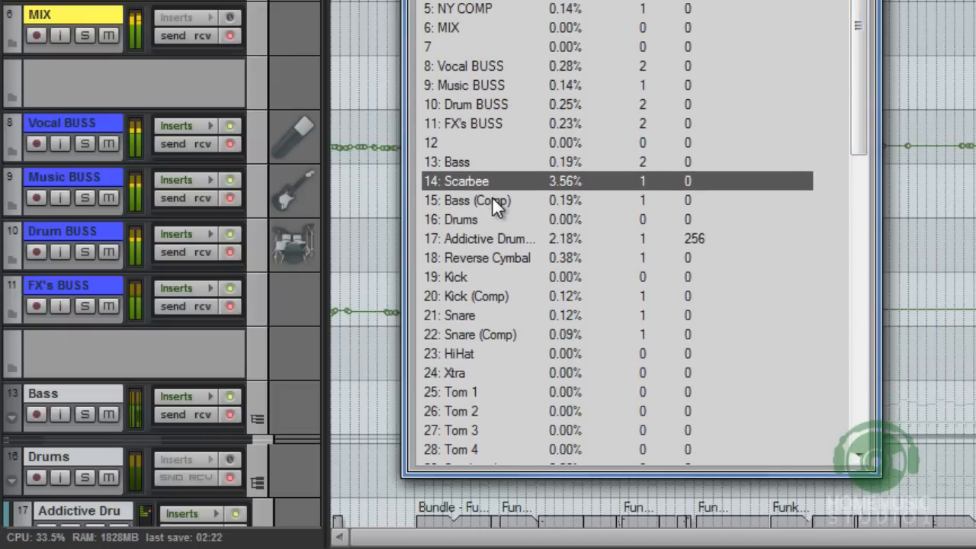
scroll("down", 3)
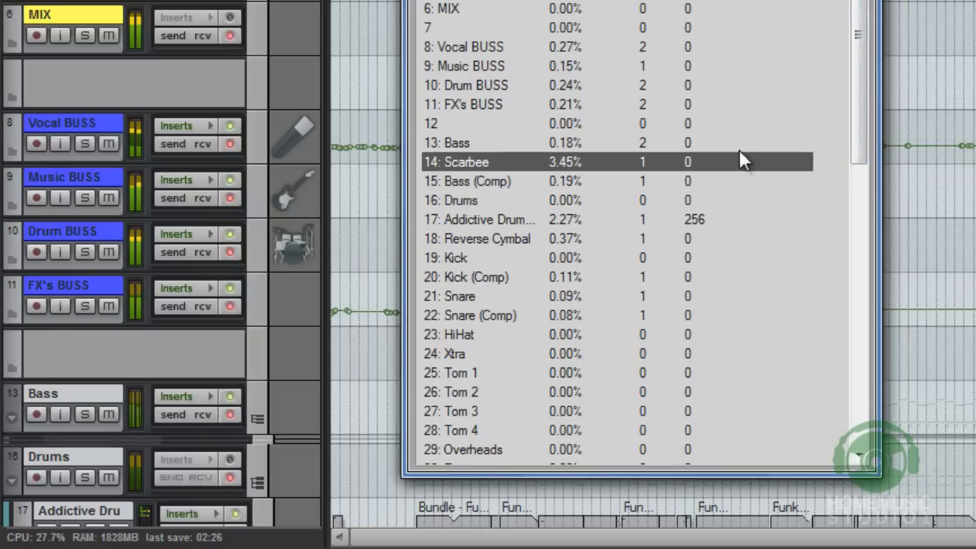
scroll("down", 3)
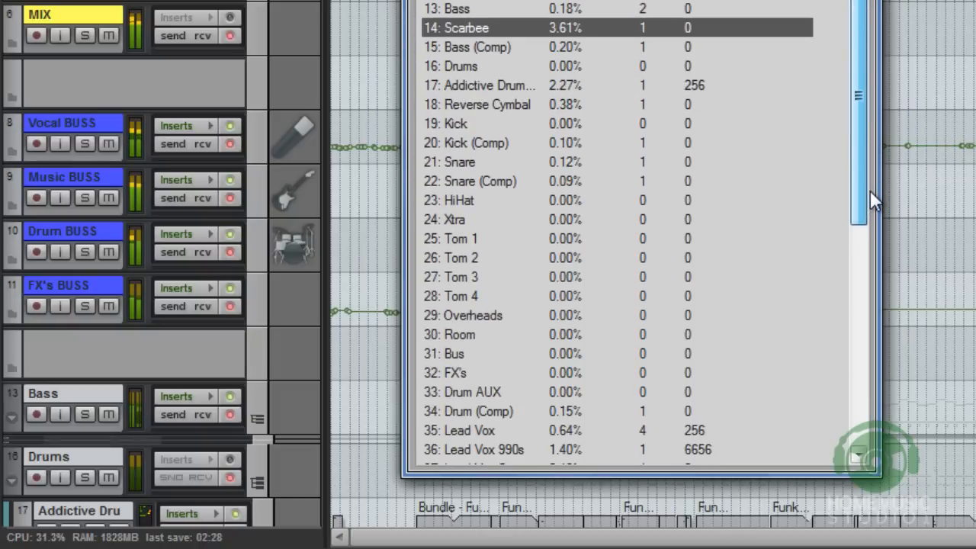
scroll("down", 3)
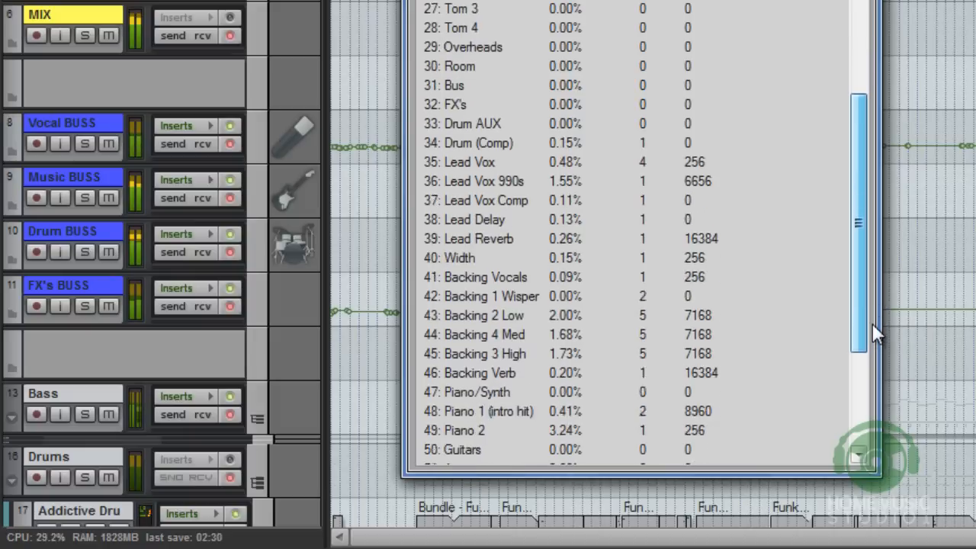
scroll("down", 3)
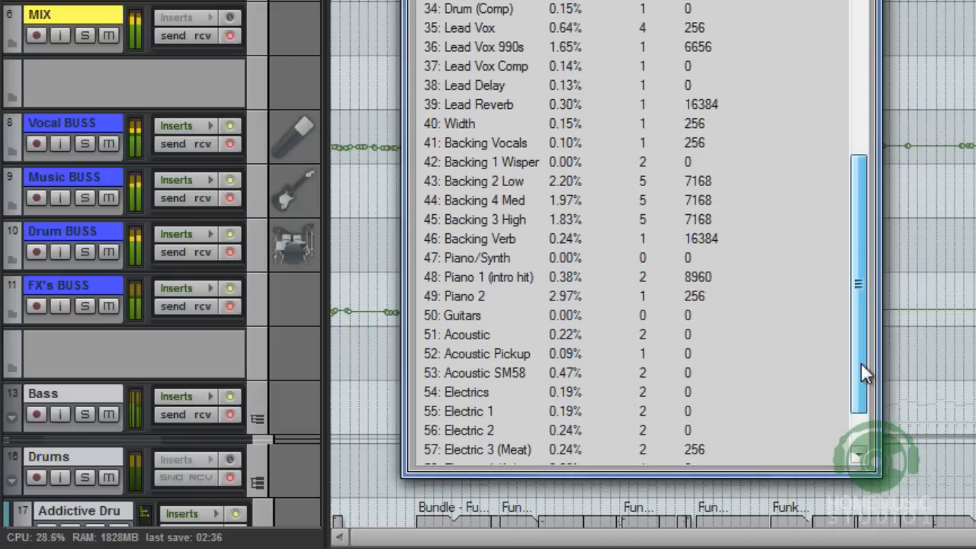
scroll("down", 3)
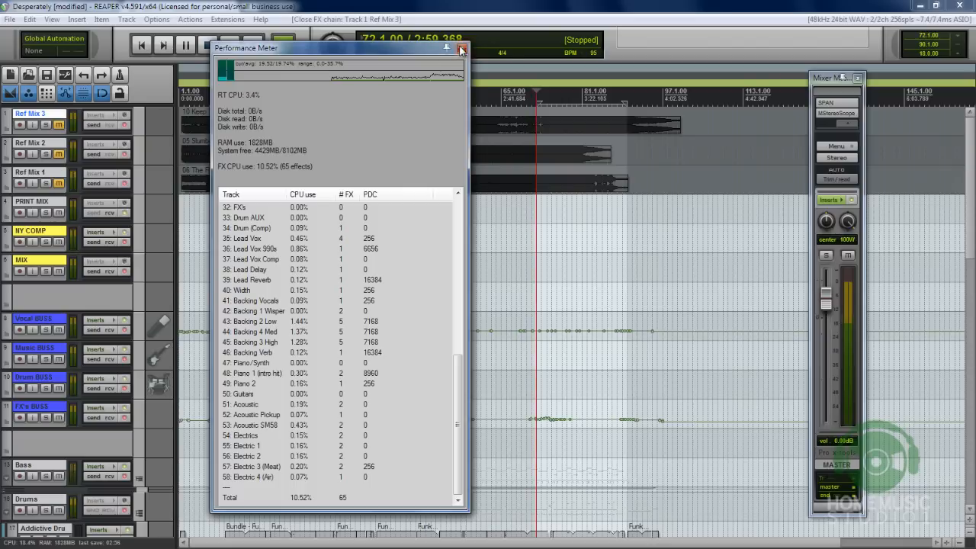
Close the Performance Meter window, leaving the arrangement at bar 72.
left_click(467, 49)
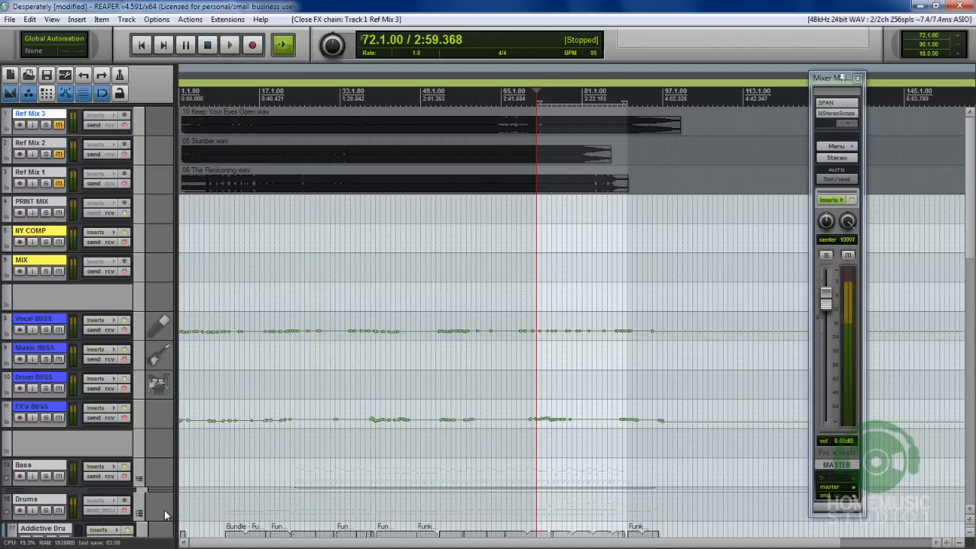
mouse_move(570, 344)
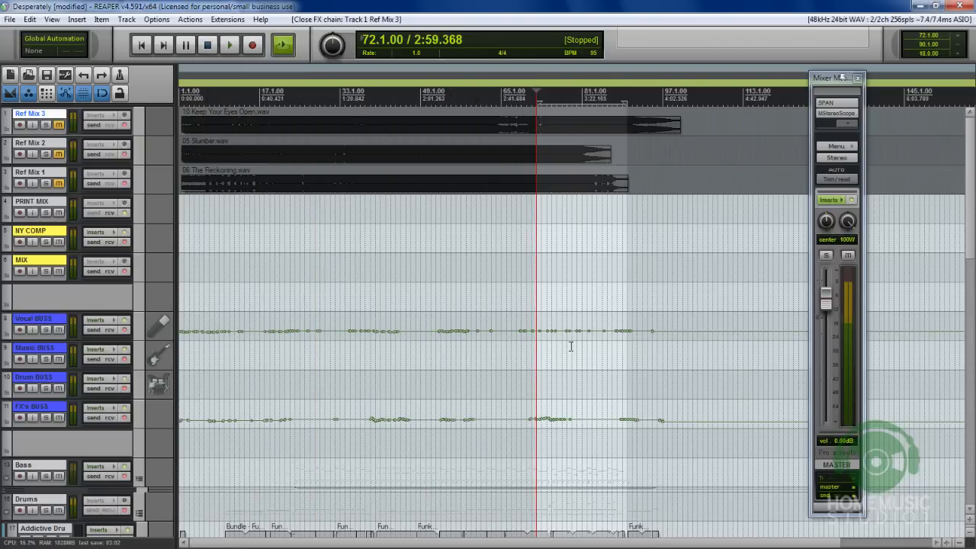
mouse_move(223, 415)
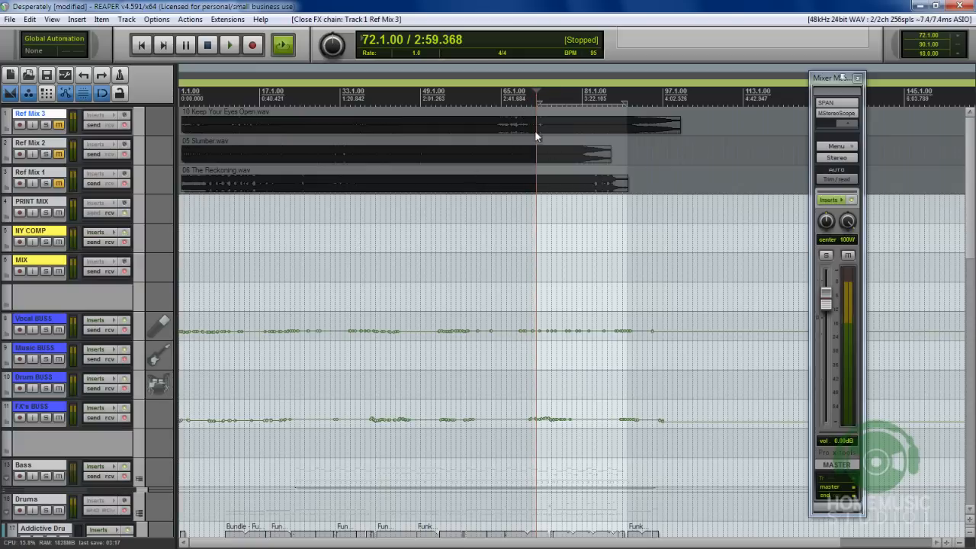
mouse_move(554, 166)
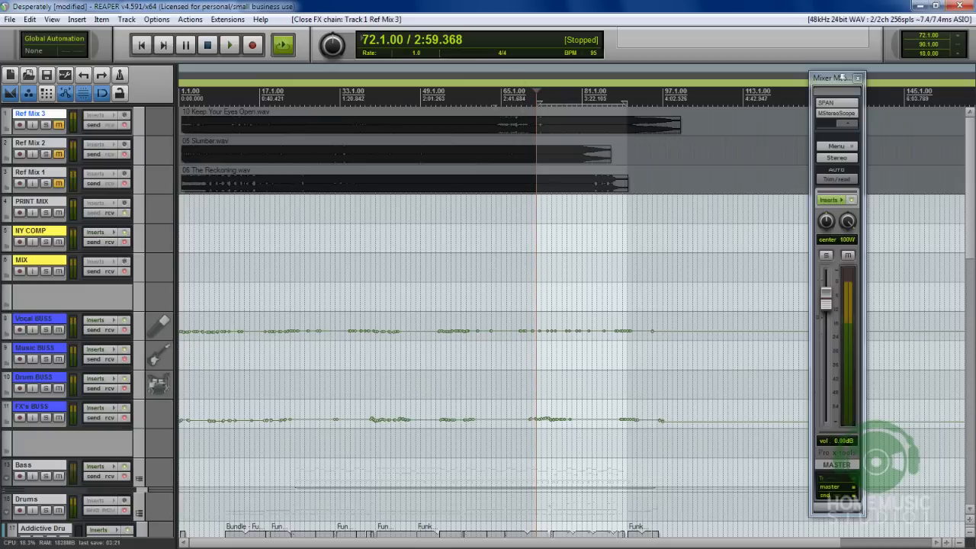
left_click(9, 23)
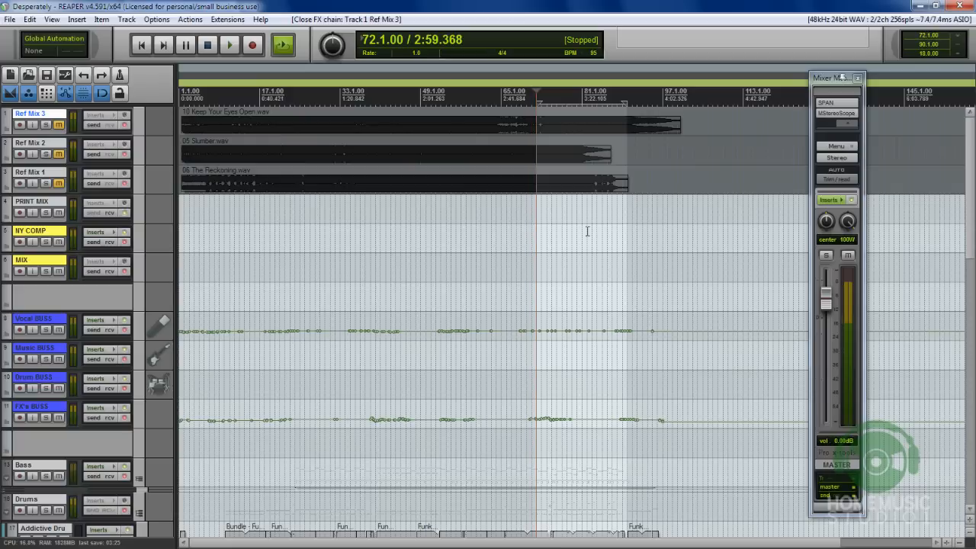
mouse_move(446, 371)
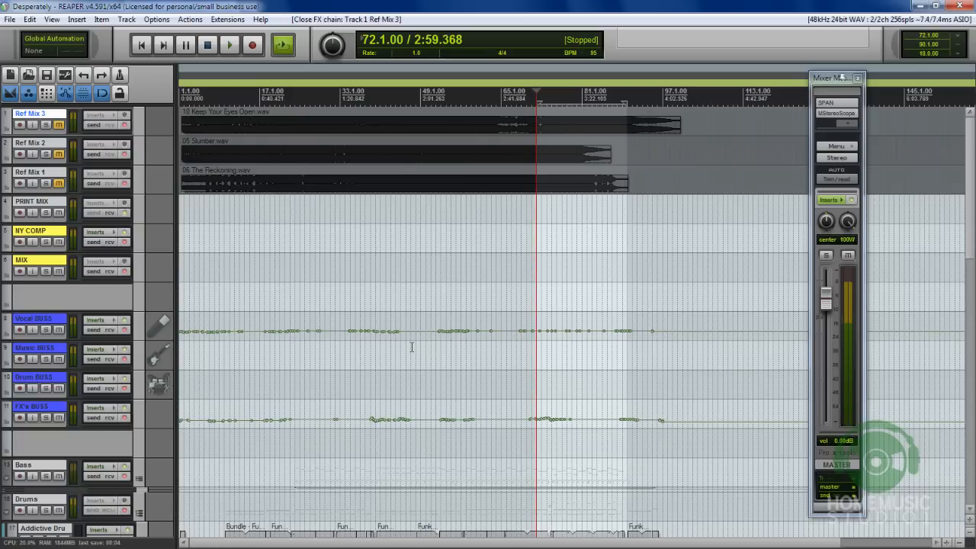
mouse_move(424, 337)
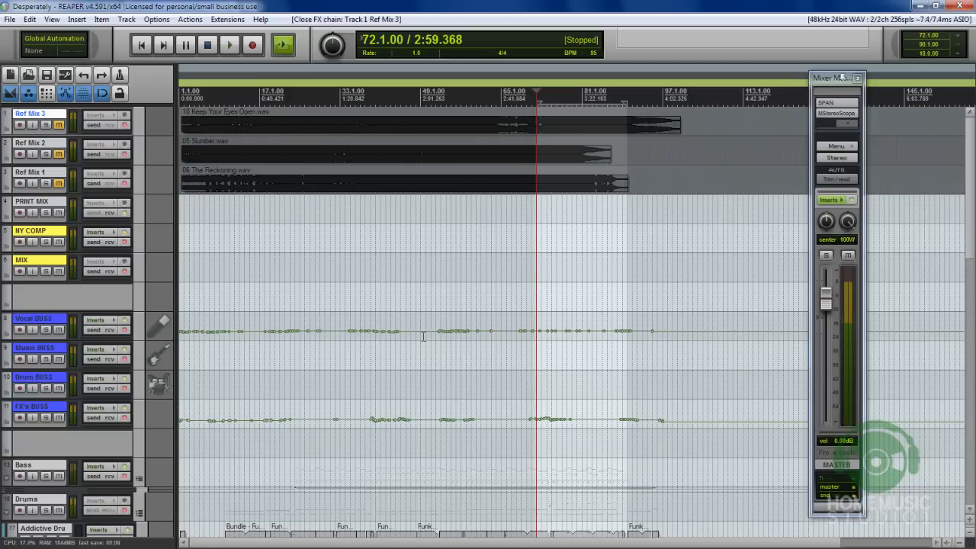
mouse_move(473, 235)
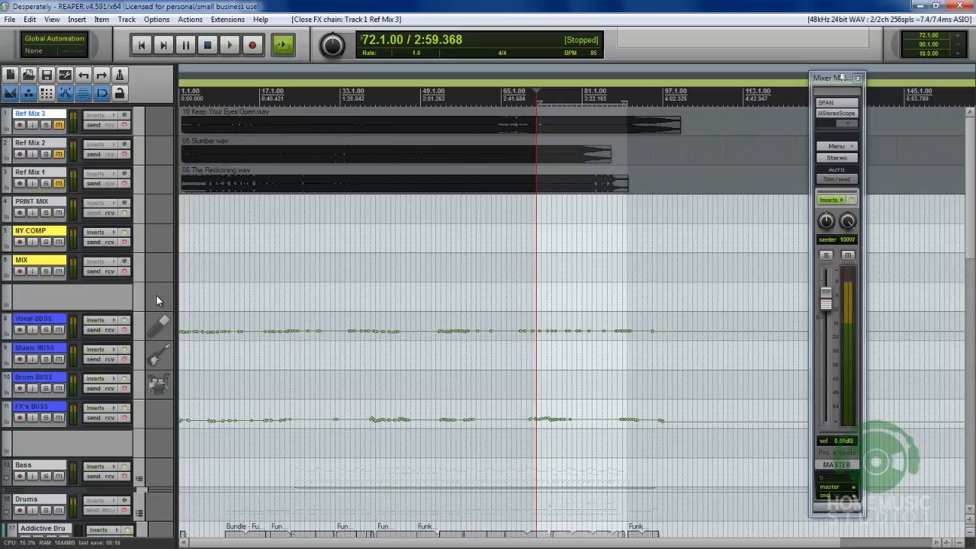
mouse_move(448, 189)
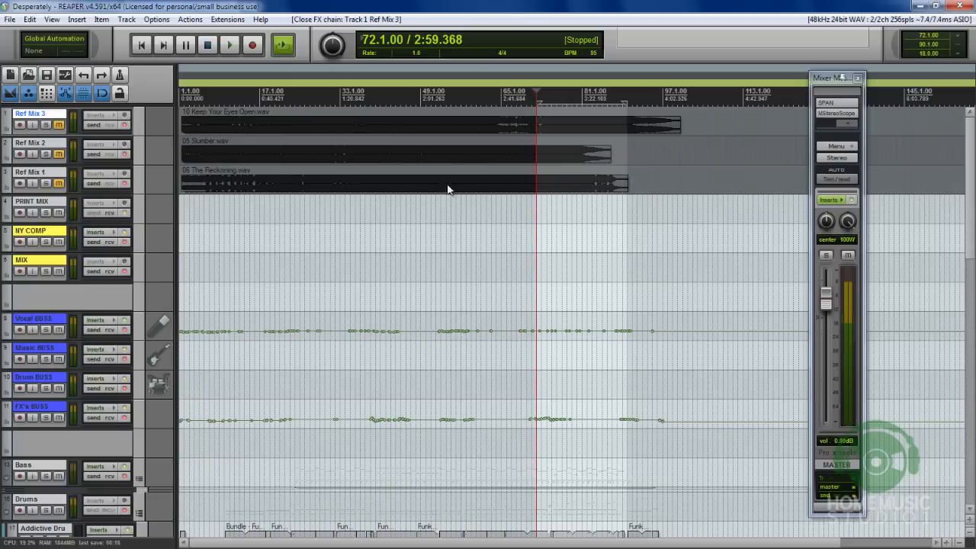
mouse_move(458, 211)
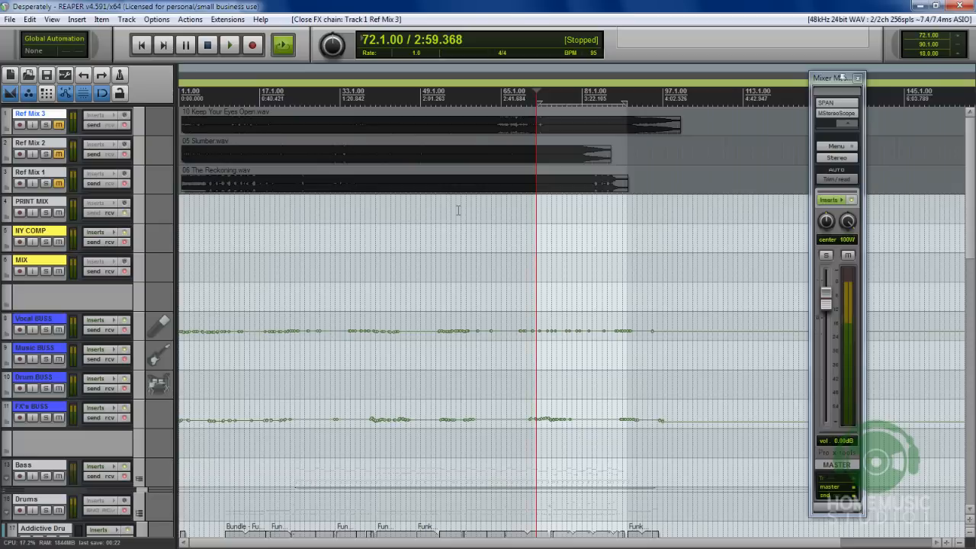
mouse_move(497, 217)
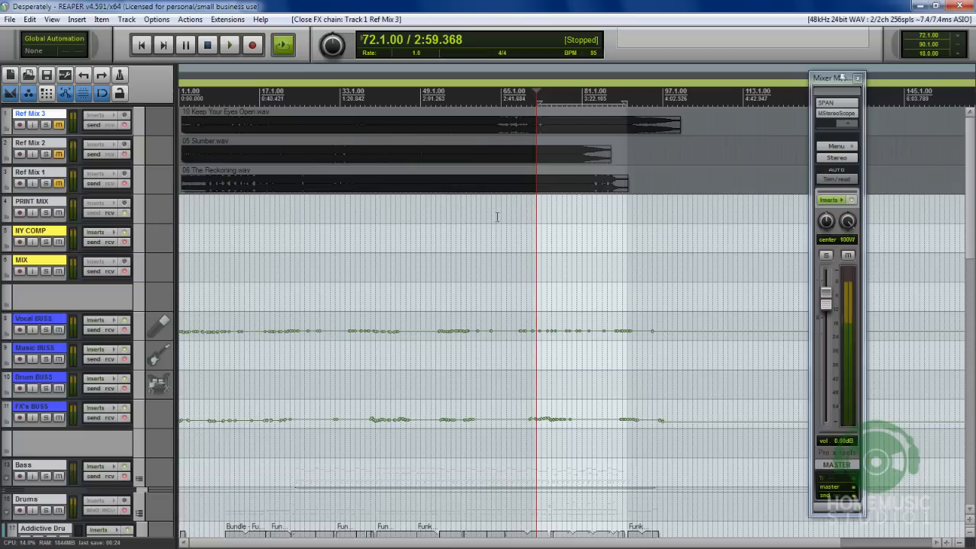
mouse_move(499, 223)
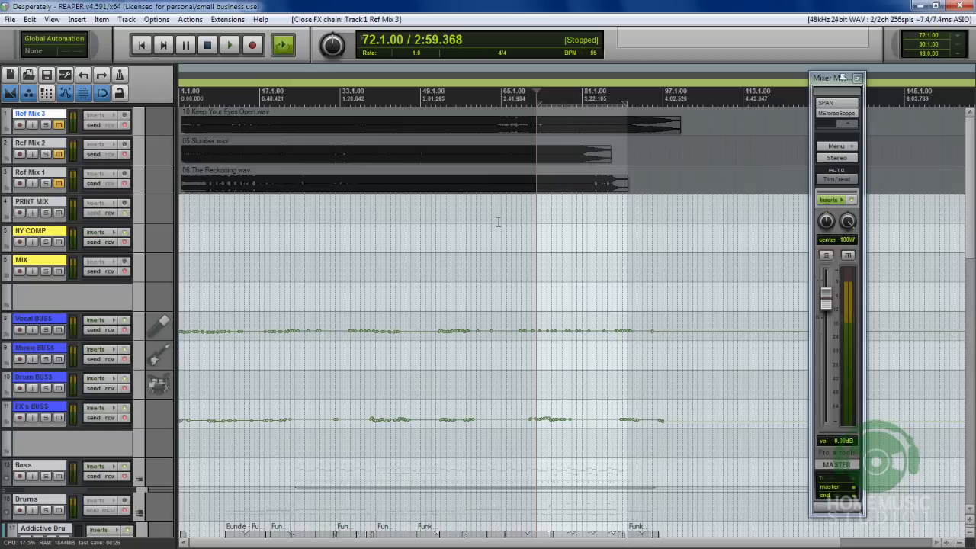